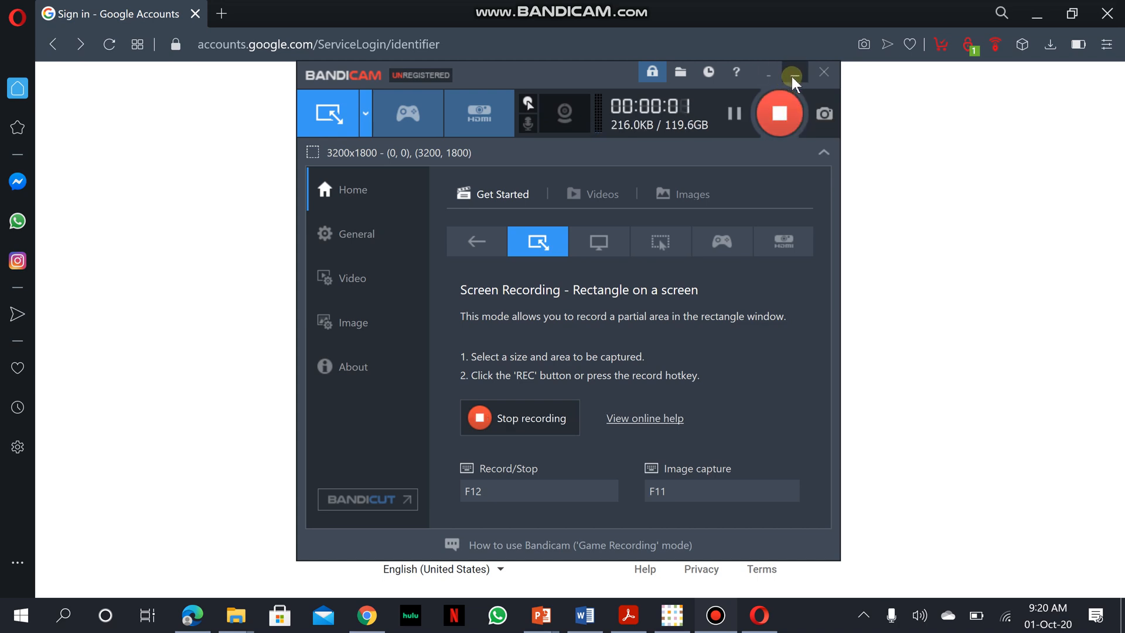
left_click(789, 72)
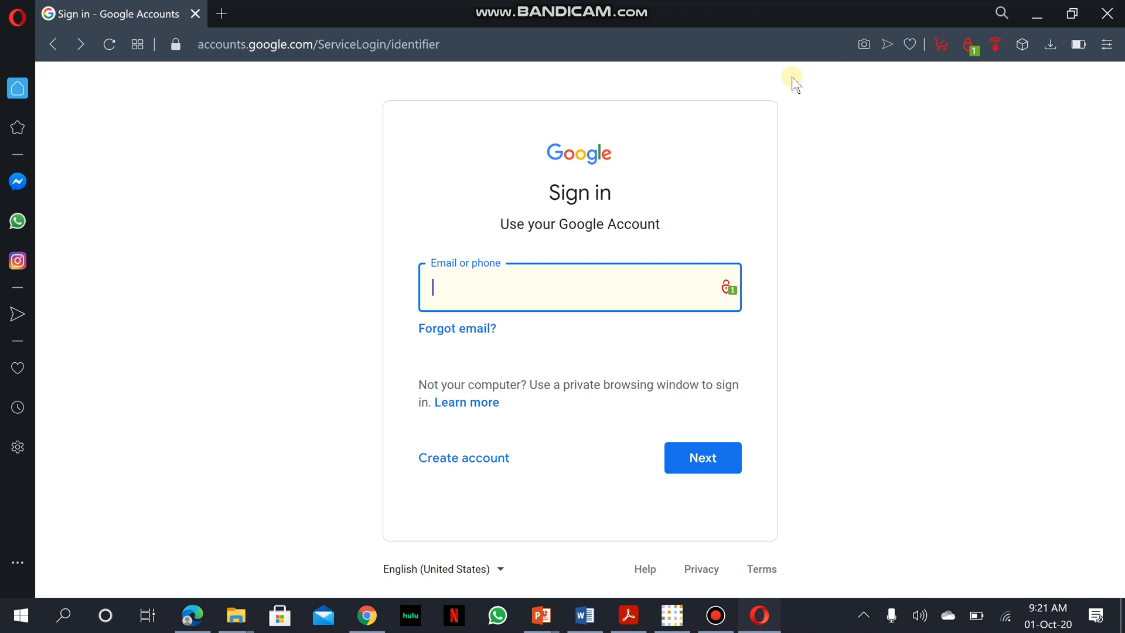
mouse_move(362, 624)
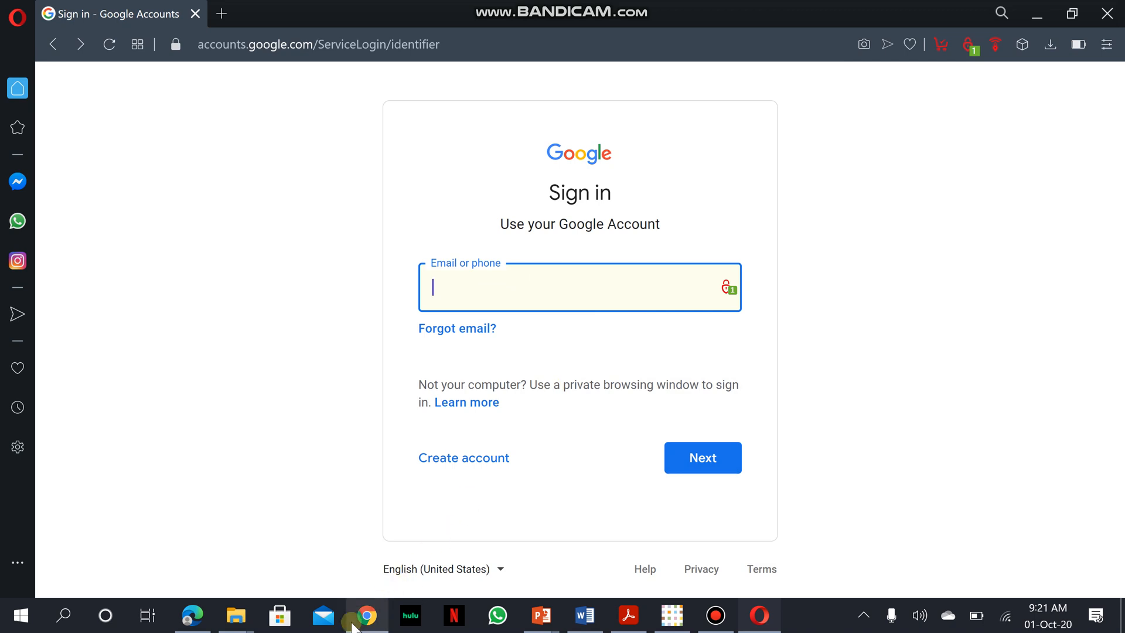
mouse_move(368, 626)
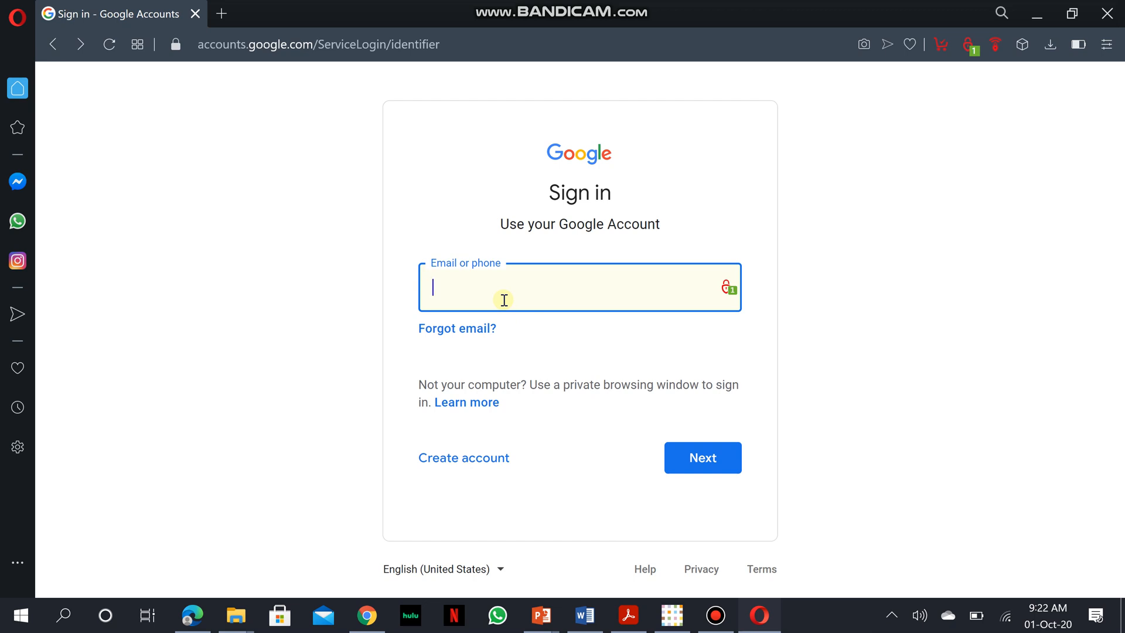
mouse_move(301, 209)
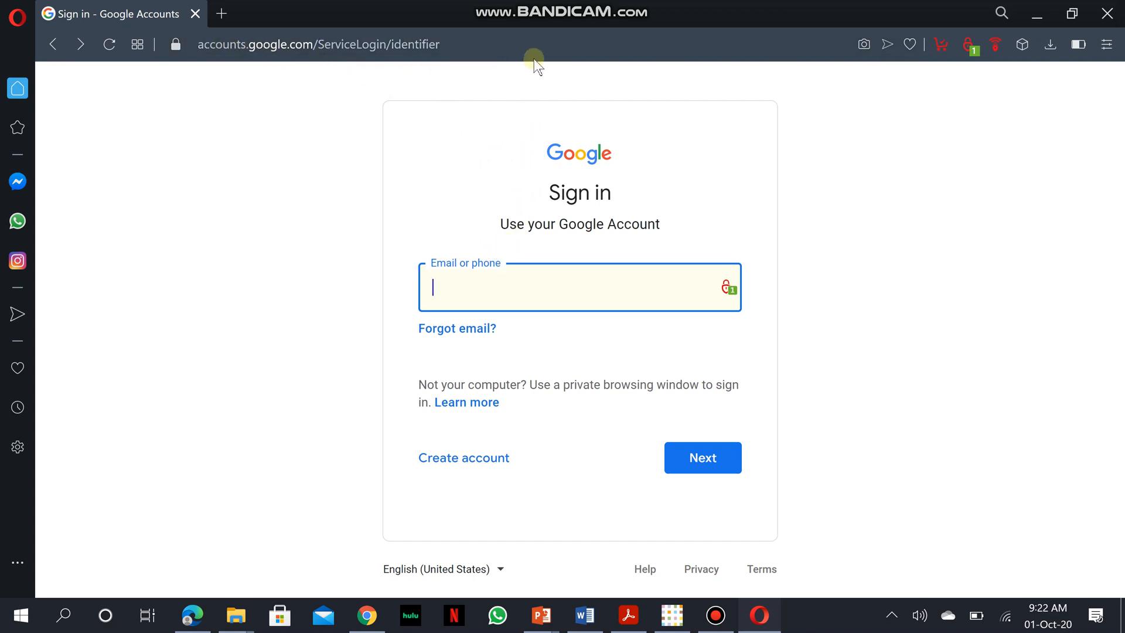
mouse_move(482, 287)
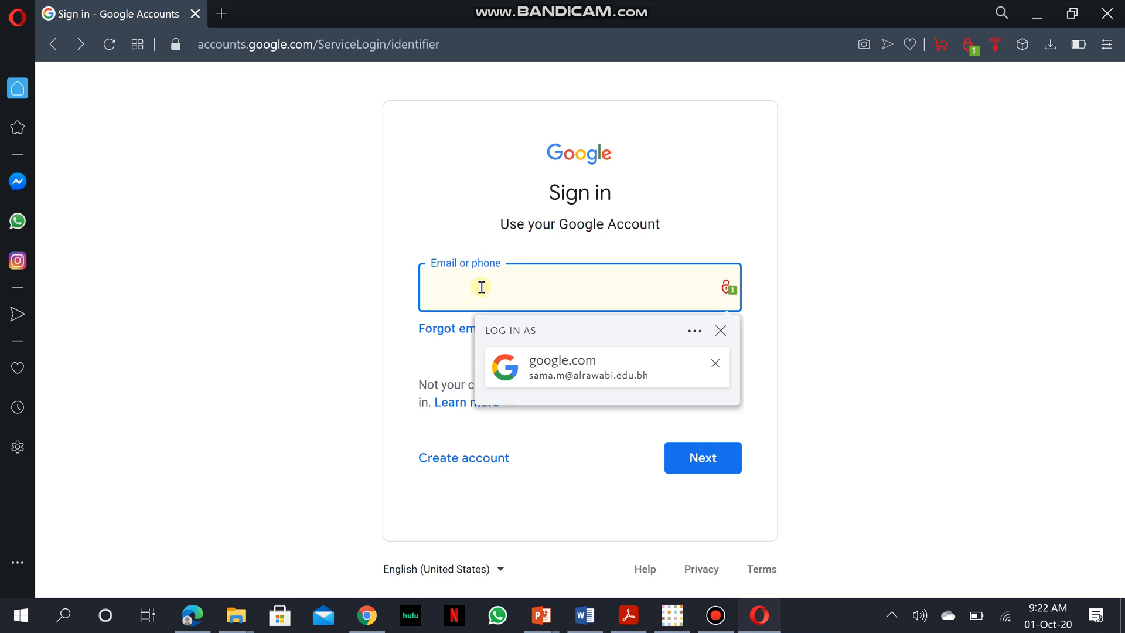
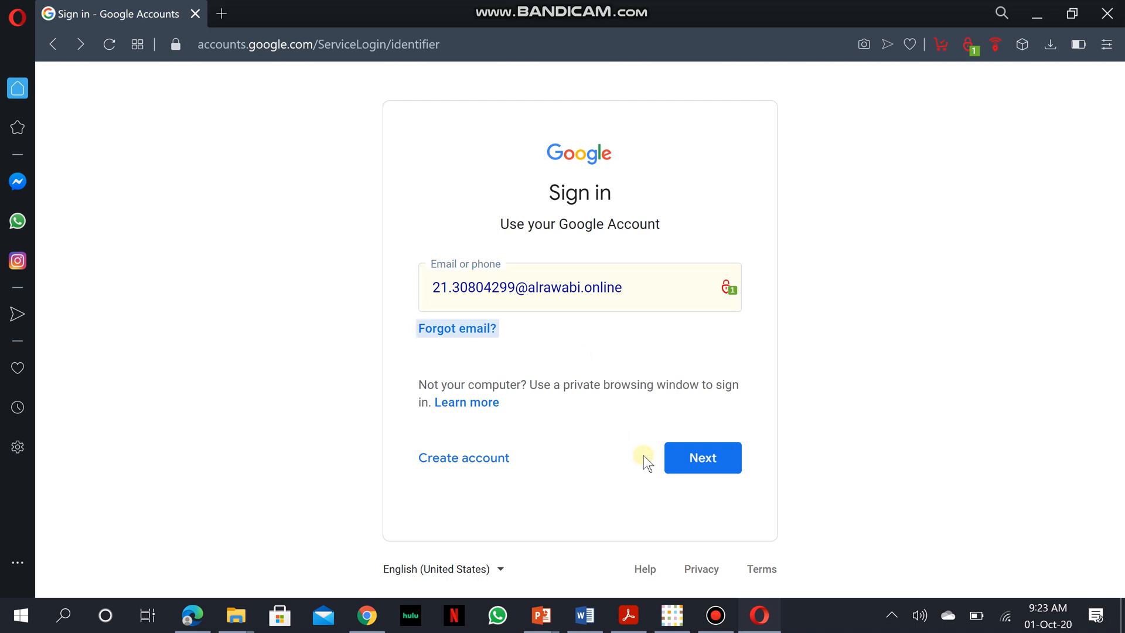
left_click(702, 457)
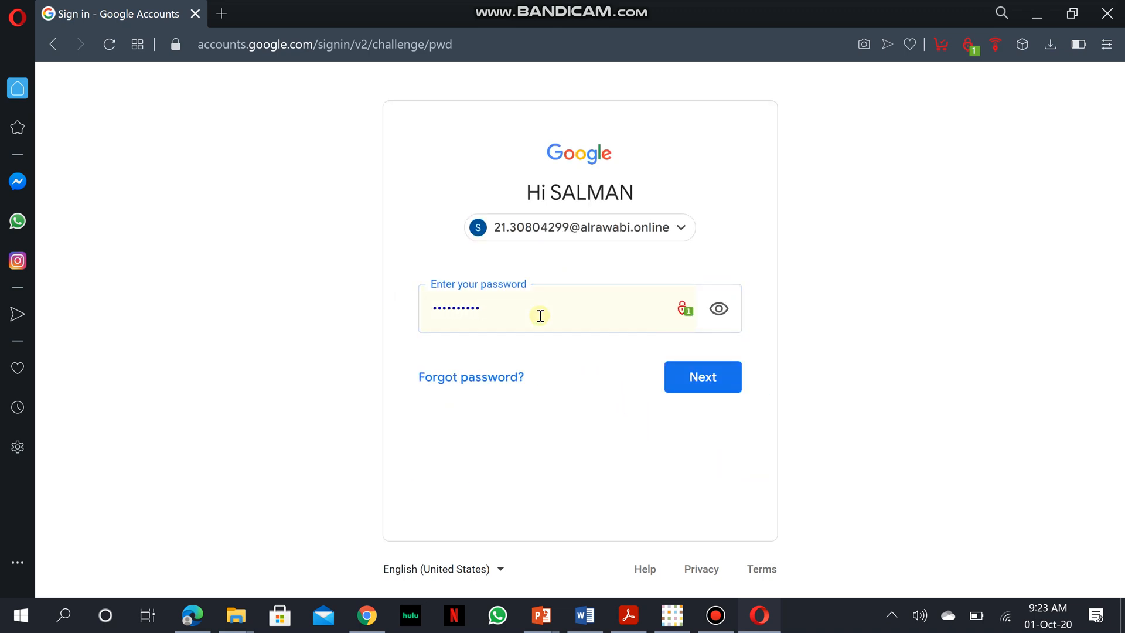
Enter the account password, retyping it after a mistake, and submit the sign-in.
type("•")
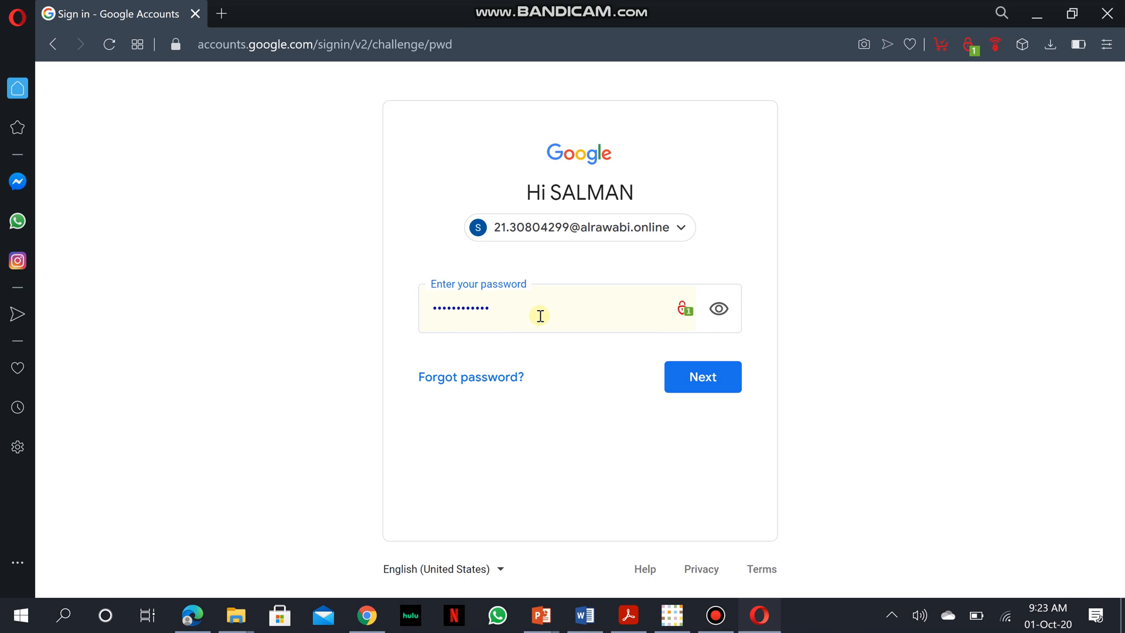
key("ctrl+a")
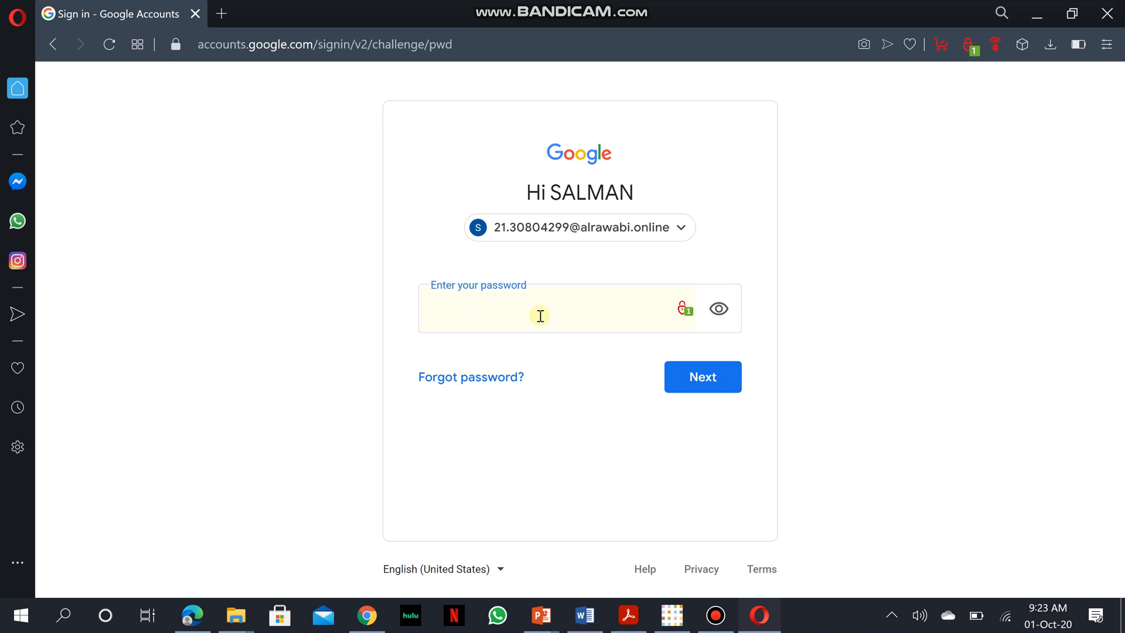
type("••")
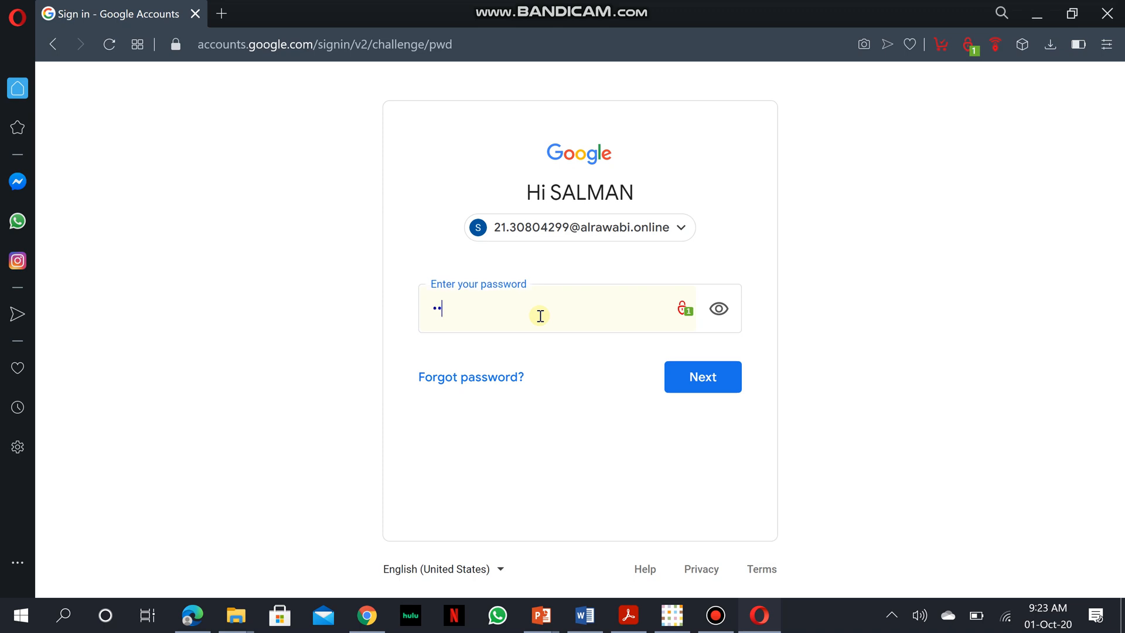
type("••••")
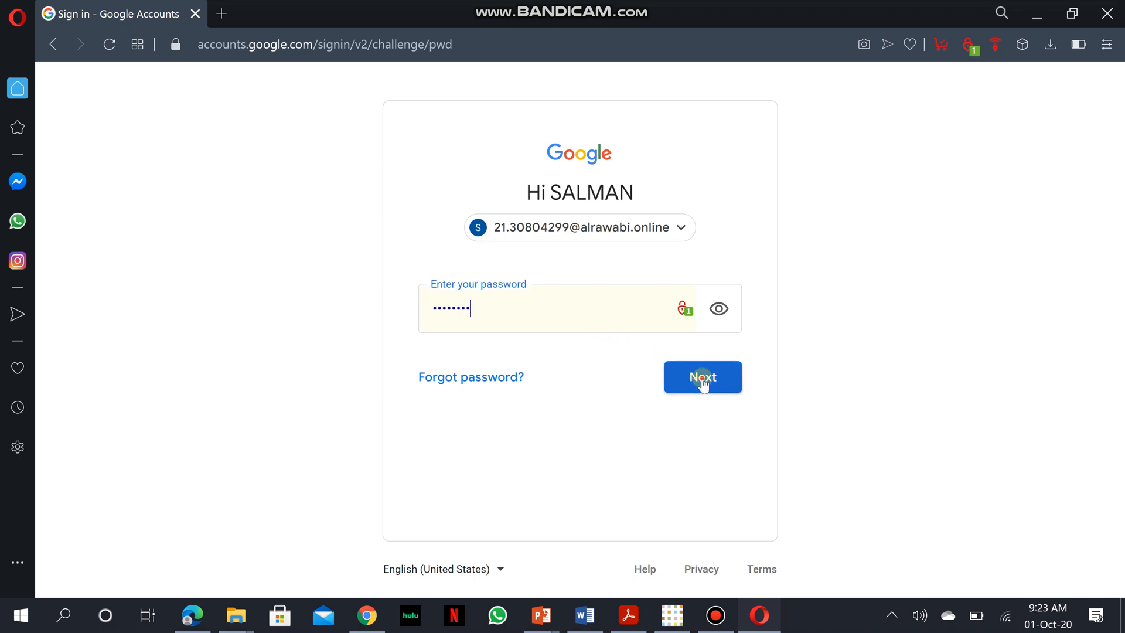
left_click(702, 377)
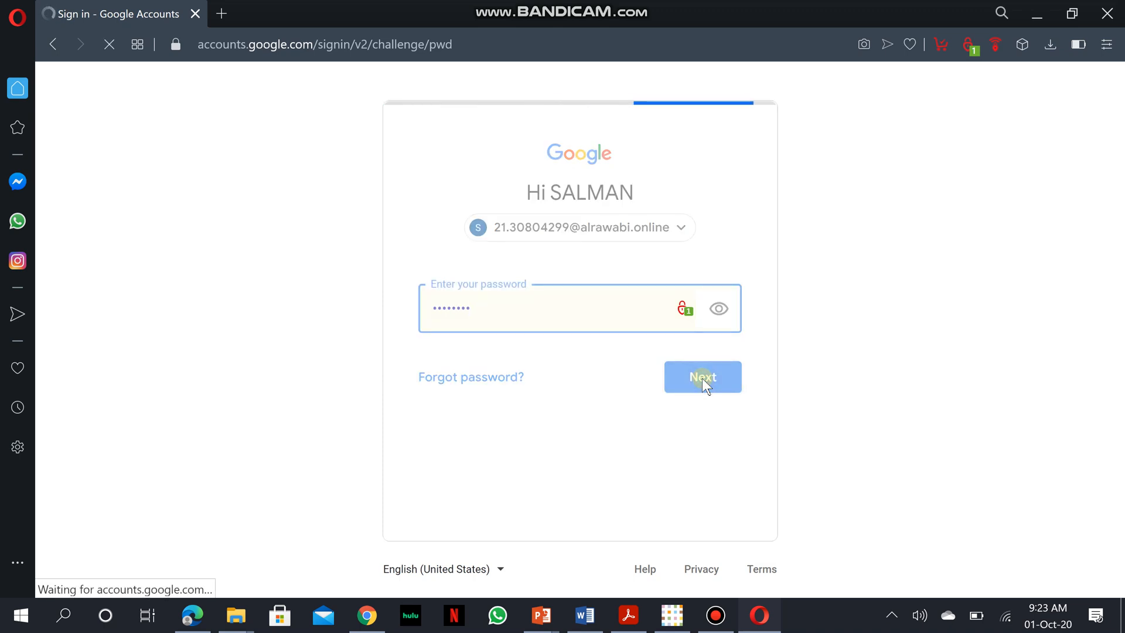
Finish signing in and dismiss Opera's offer to save the password.
left_click(701, 377)
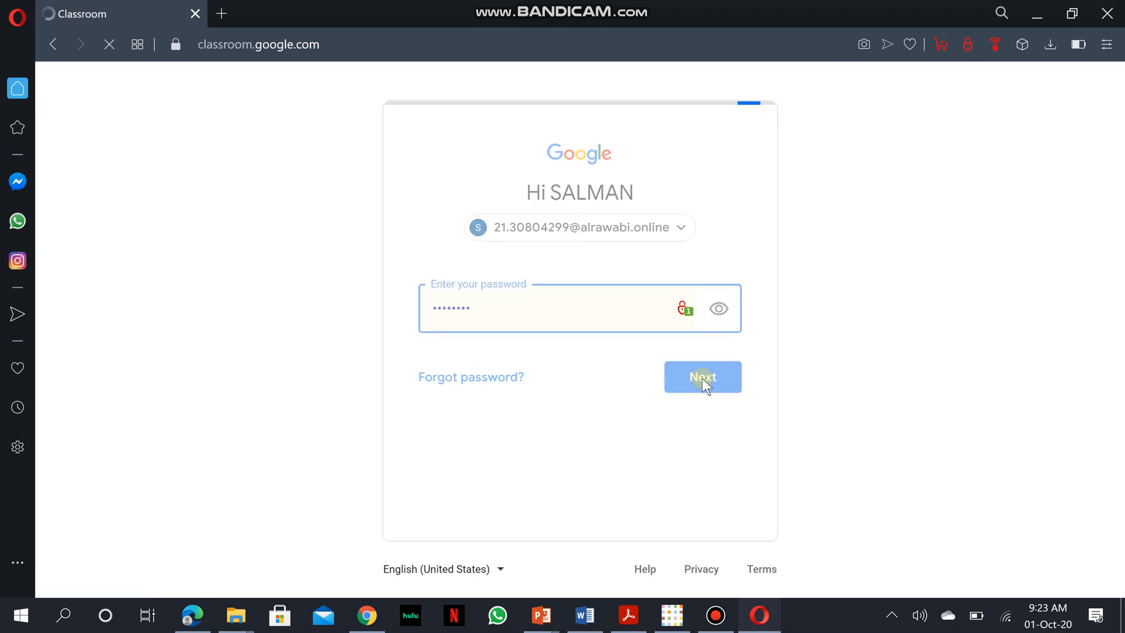
left_click(702, 378)
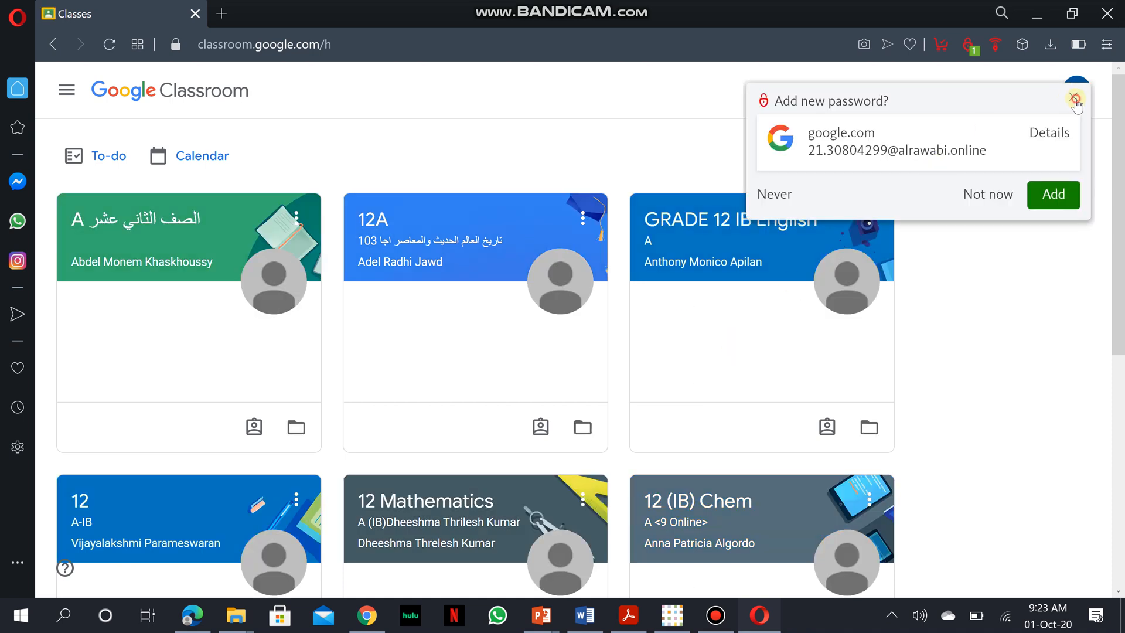
left_click(1075, 96)
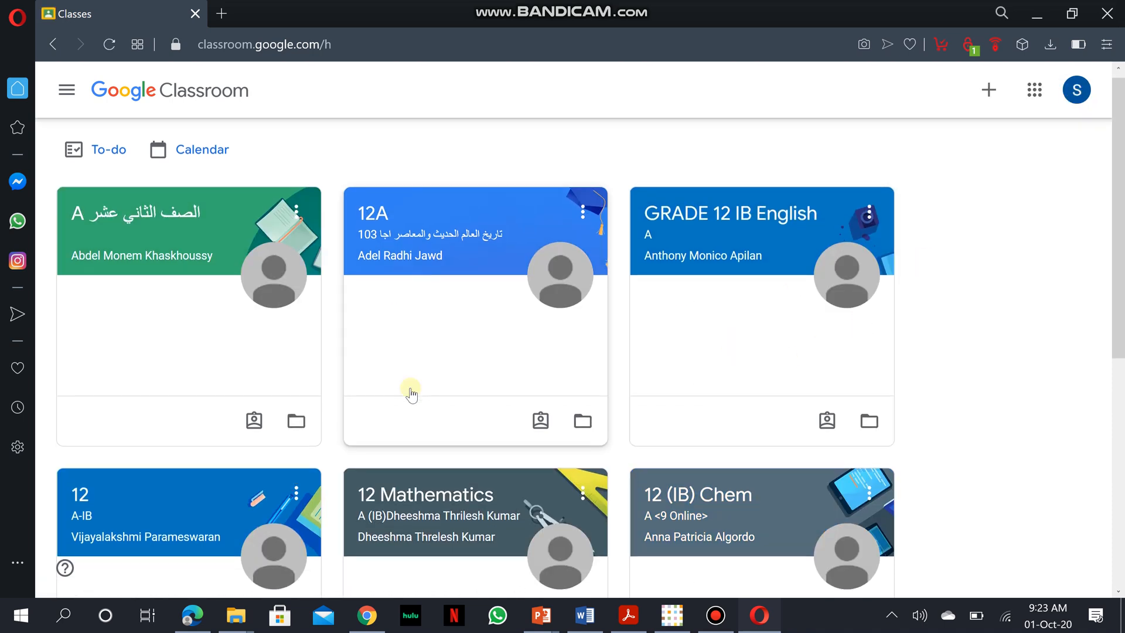
Scroll down the Classes overview to the last class card.
scroll("down", 3)
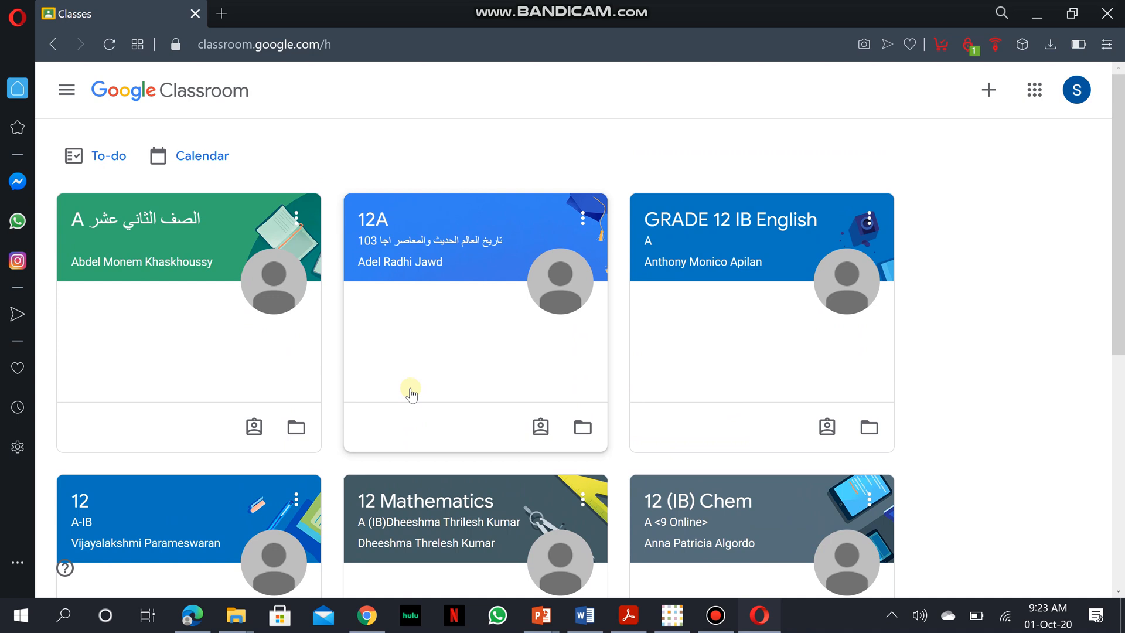
scroll("down", 3)
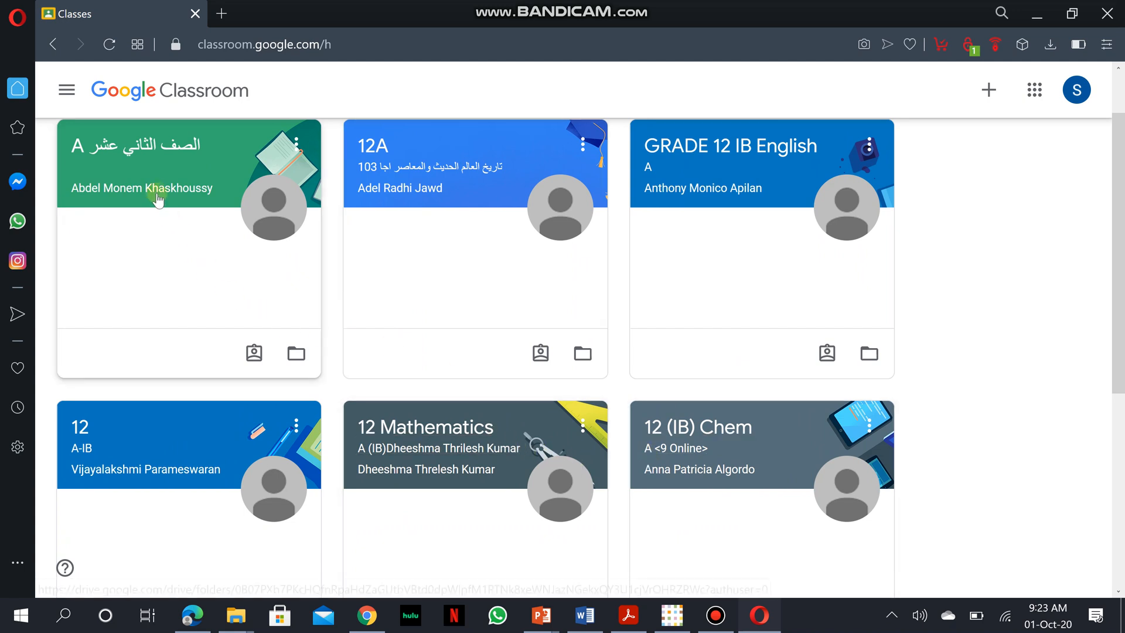
mouse_move(453, 231)
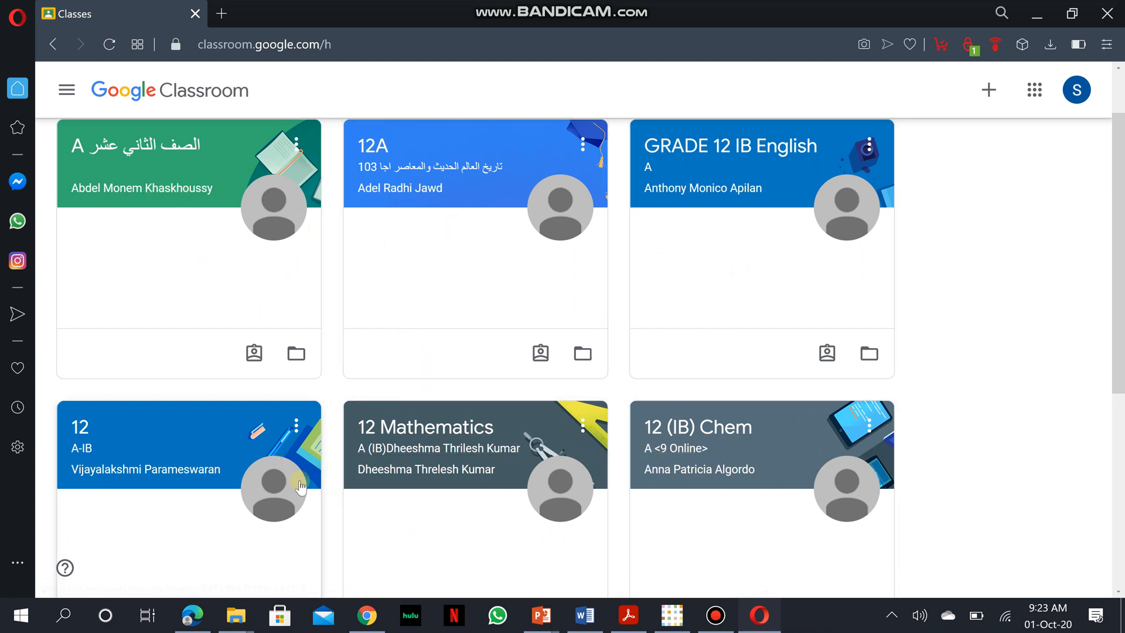
scroll("down", 3)
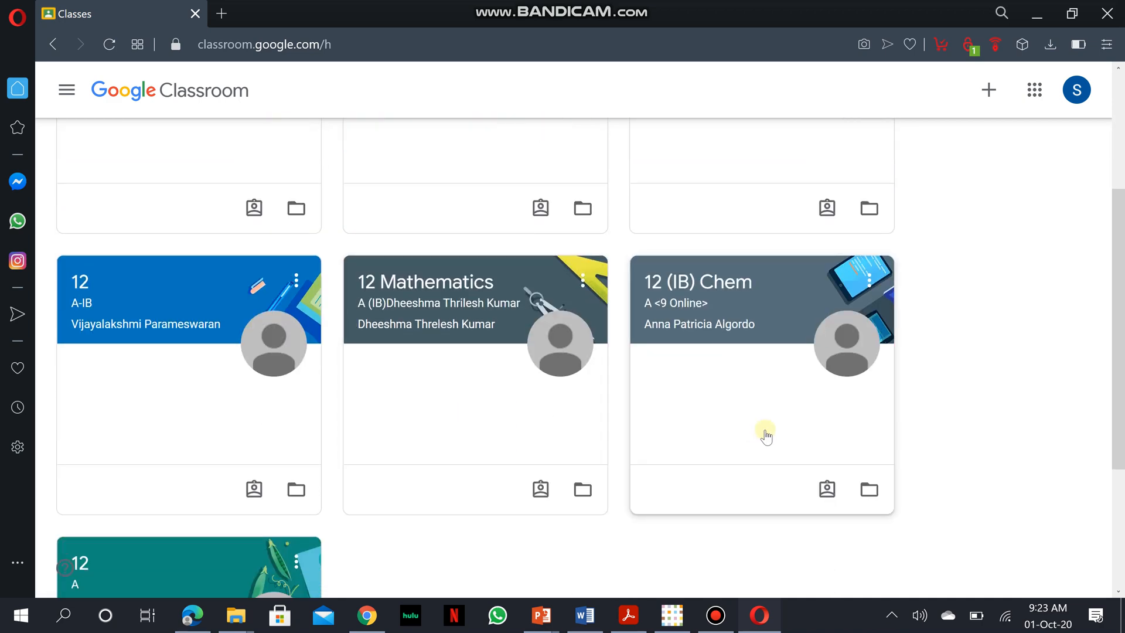
scroll("down", 3)
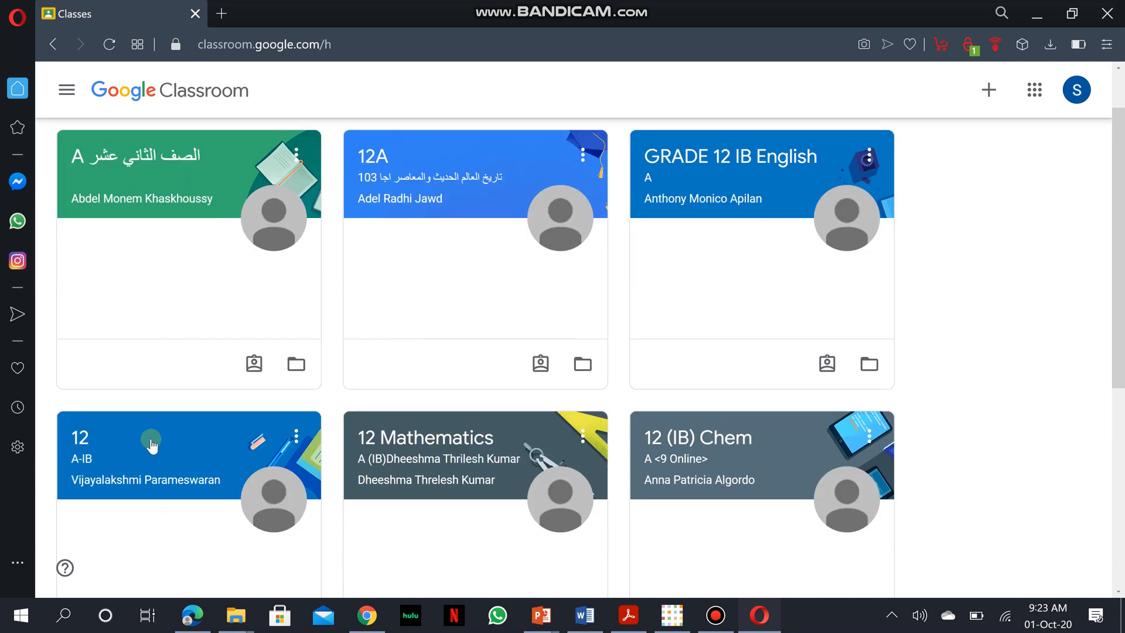
scroll("down", 3)
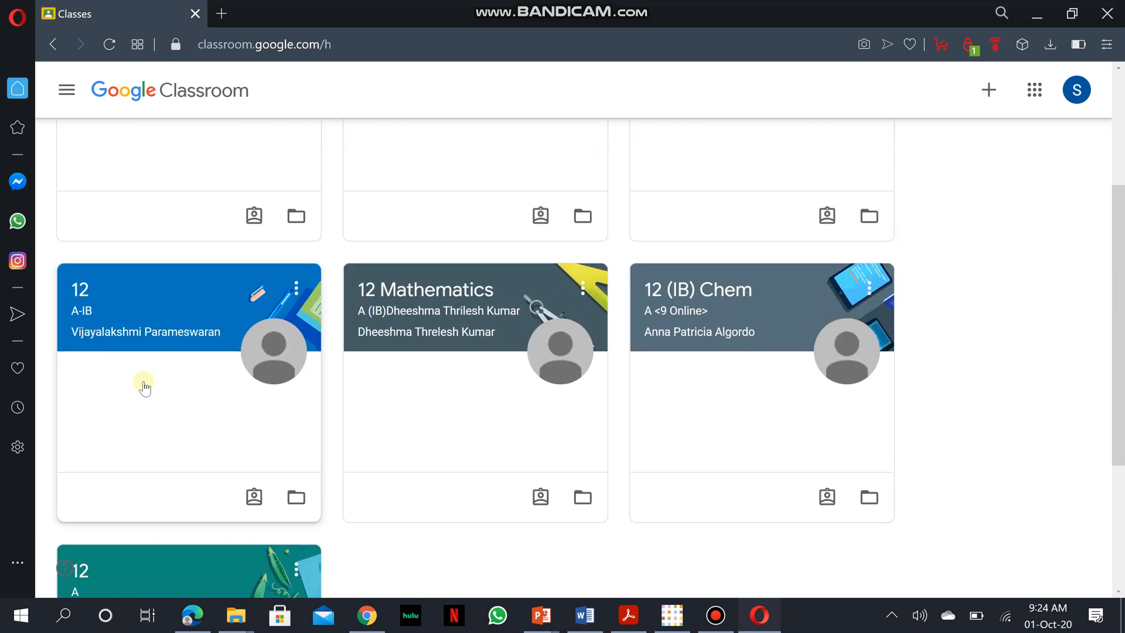
scroll("down", 3)
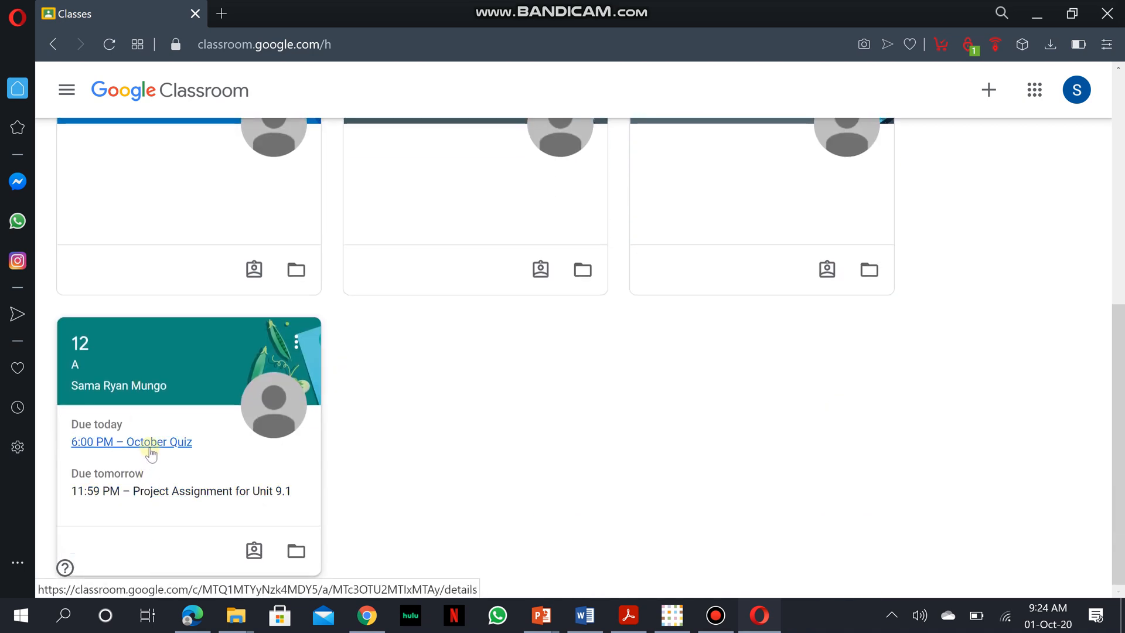
mouse_move(178, 465)
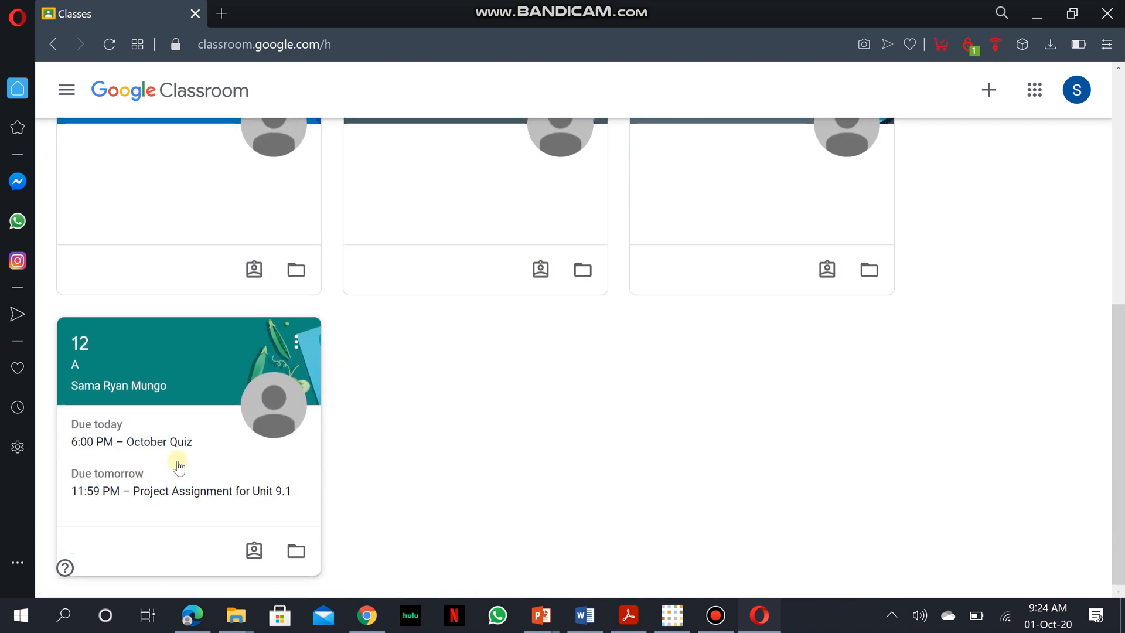
Scroll through the class cards to reach the 12 A biology class and its stream.
scroll("up", 3)
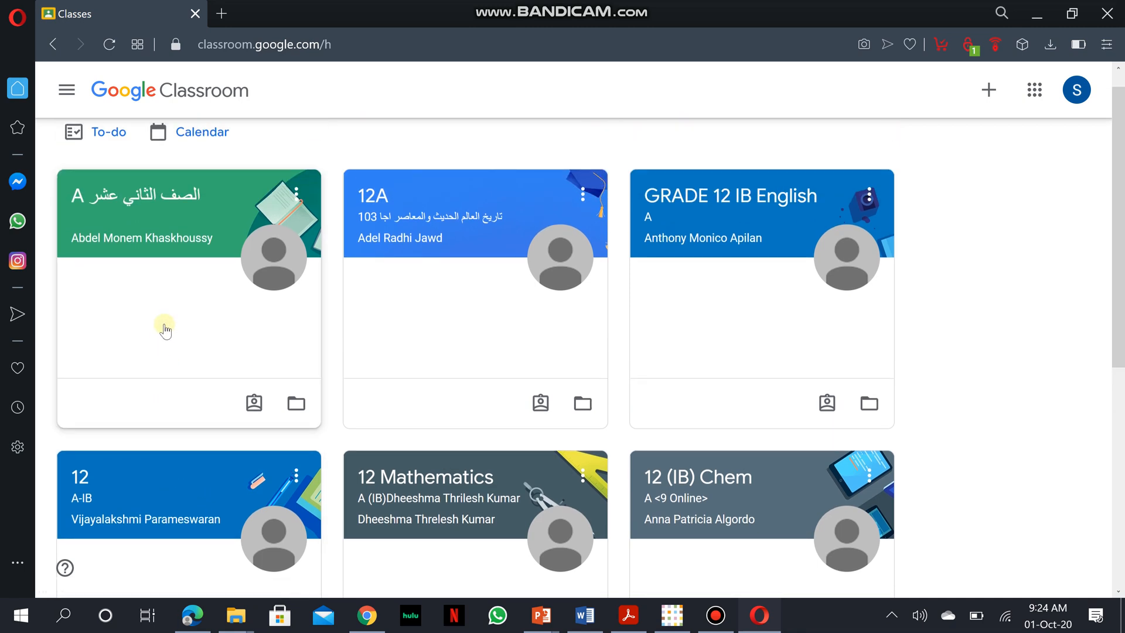
mouse_move(417, 361)
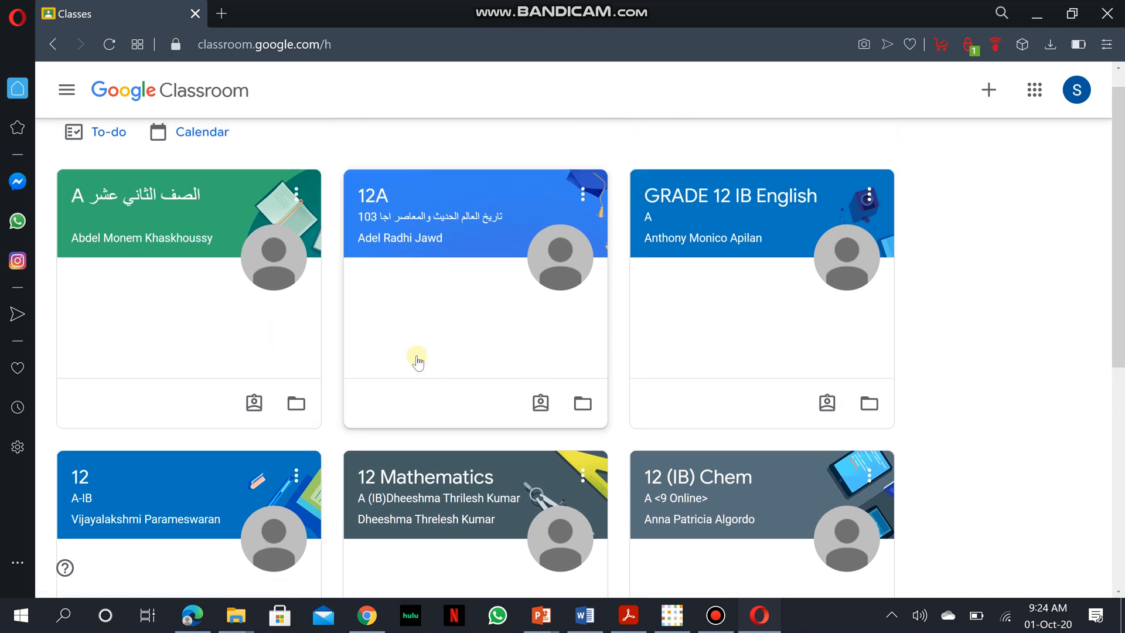
mouse_move(291, 369)
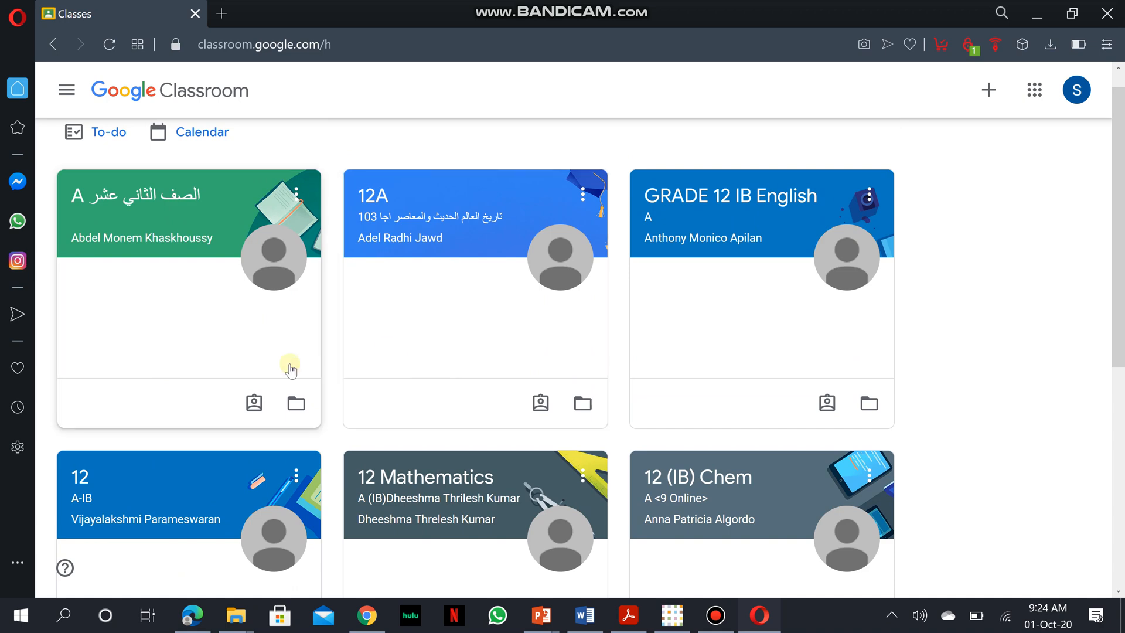
scroll("down", 3)
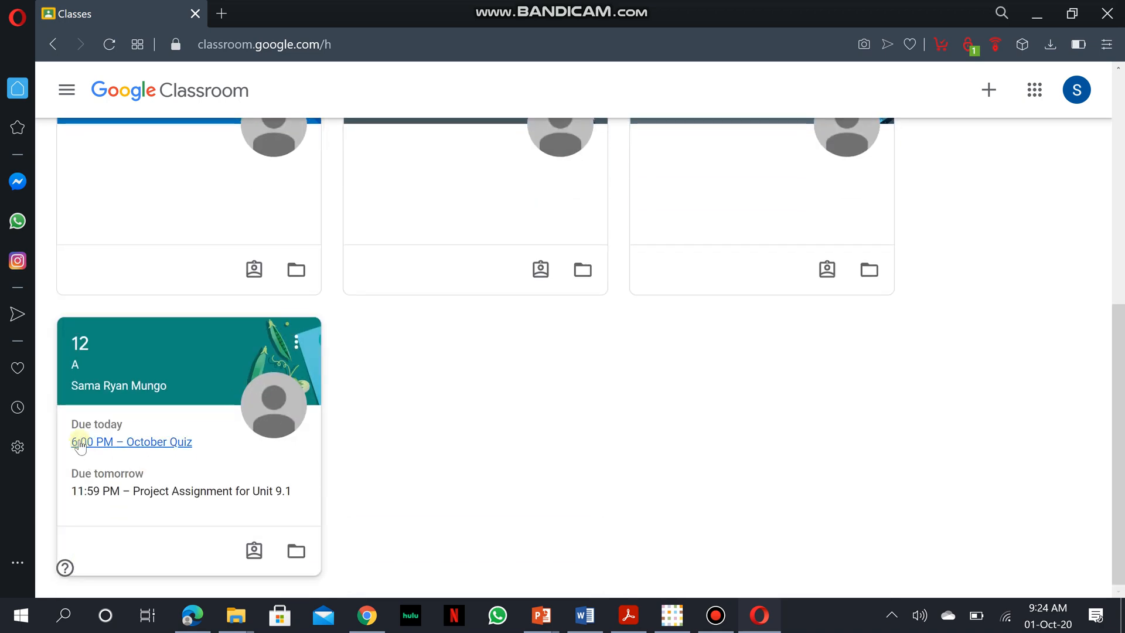
mouse_move(151, 471)
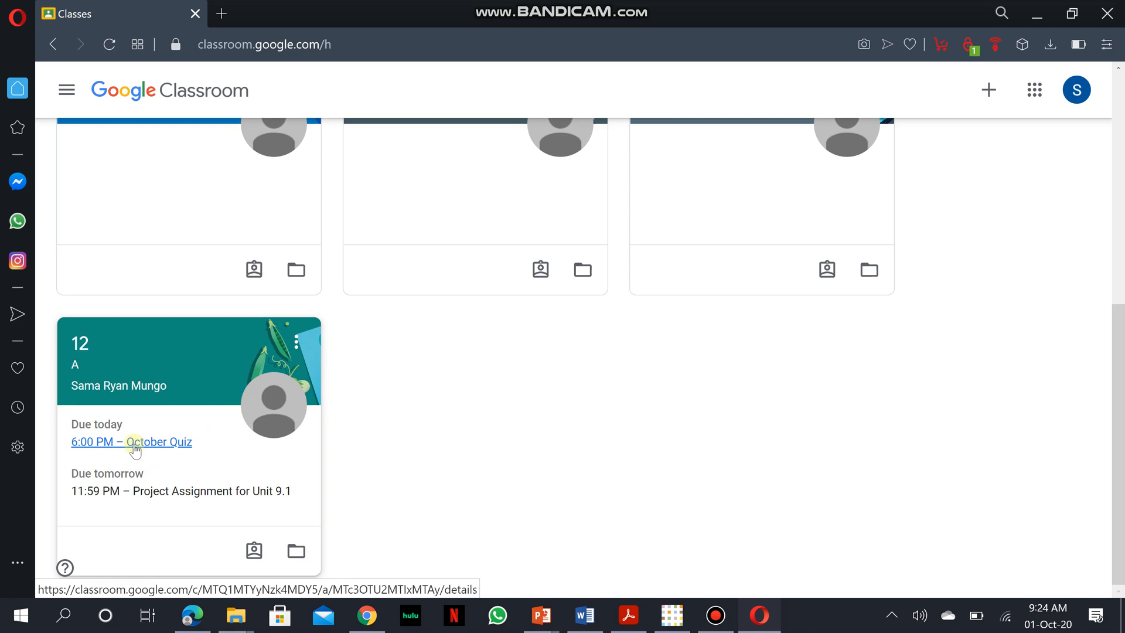
mouse_move(197, 450)
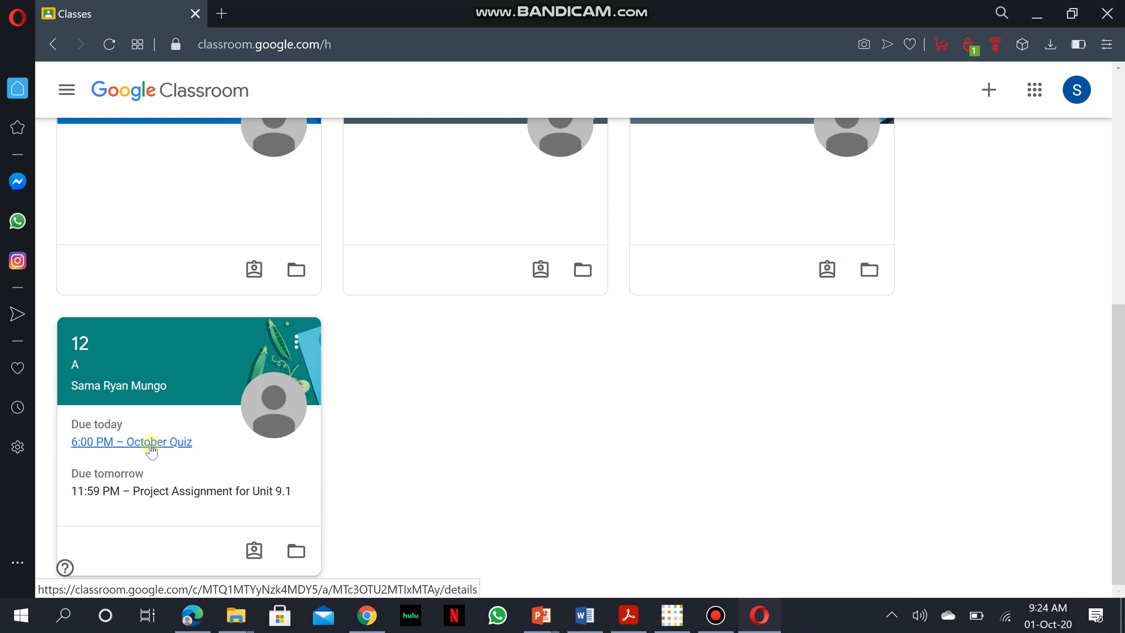
mouse_move(201, 454)
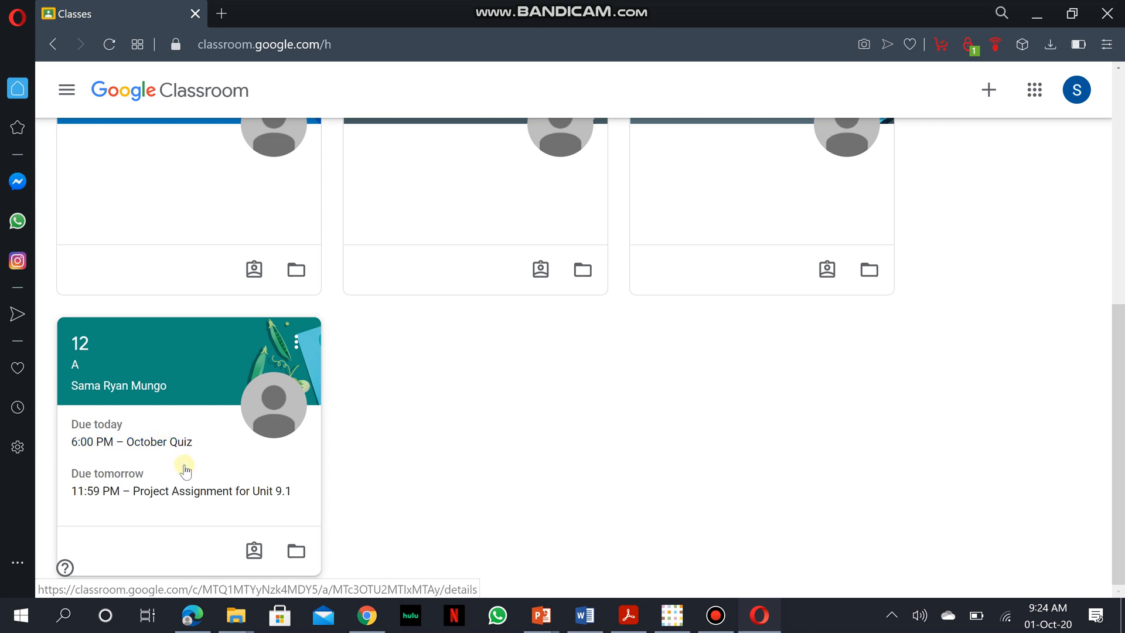
mouse_move(154, 497)
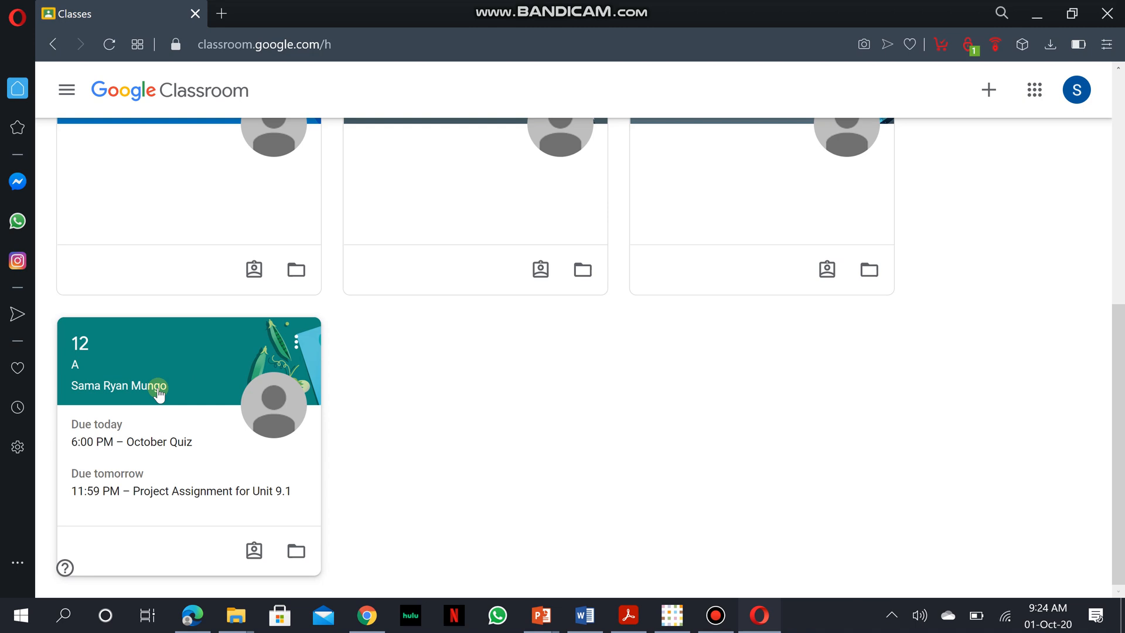
mouse_move(178, 390)
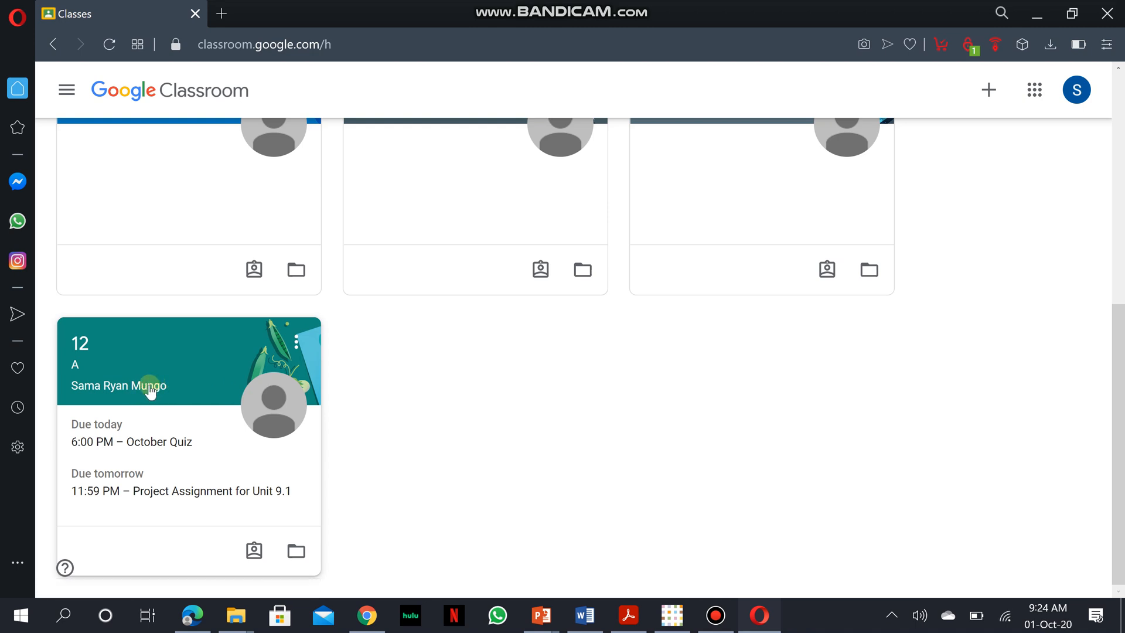
mouse_move(140, 394)
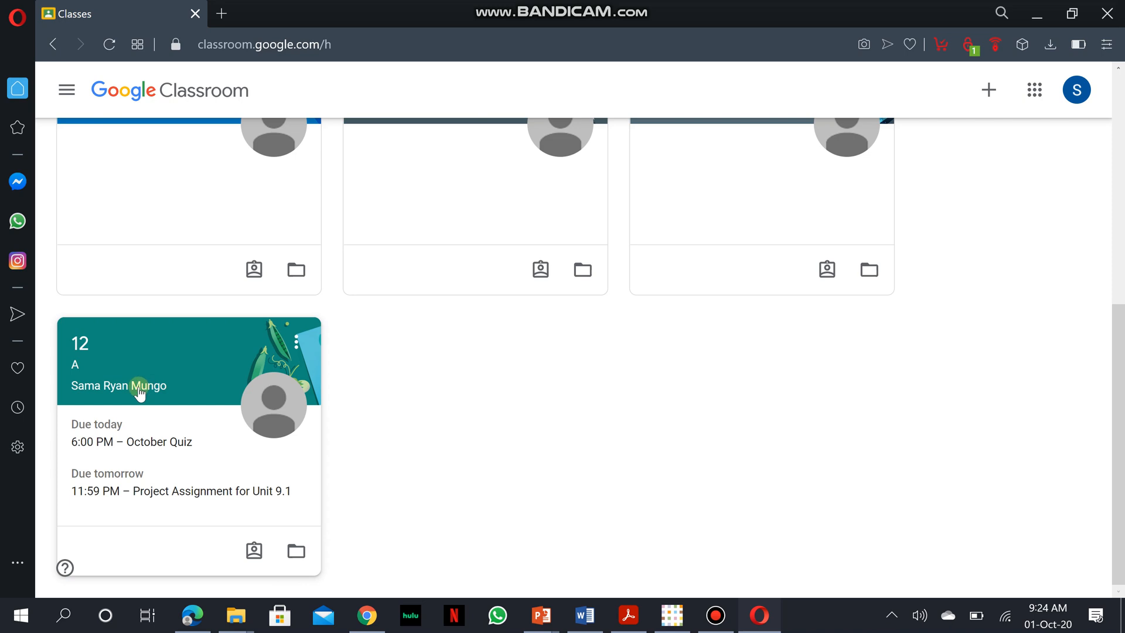
mouse_move(150, 393)
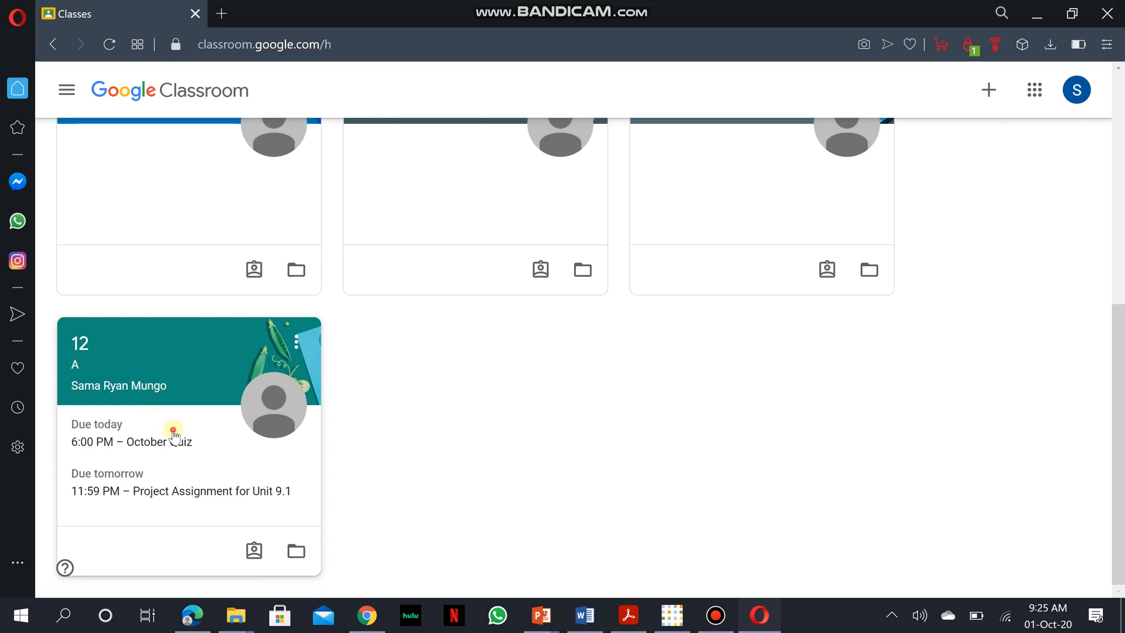
mouse_move(290, 411)
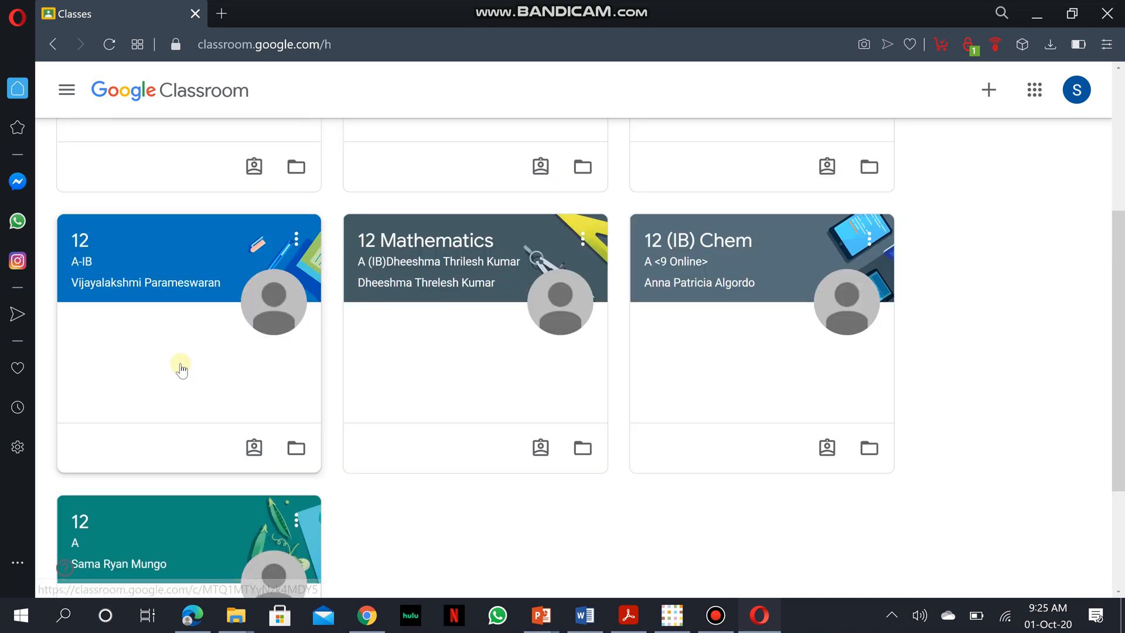
scroll("down", 3)
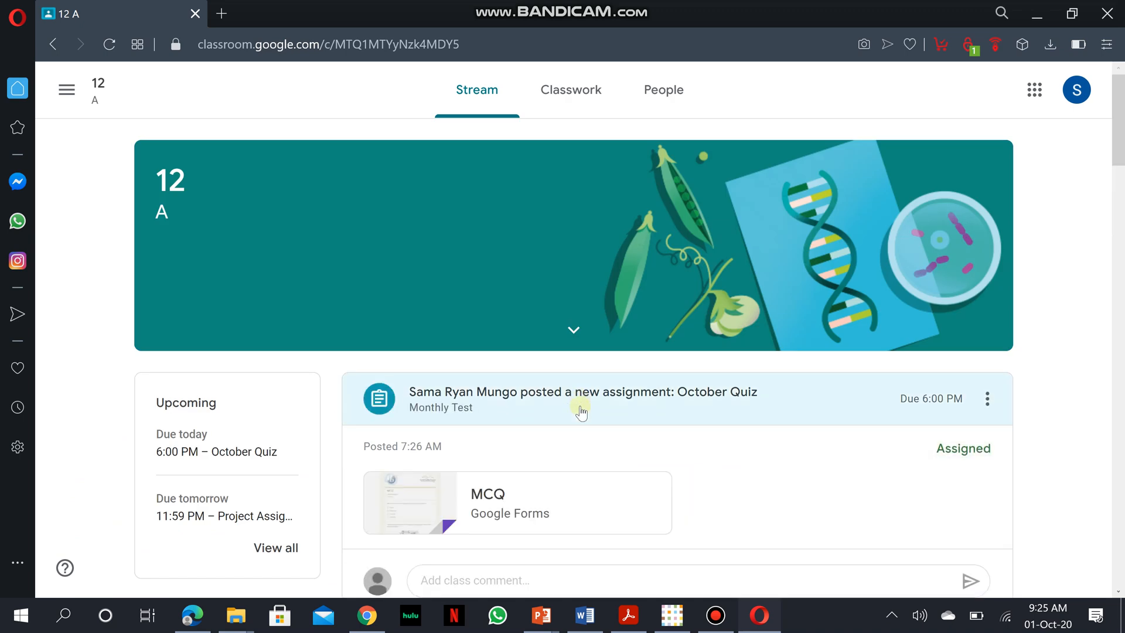
mouse_move(476, 94)
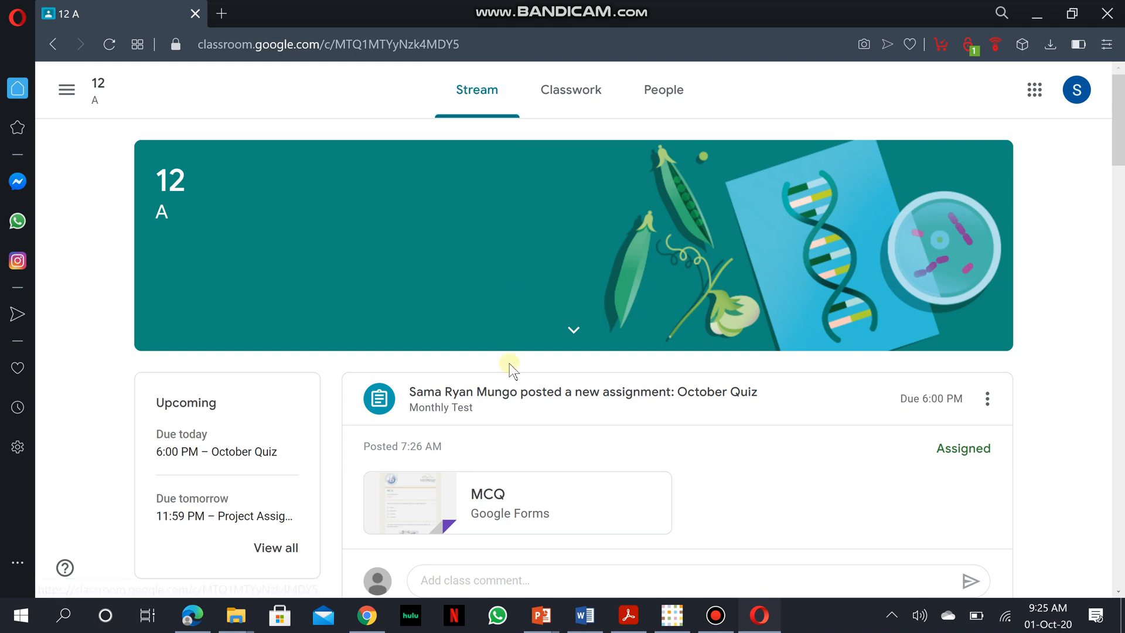
mouse_move(571, 88)
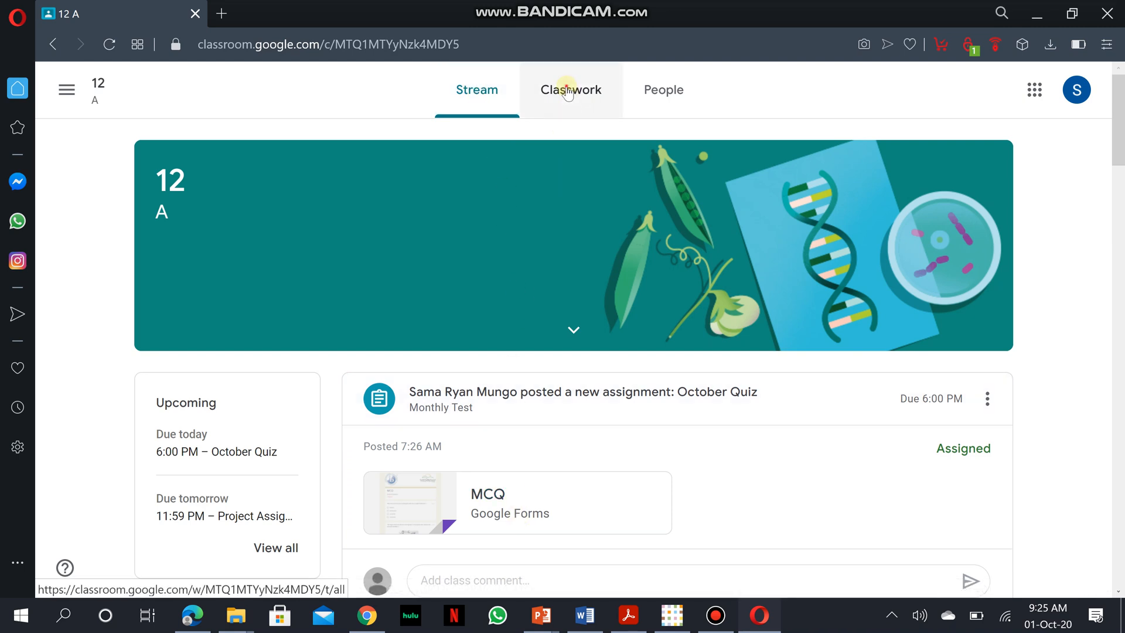
View the Classwork topics list, then the People list with the teacher and six classmates.
left_click(572, 89)
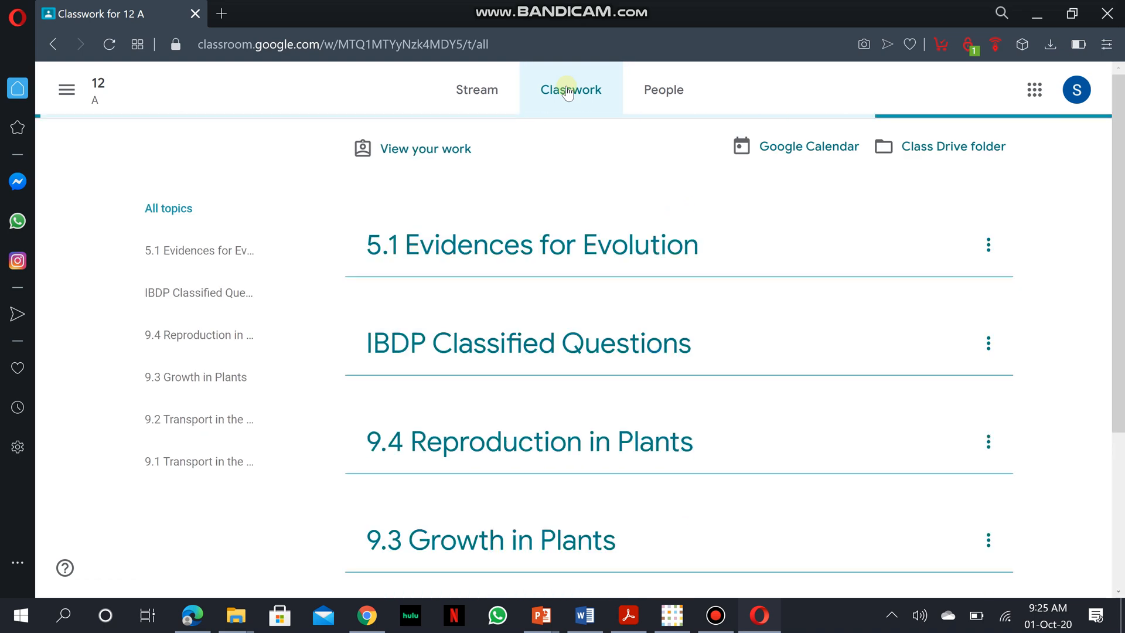
left_click(571, 89)
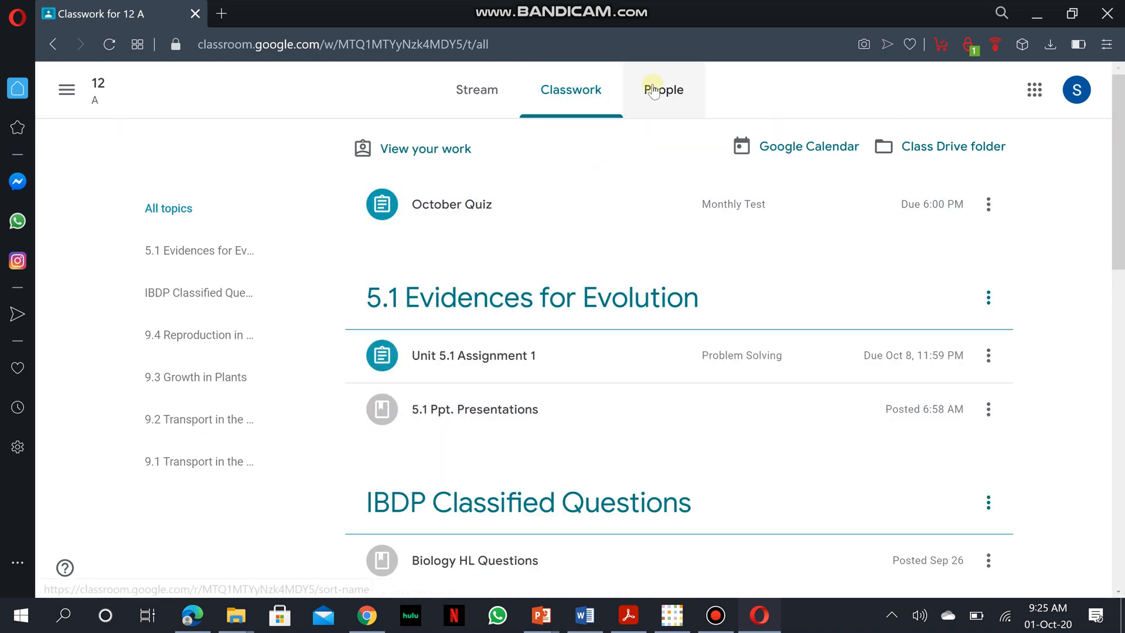
left_click(663, 89)
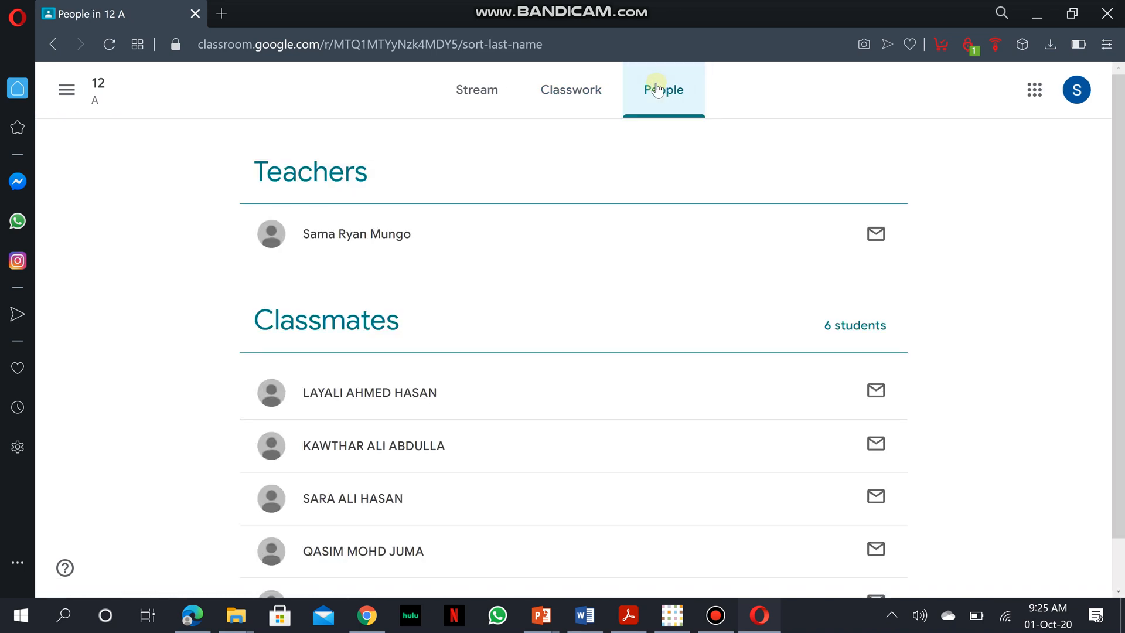
scroll("down", 3)
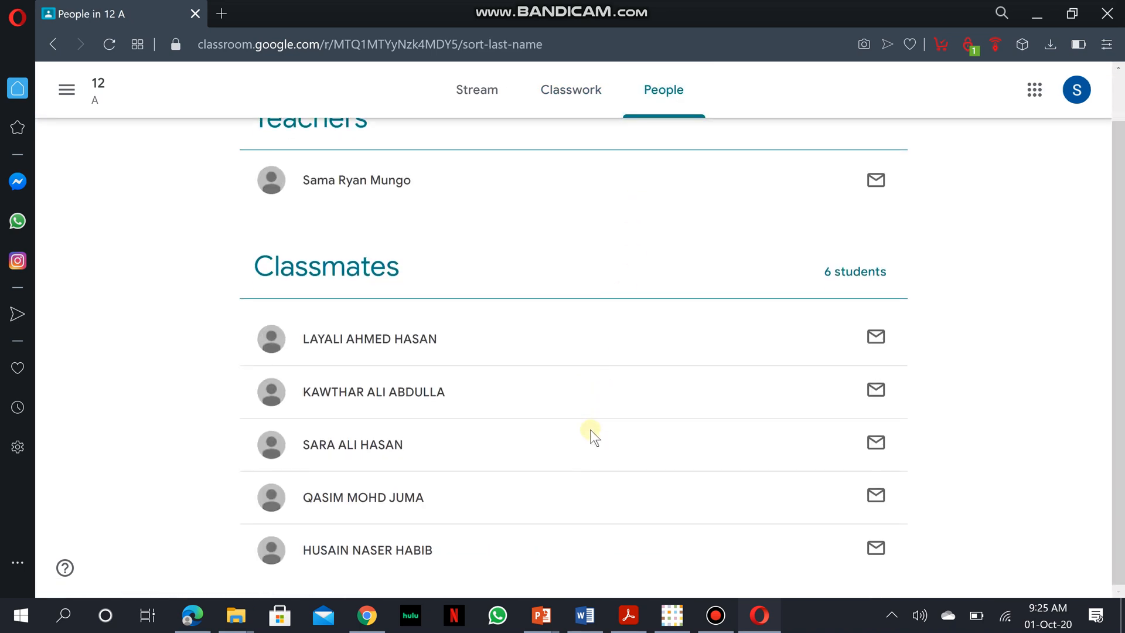
mouse_move(874, 334)
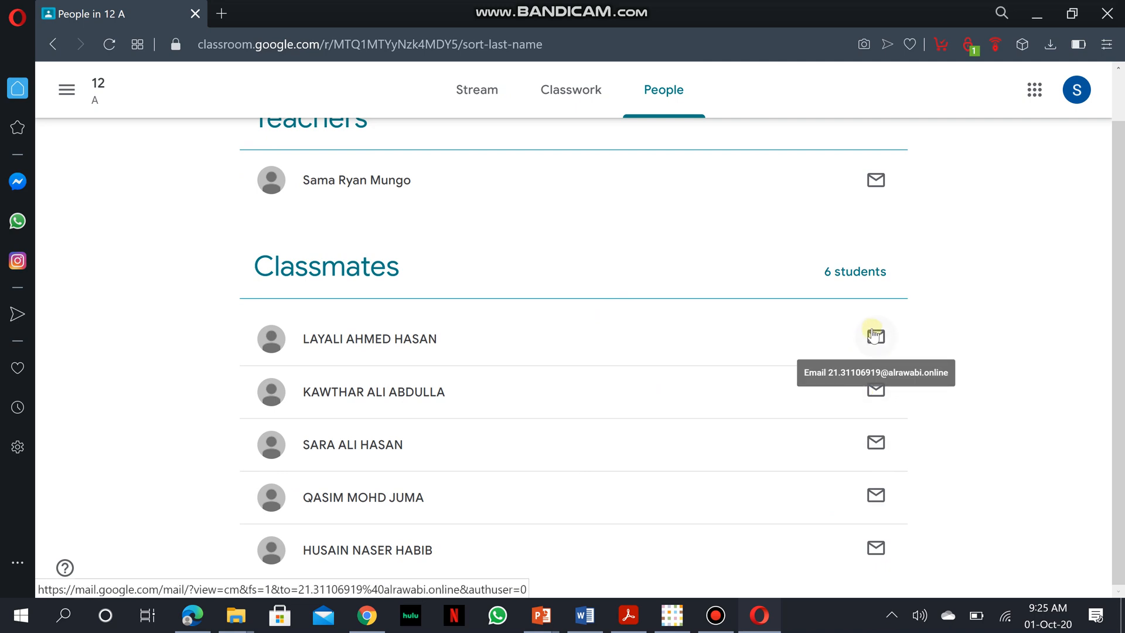
mouse_move(497, 335)
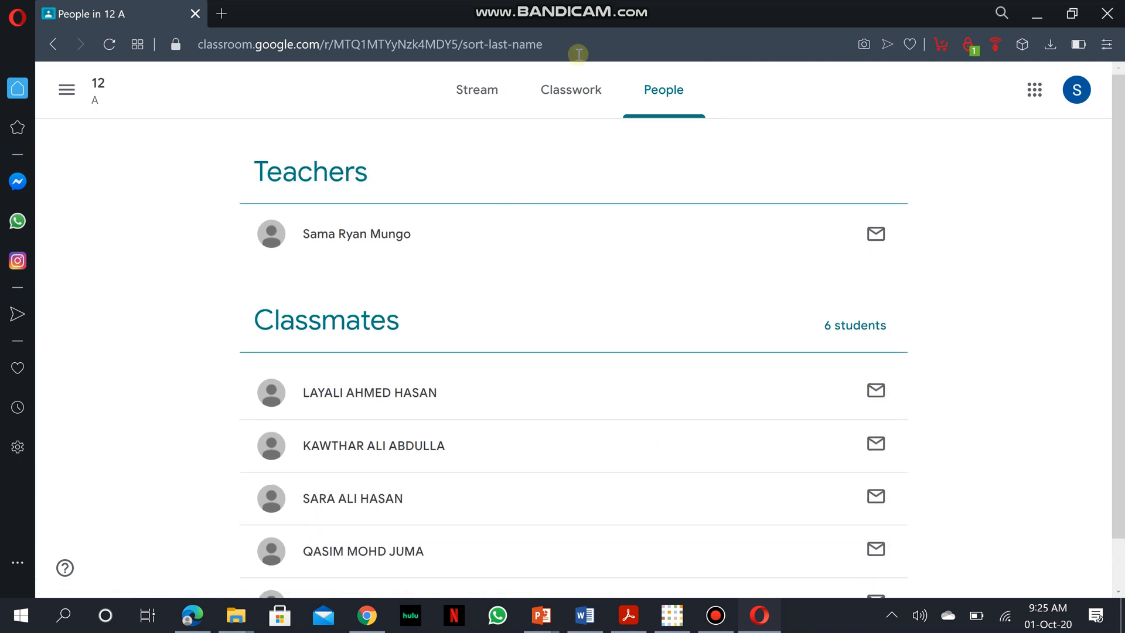
mouse_move(557, 94)
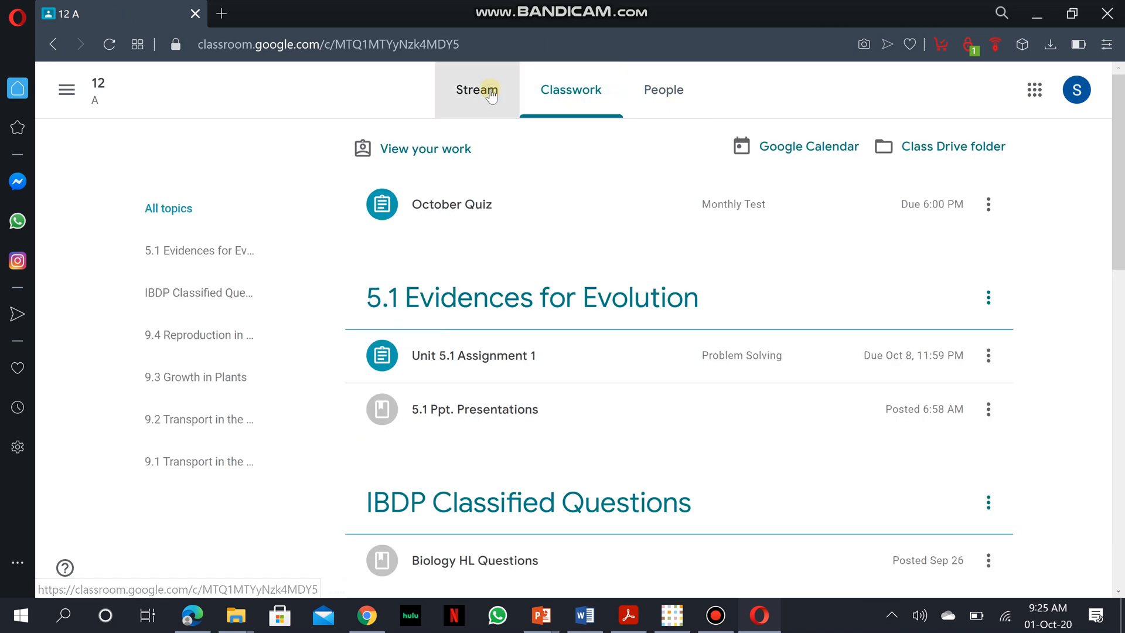
Return to the class Stream and browse the October Quiz and Unit 5.1 Assignment 1 posts.
left_click(477, 89)
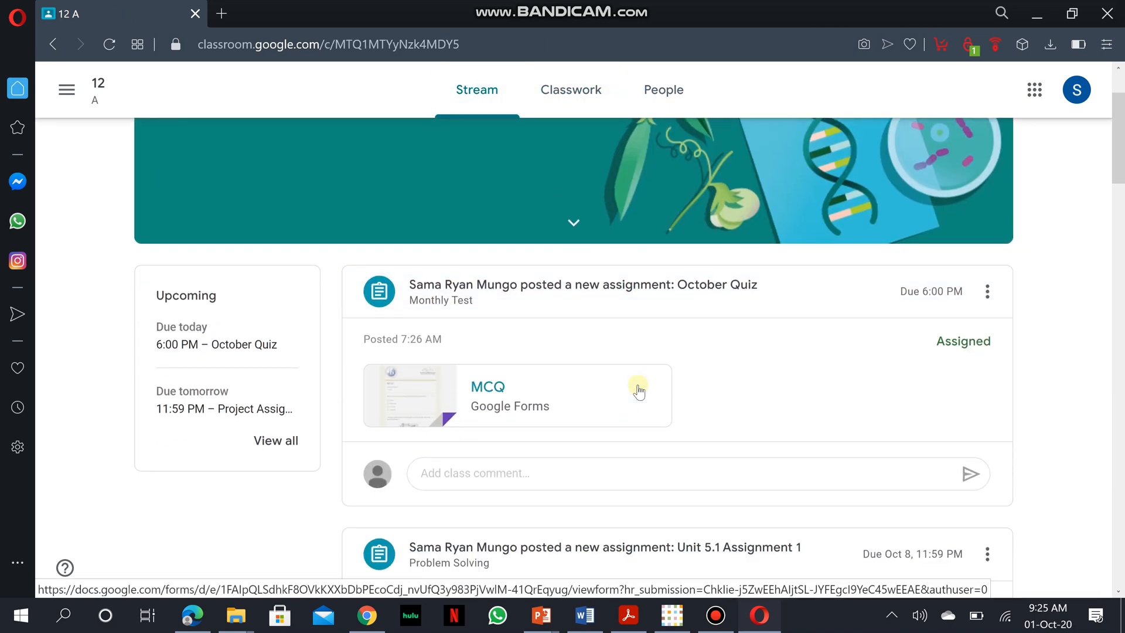
mouse_move(789, 361)
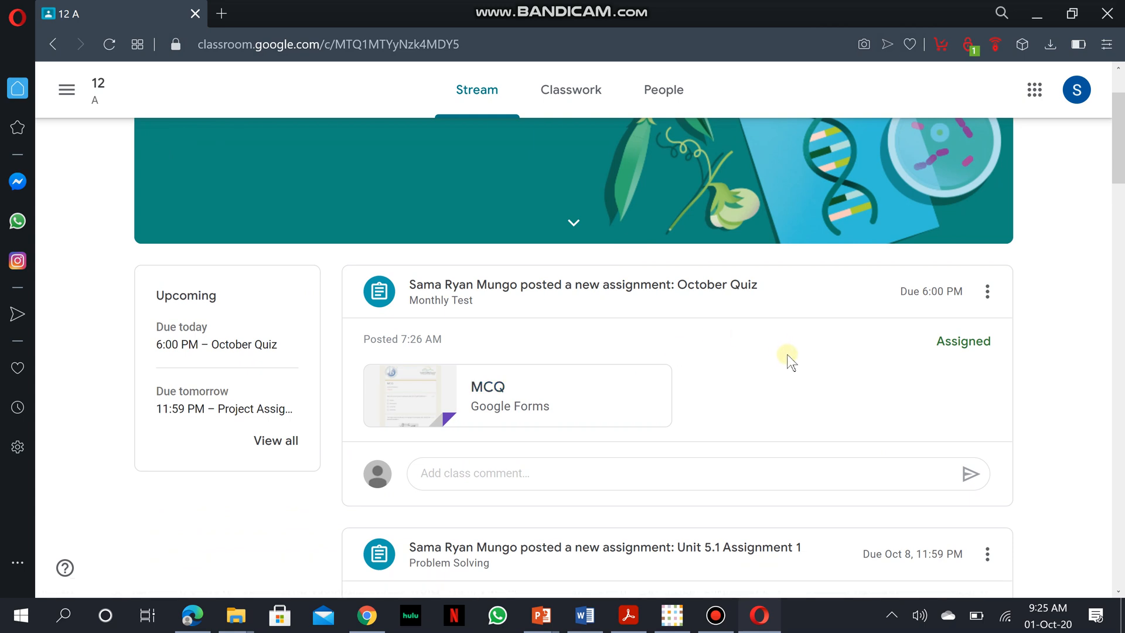
mouse_move(779, 376)
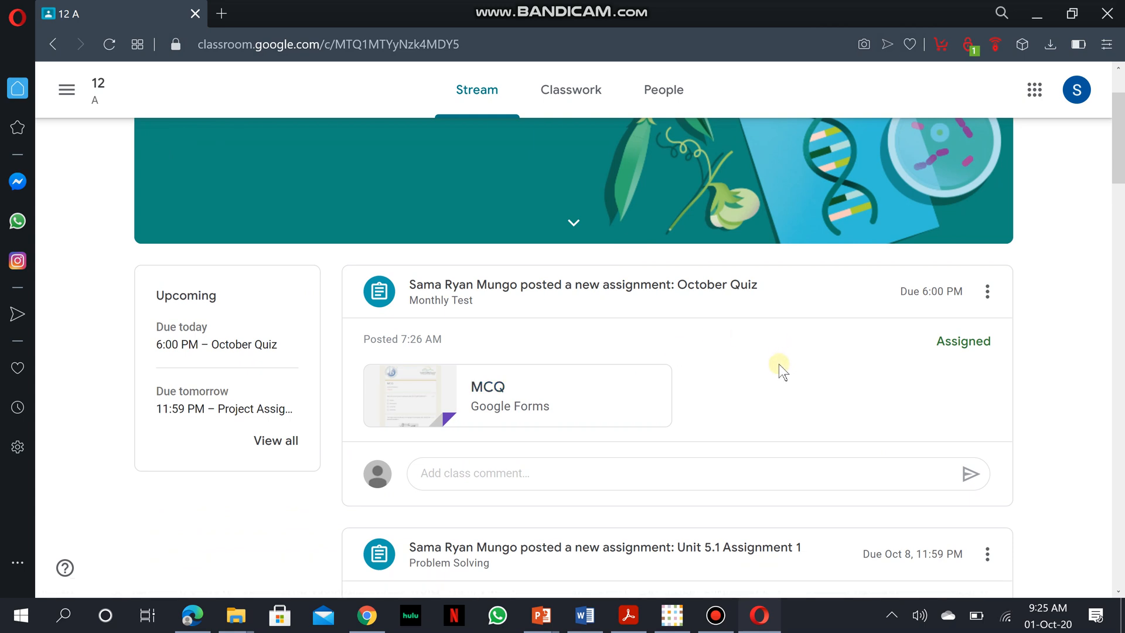
scroll("down", 3)
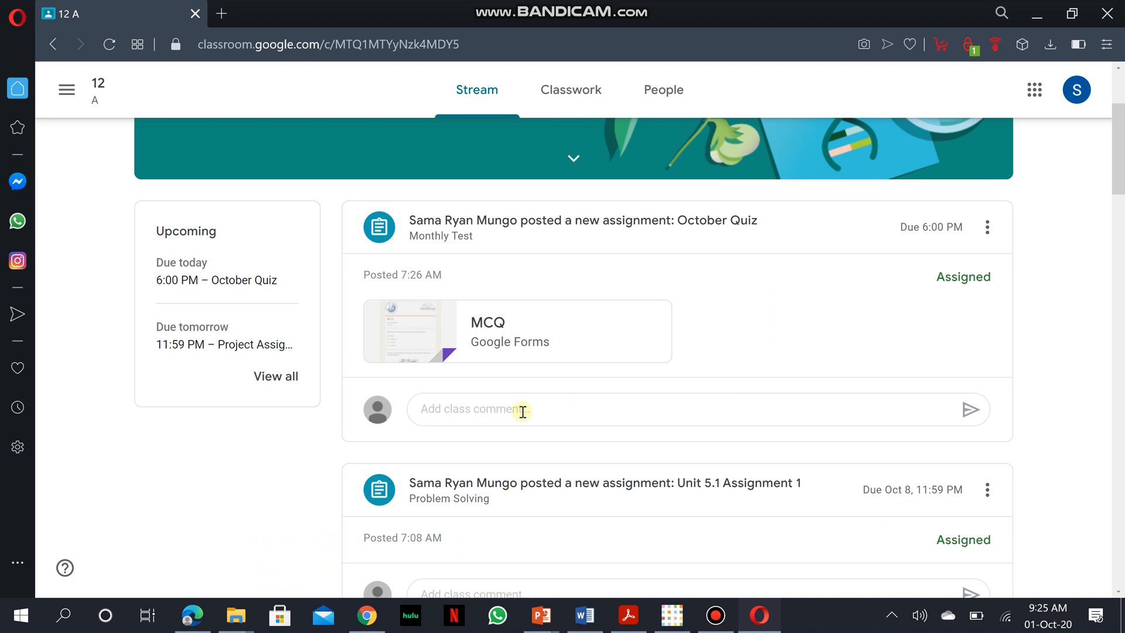
scroll("down", 3)
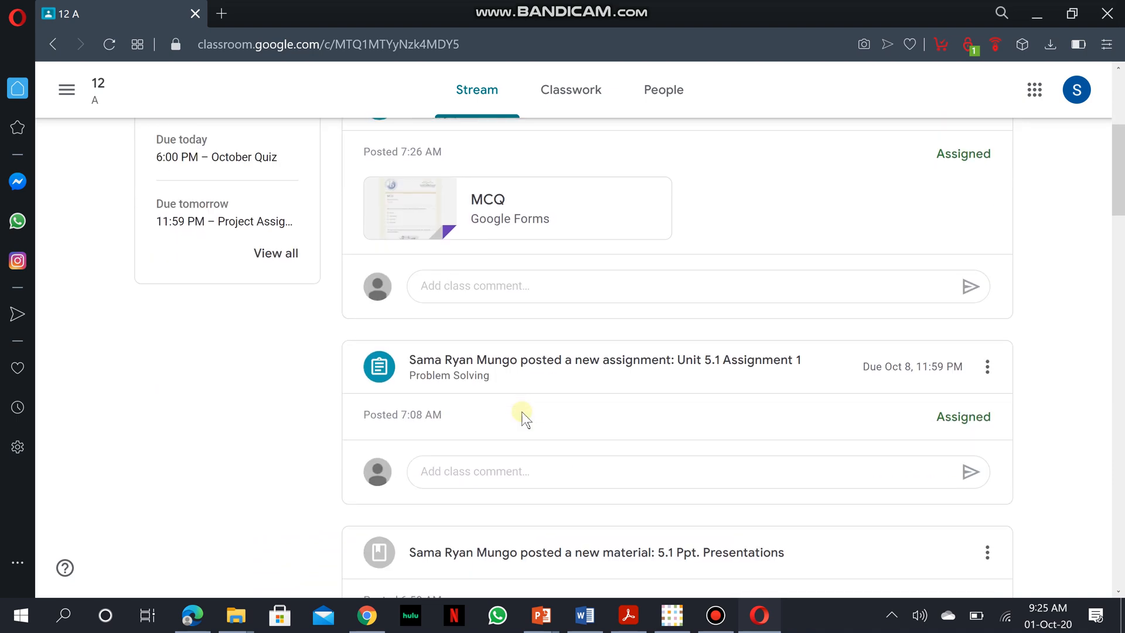
scroll("down", 3)
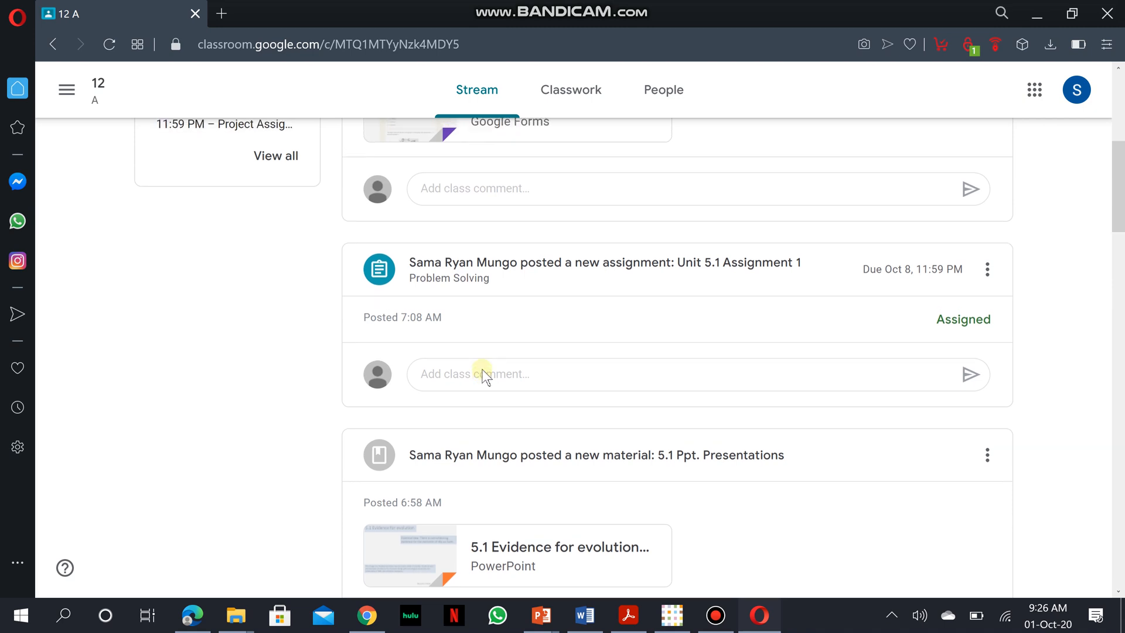
scroll("up", 3)
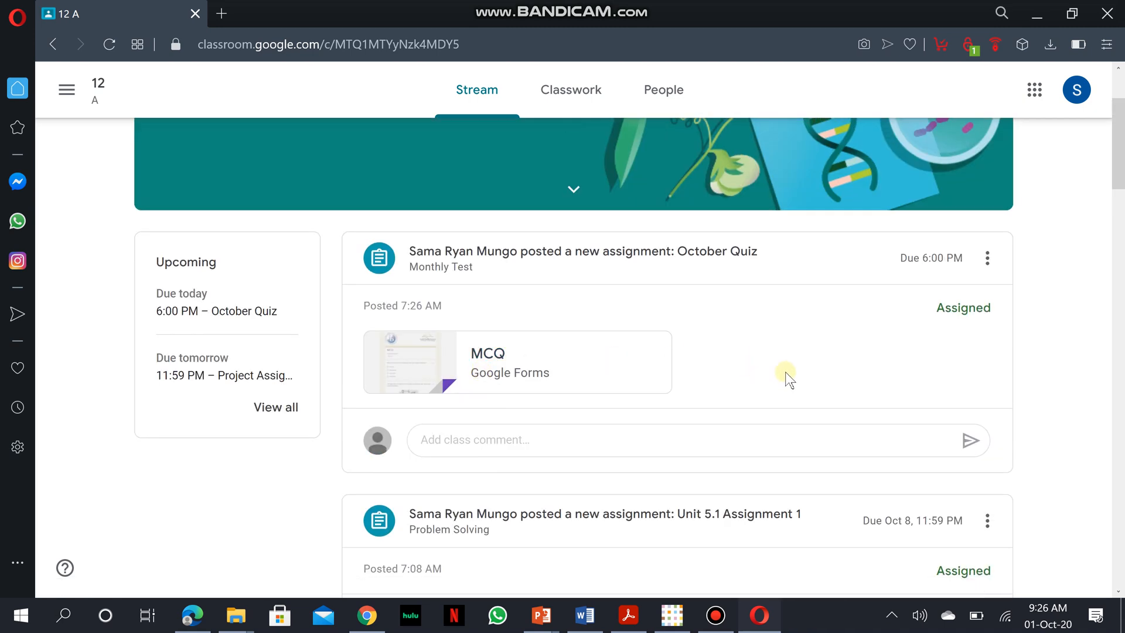
mouse_move(952, 262)
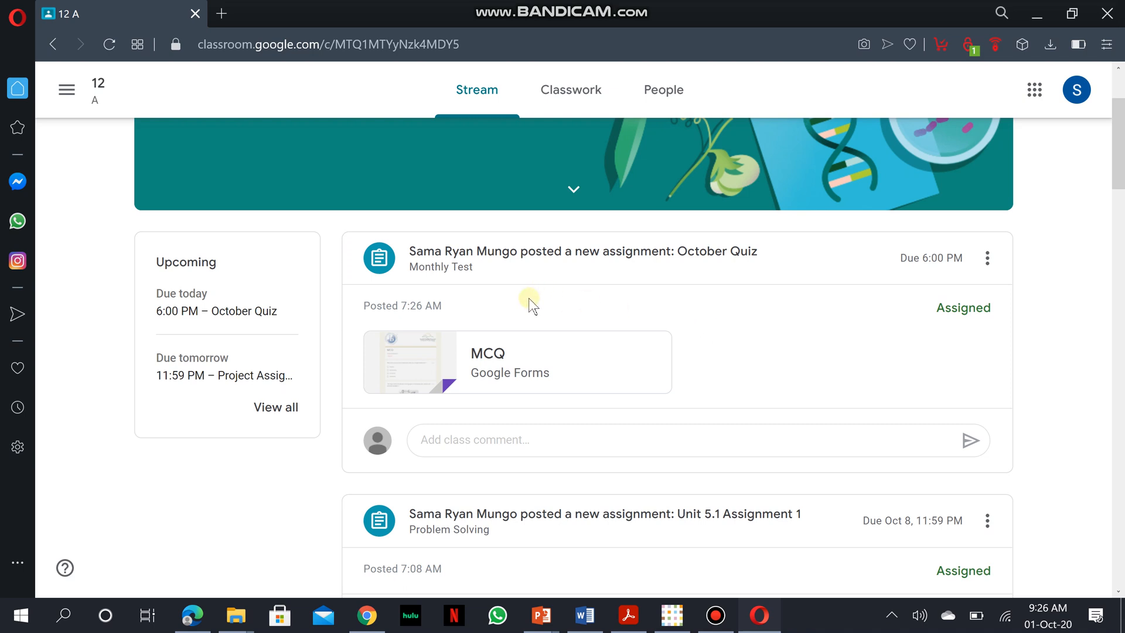
scroll("down", 3)
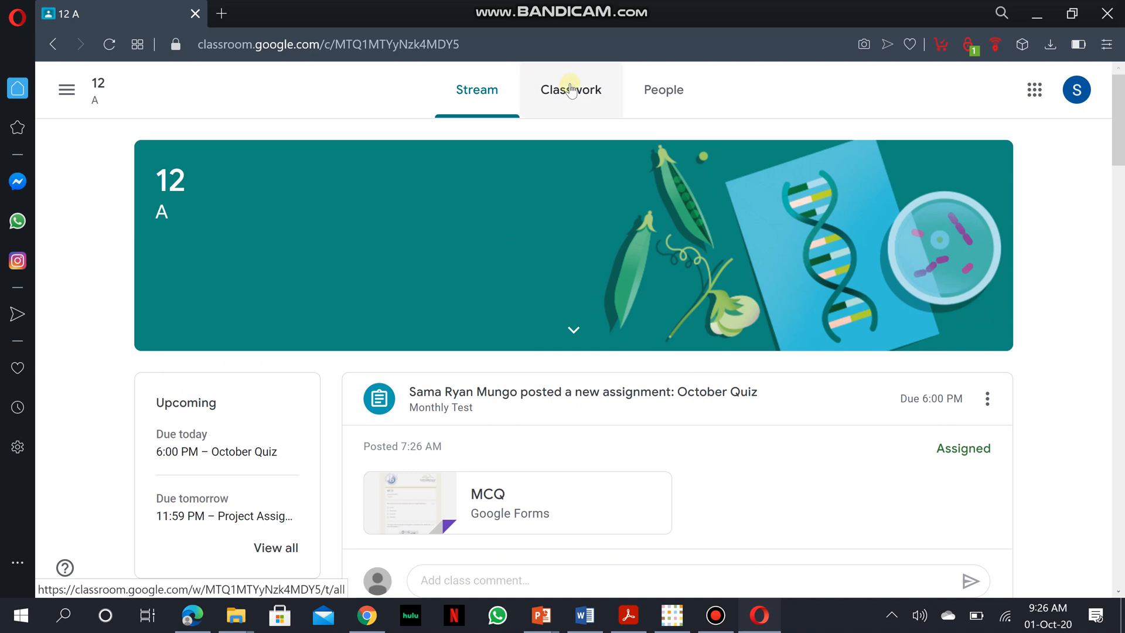
left_click(571, 89)
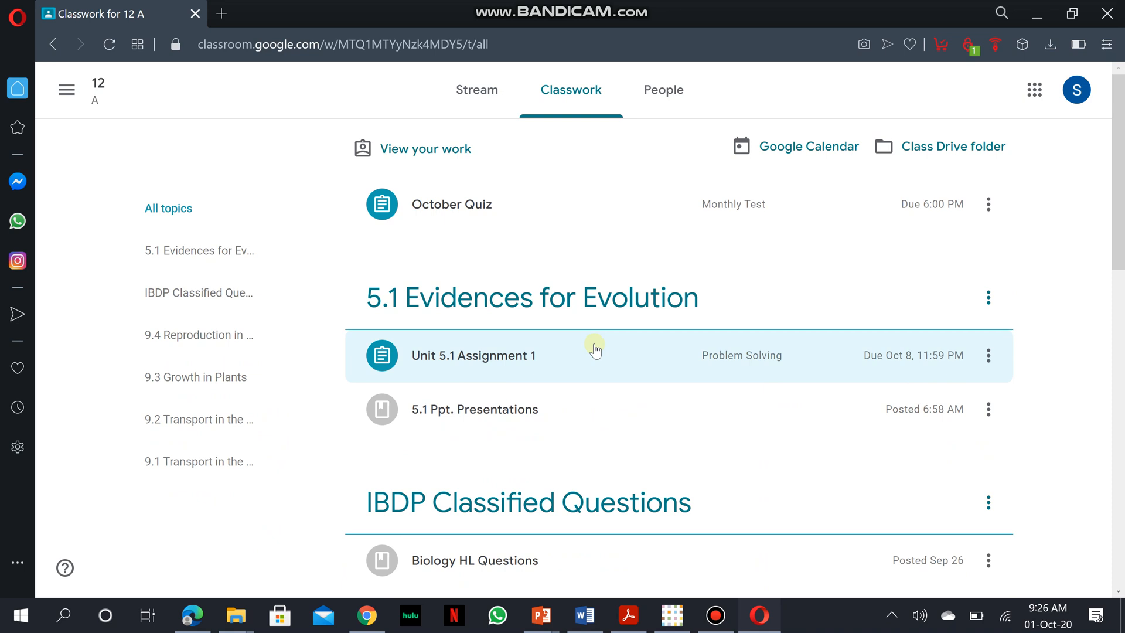
mouse_move(218, 259)
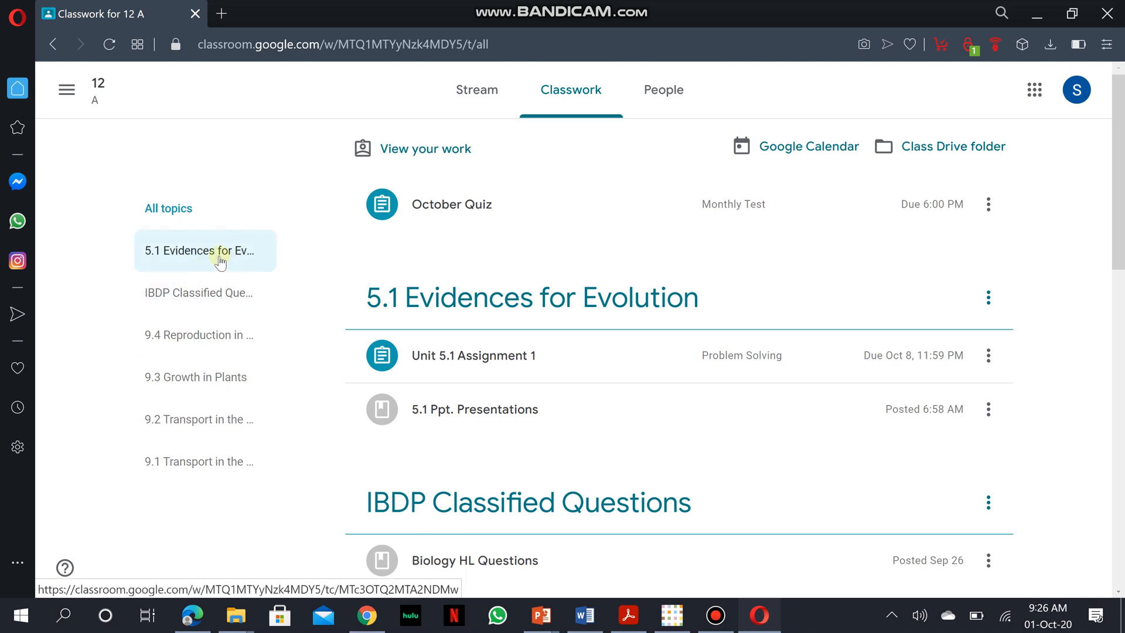
mouse_move(228, 427)
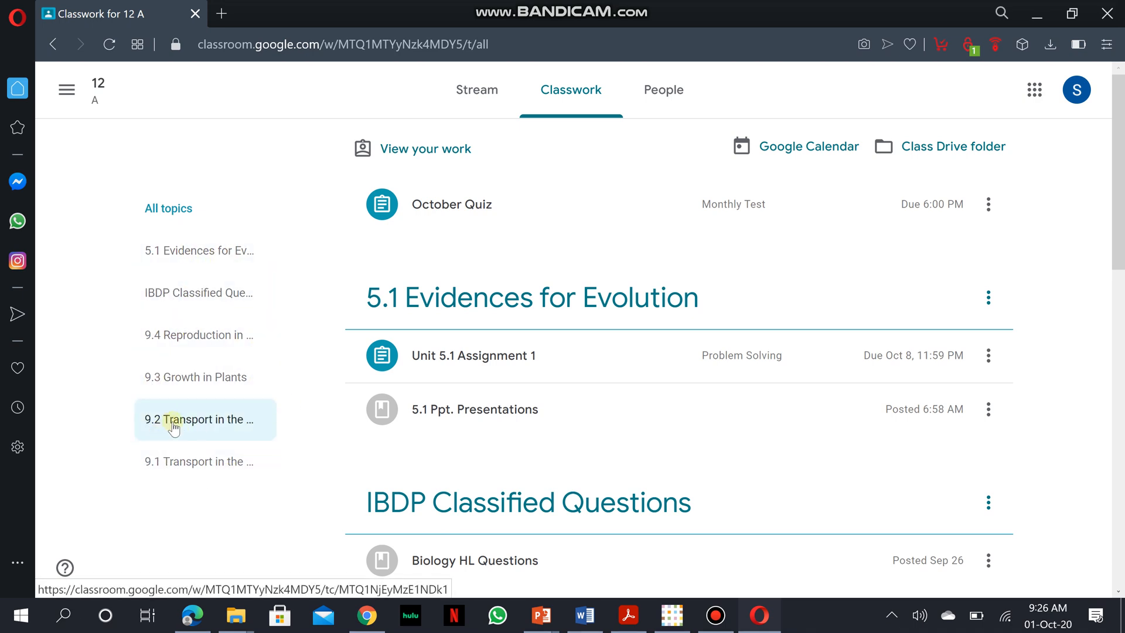
mouse_move(478, 413)
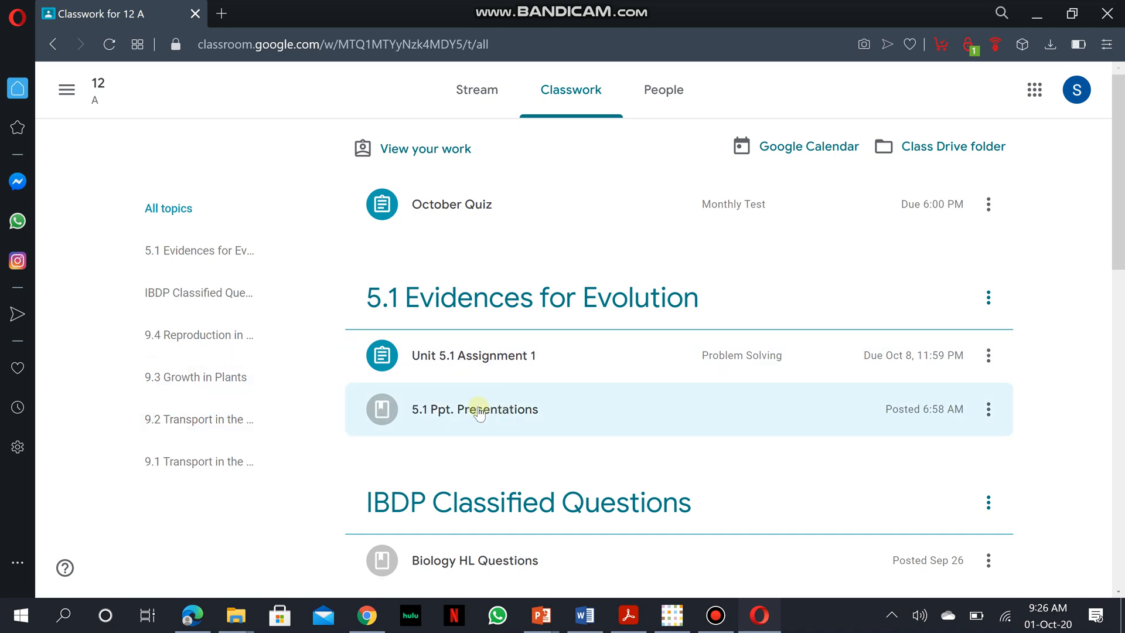
mouse_move(561, 463)
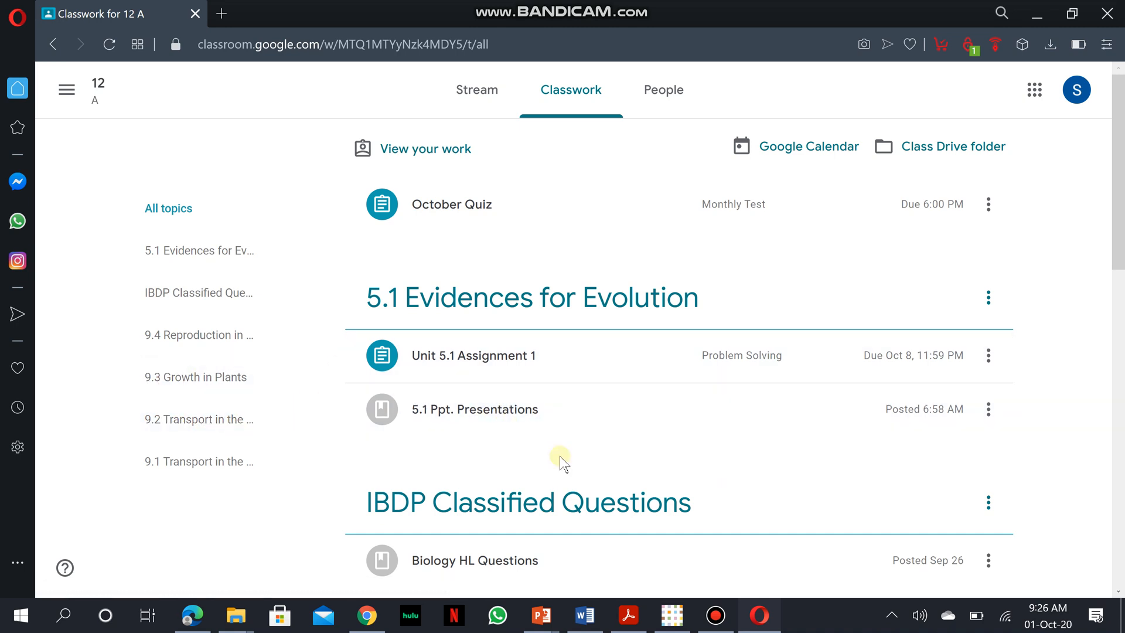
scroll("down", 3)
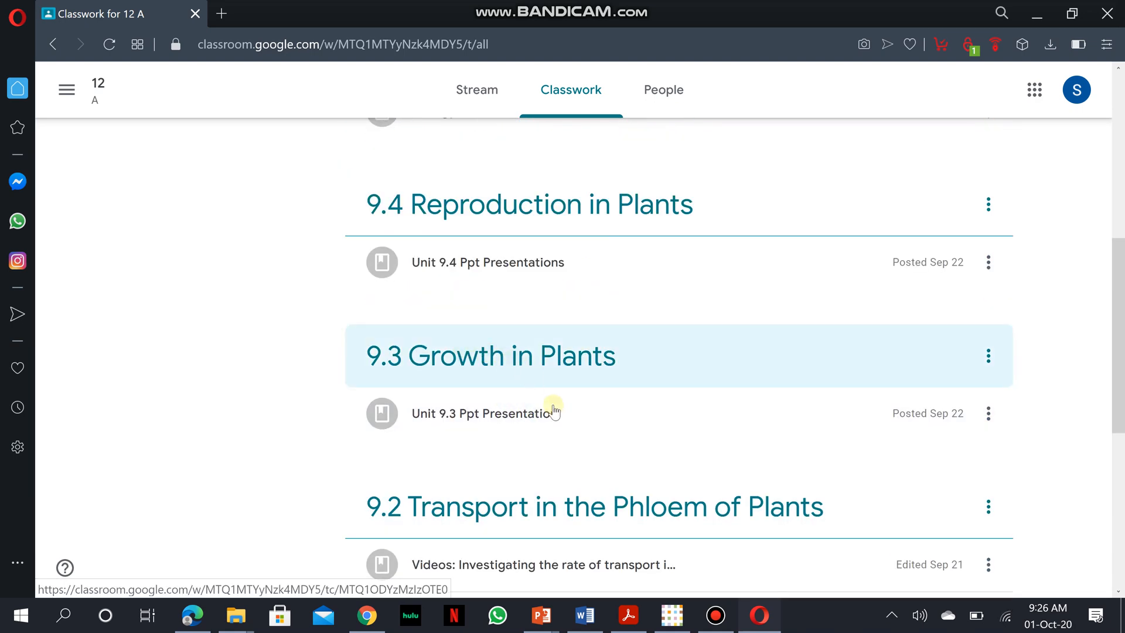
mouse_move(473, 416)
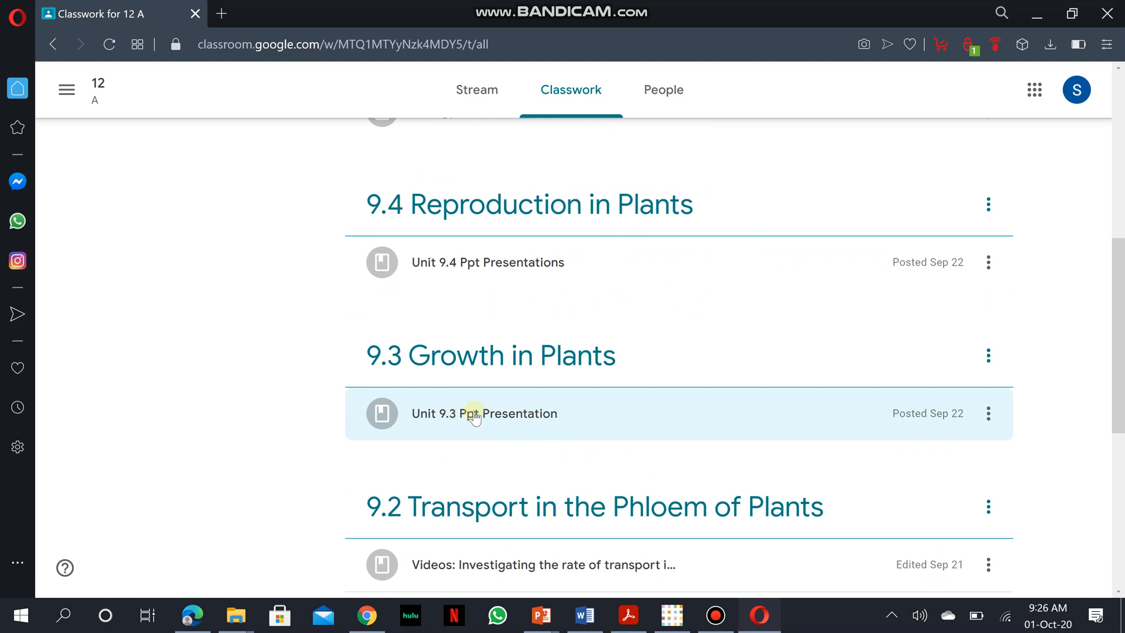
mouse_move(483, 416)
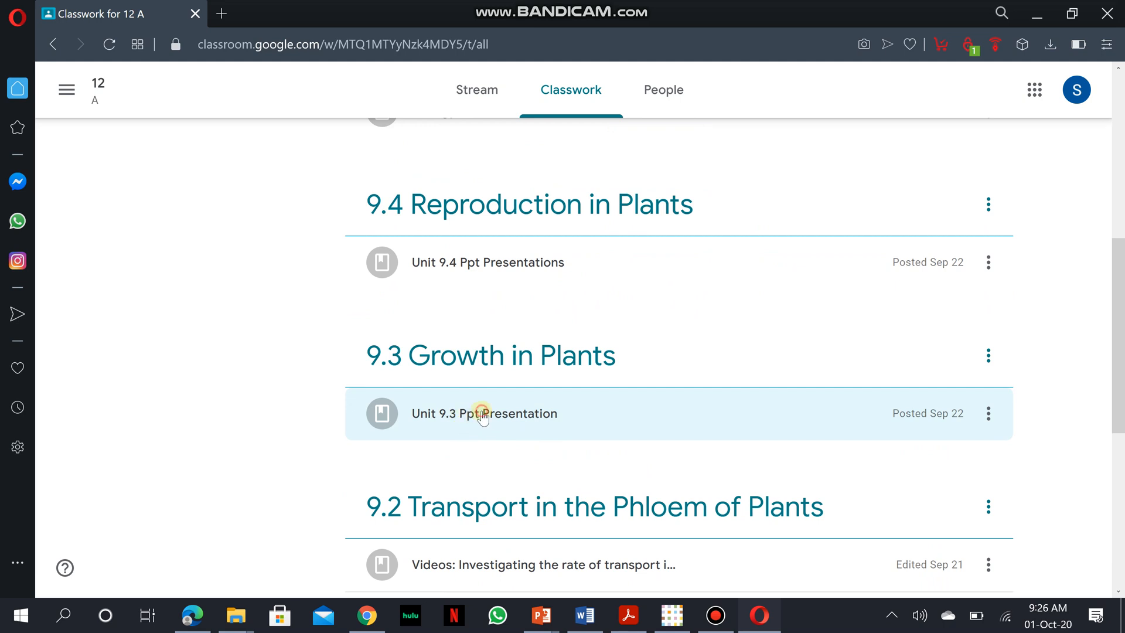
Preview the 9.3 Plant growth.pptx attachment and page forward to the auxin concentration gradients slide.
left_click(483, 413)
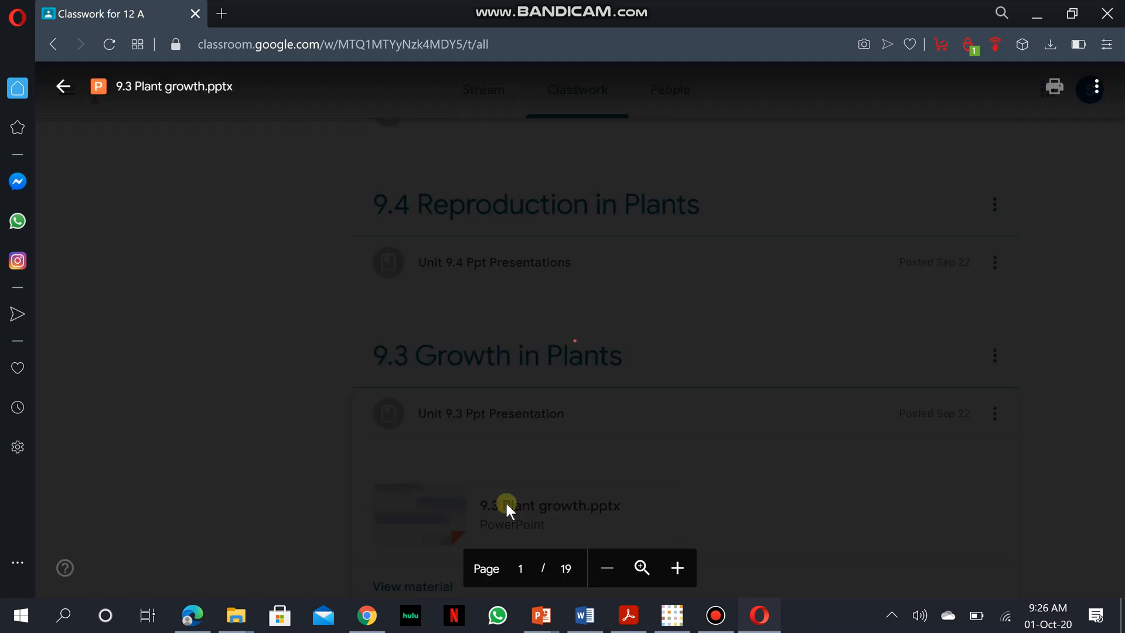
left_click(506, 506)
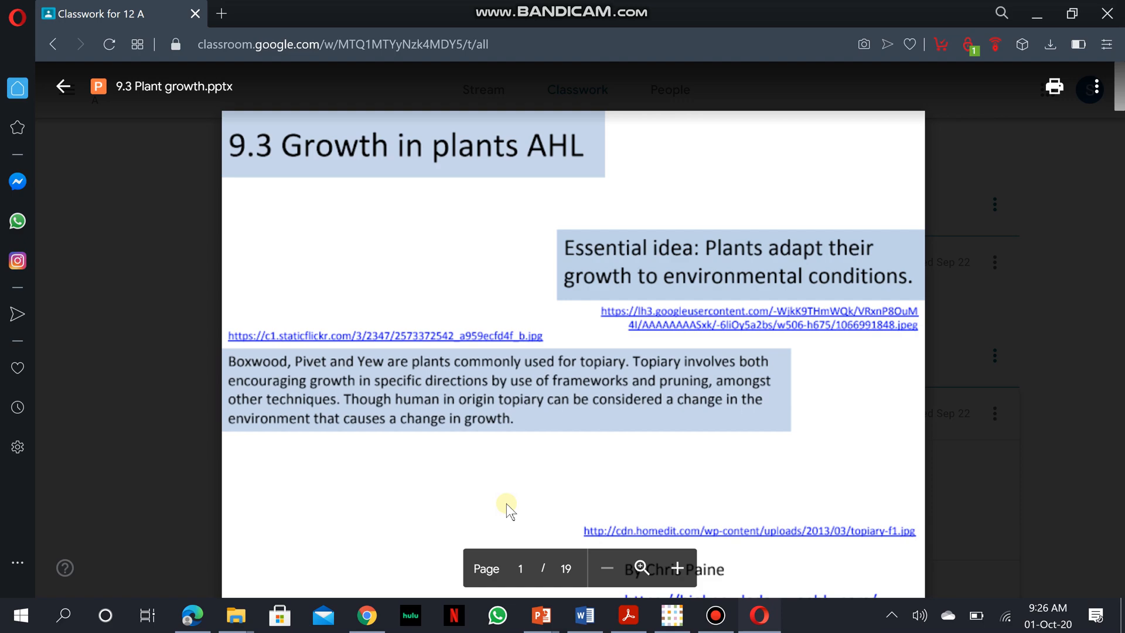
scroll("down", 3)
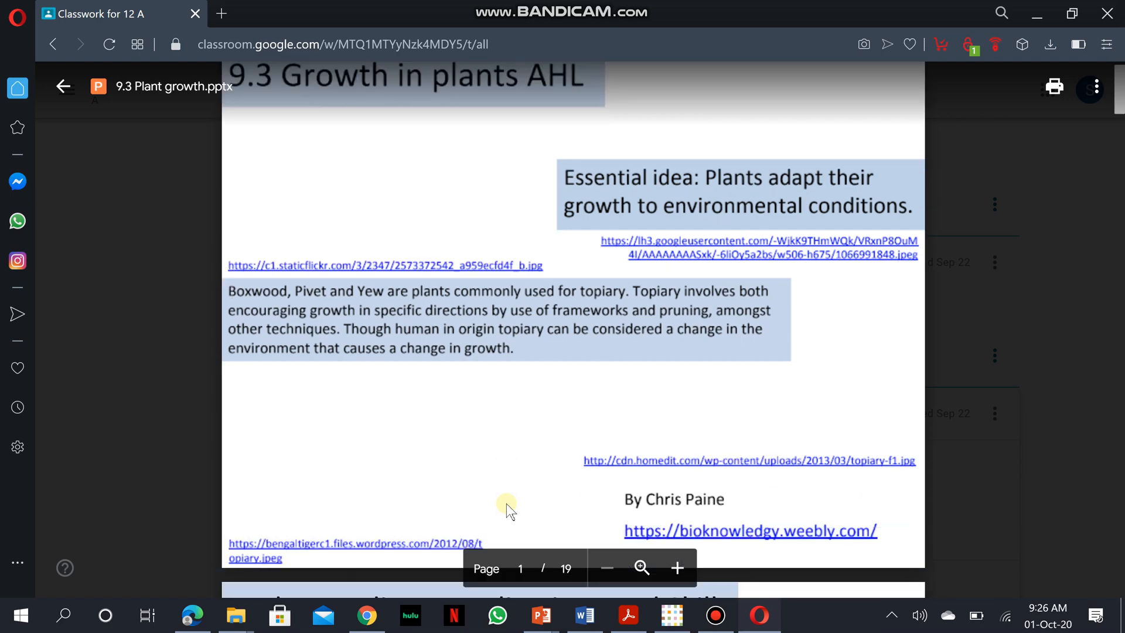
scroll("down", 3)
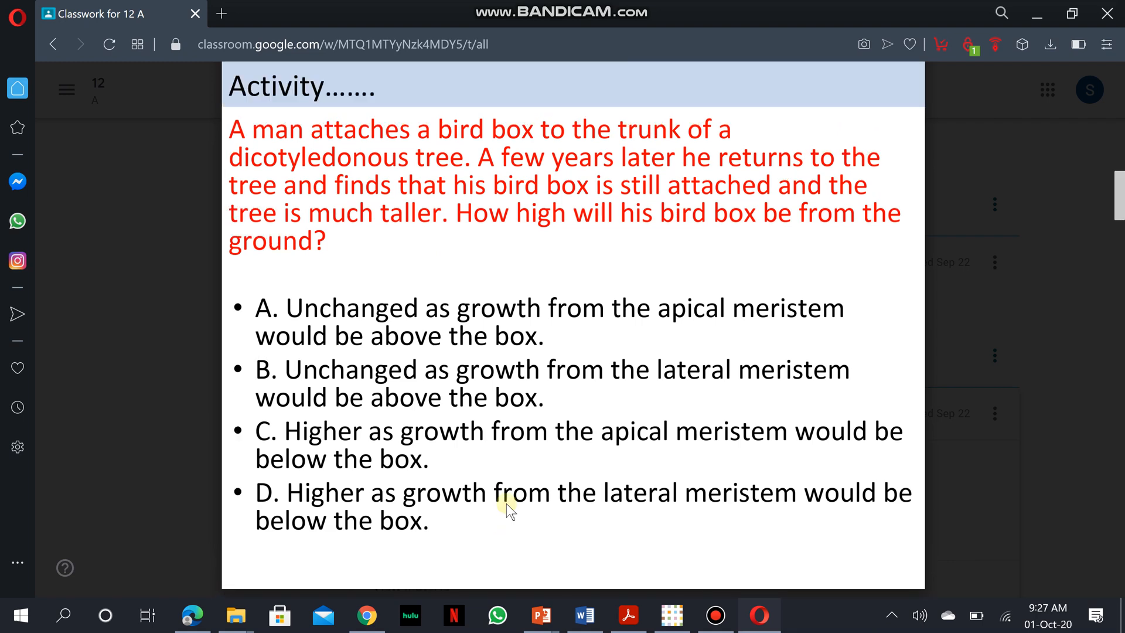
scroll("down", 3)
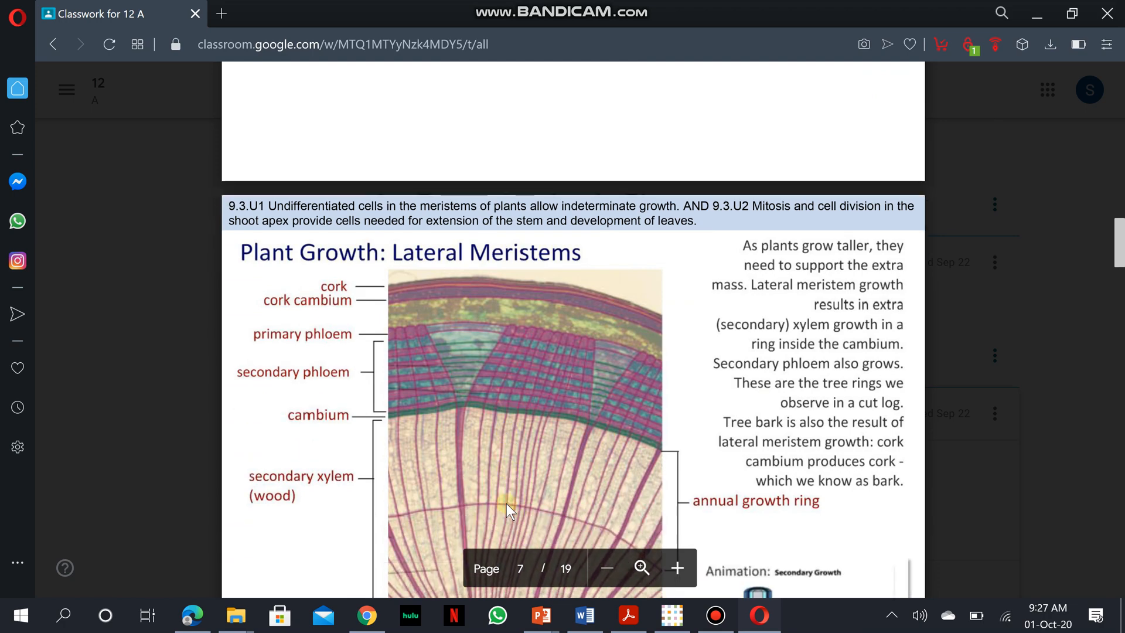
left_click(678, 567)
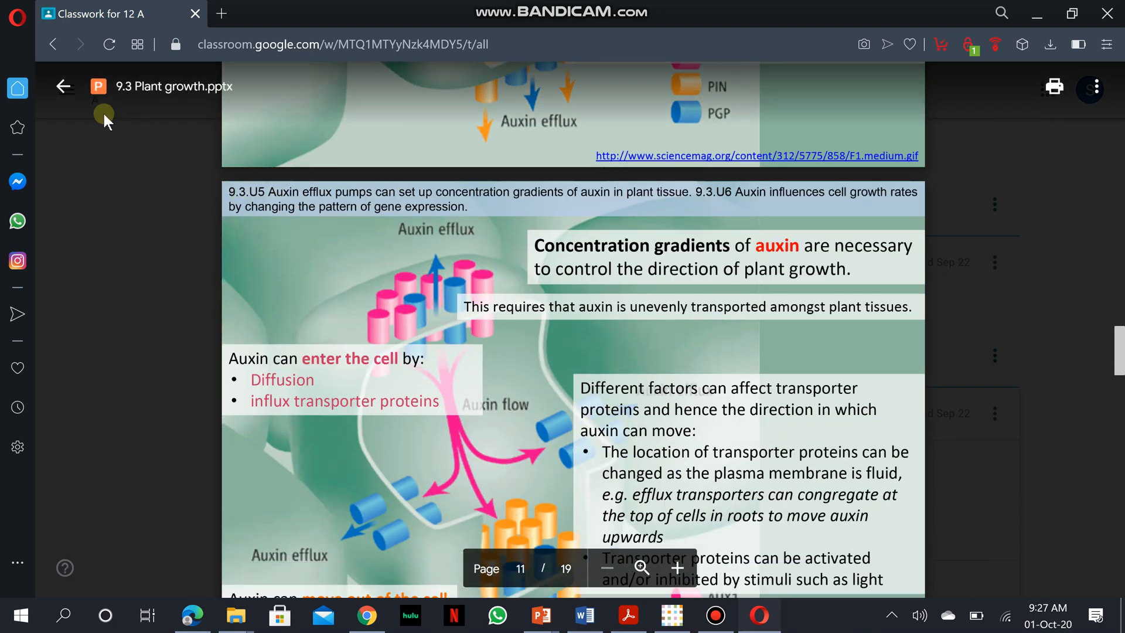
mouse_move(62, 86)
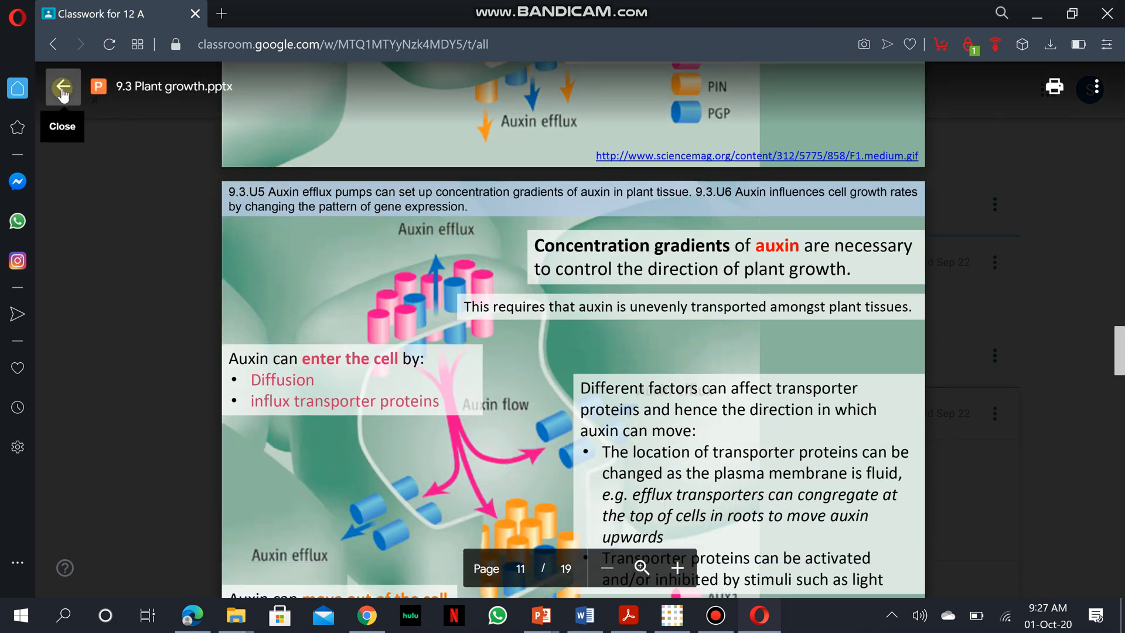
Close the presentation preview and expand the 9.2 transport videos material in the classwork list.
left_click(62, 87)
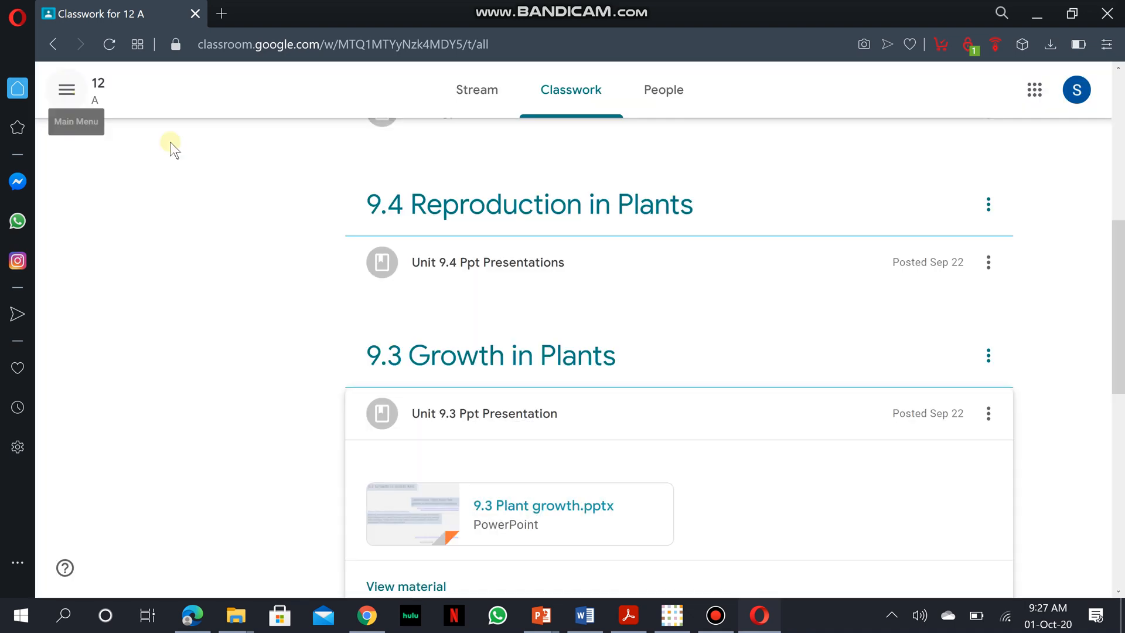
mouse_move(639, 351)
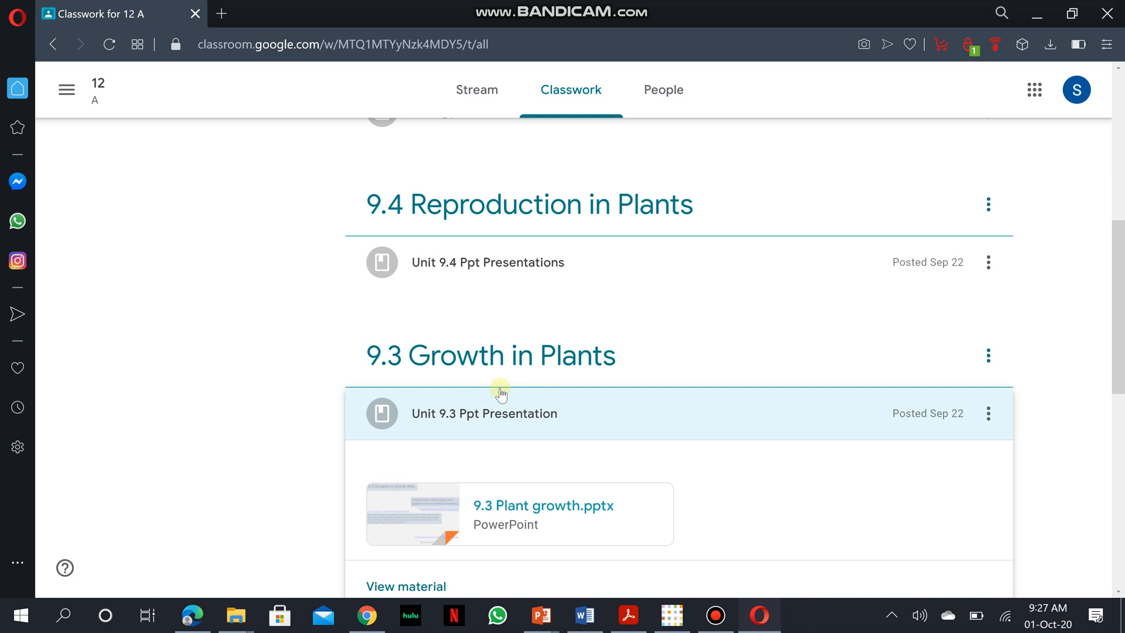
scroll("down", 3)
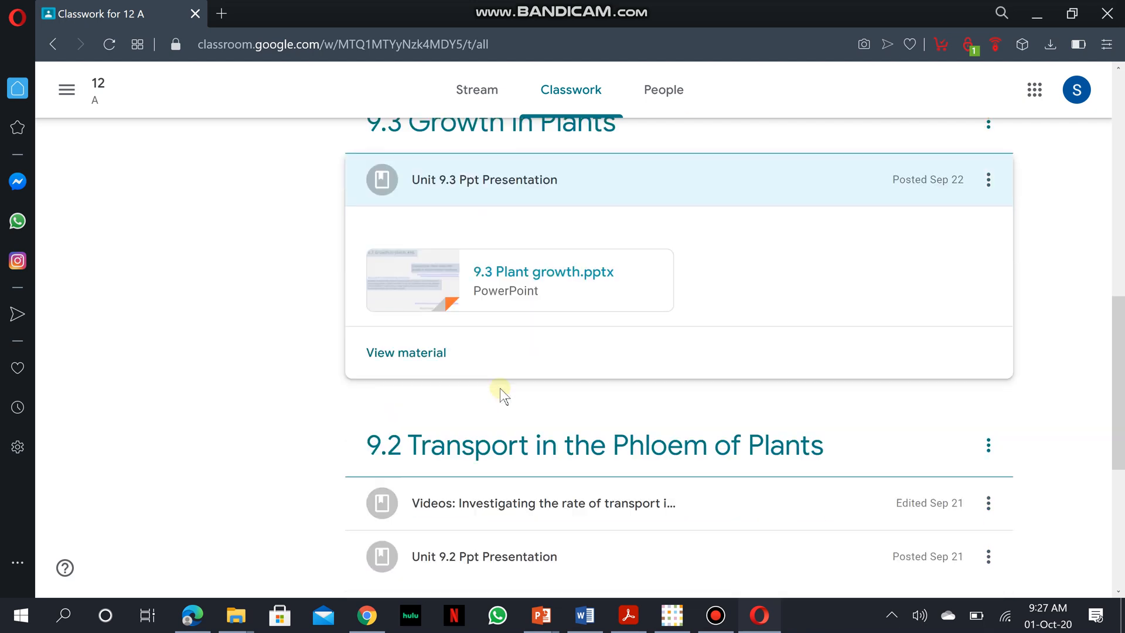
scroll("down", 3)
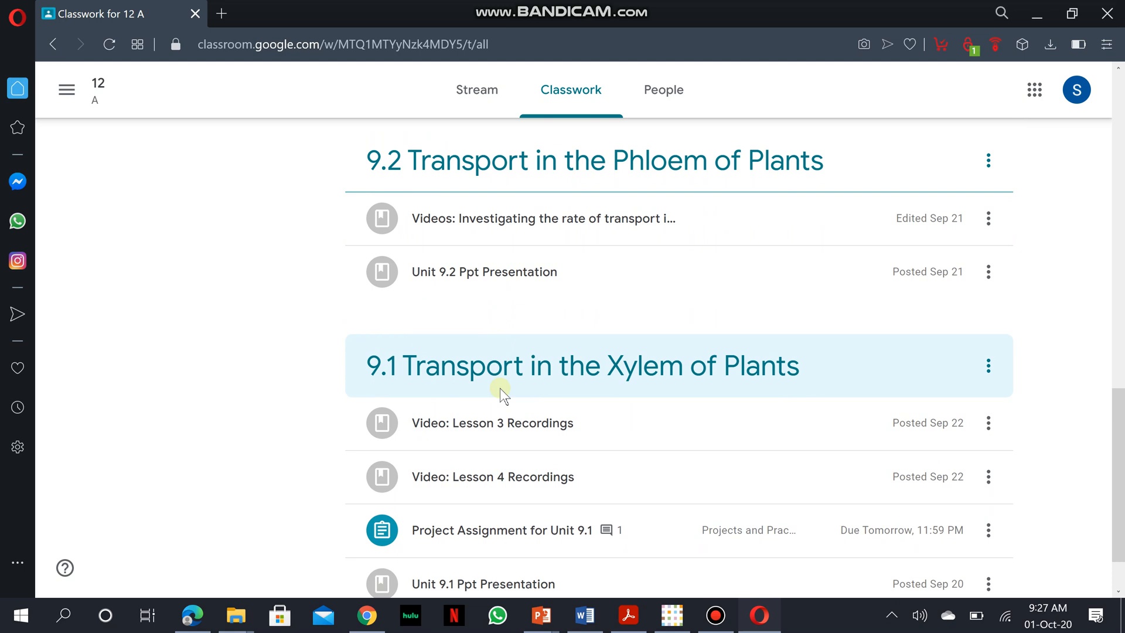
mouse_move(522, 437)
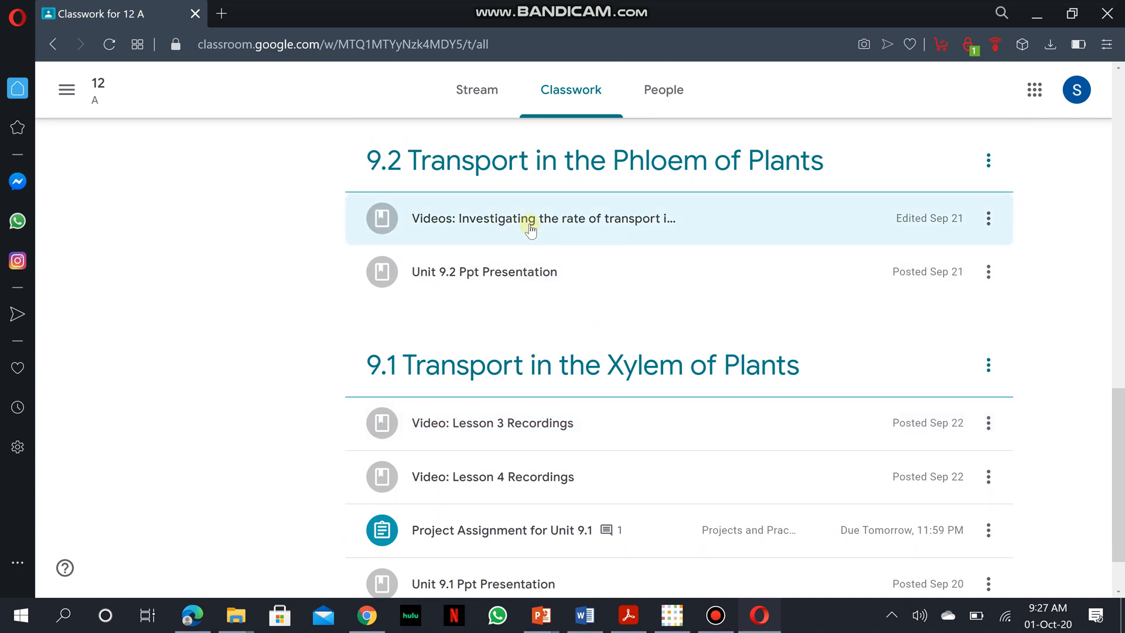
mouse_move(520, 224)
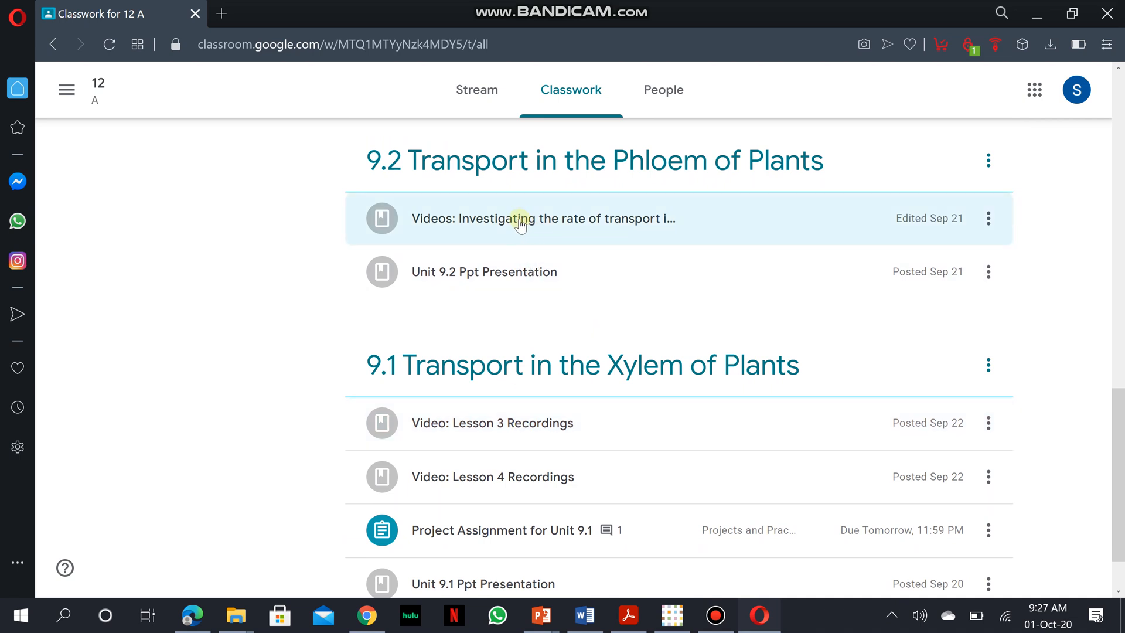
left_click(520, 218)
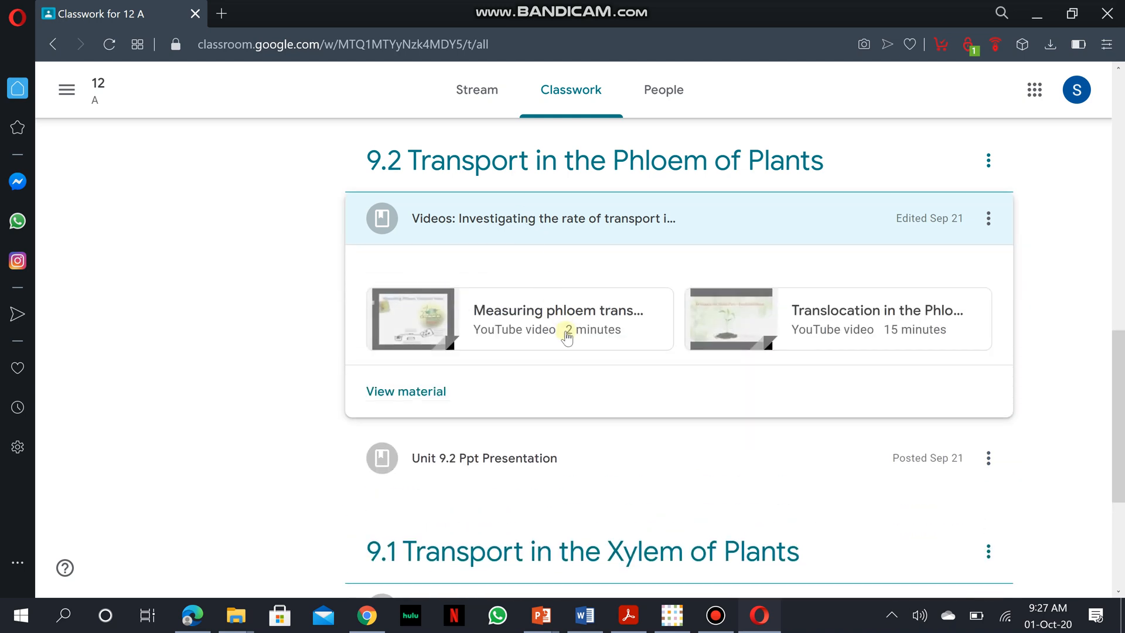
mouse_move(560, 320)
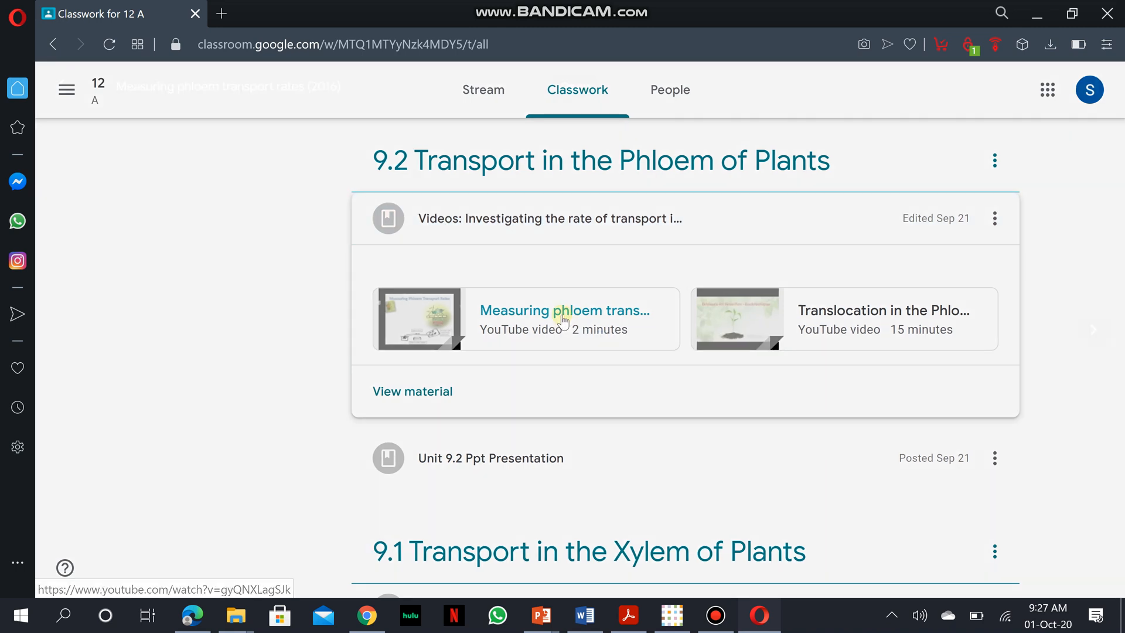
Briefly preview the Measuring phloem transport rates video and close it.
left_click(564, 320)
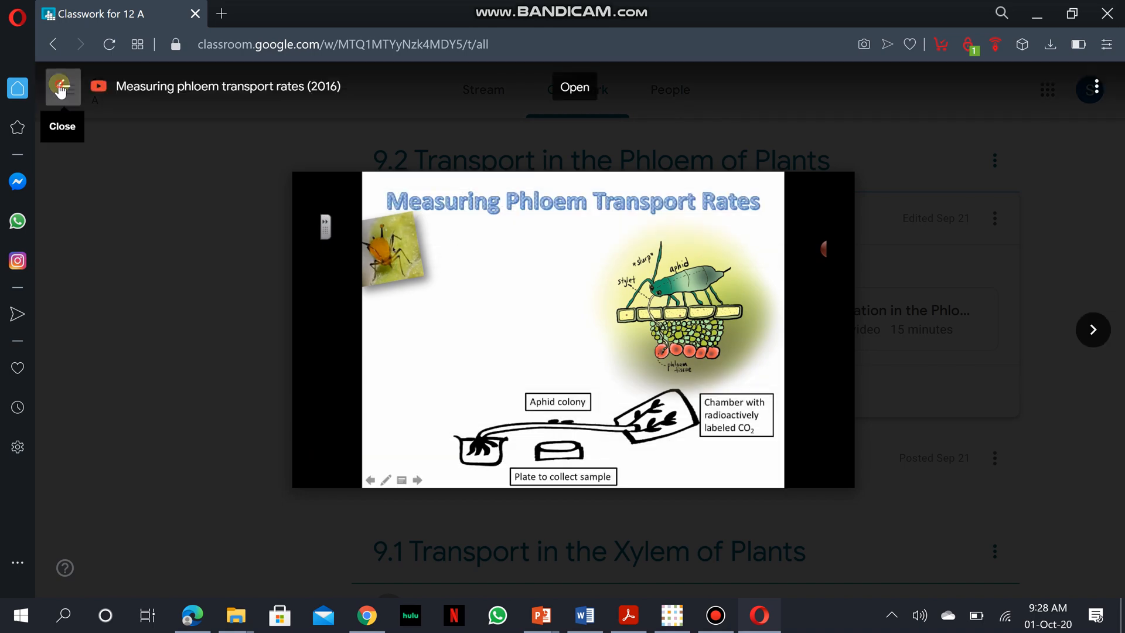
left_click(62, 86)
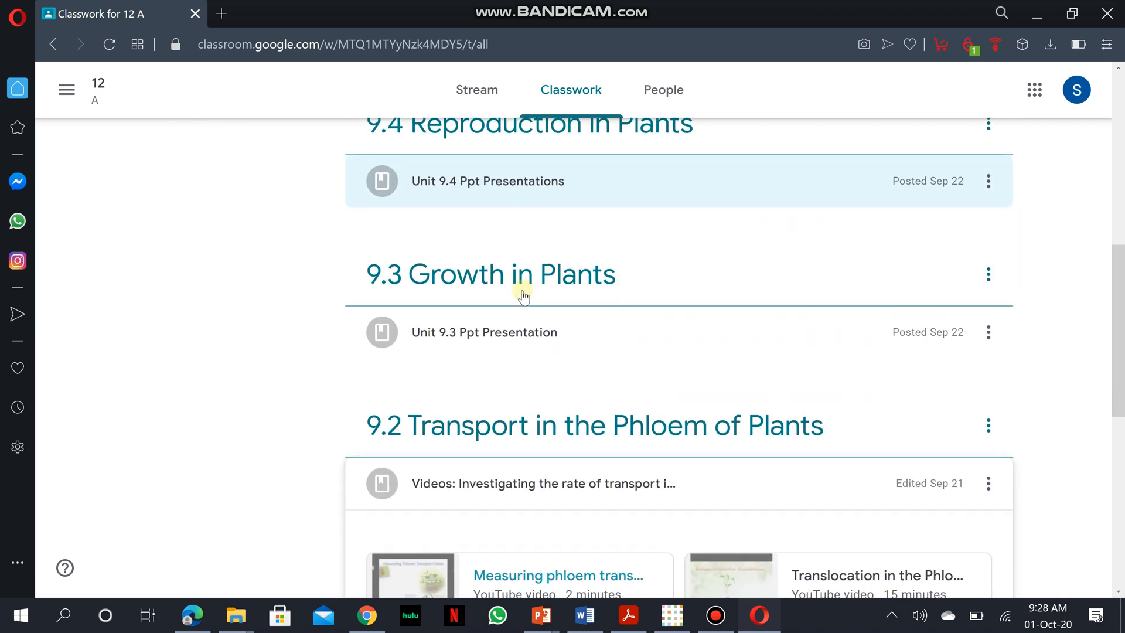
Expand Unit 5.1 Assignment 1 to show its Assigned status and attached Google Docs answer file.
scroll("down", 3)
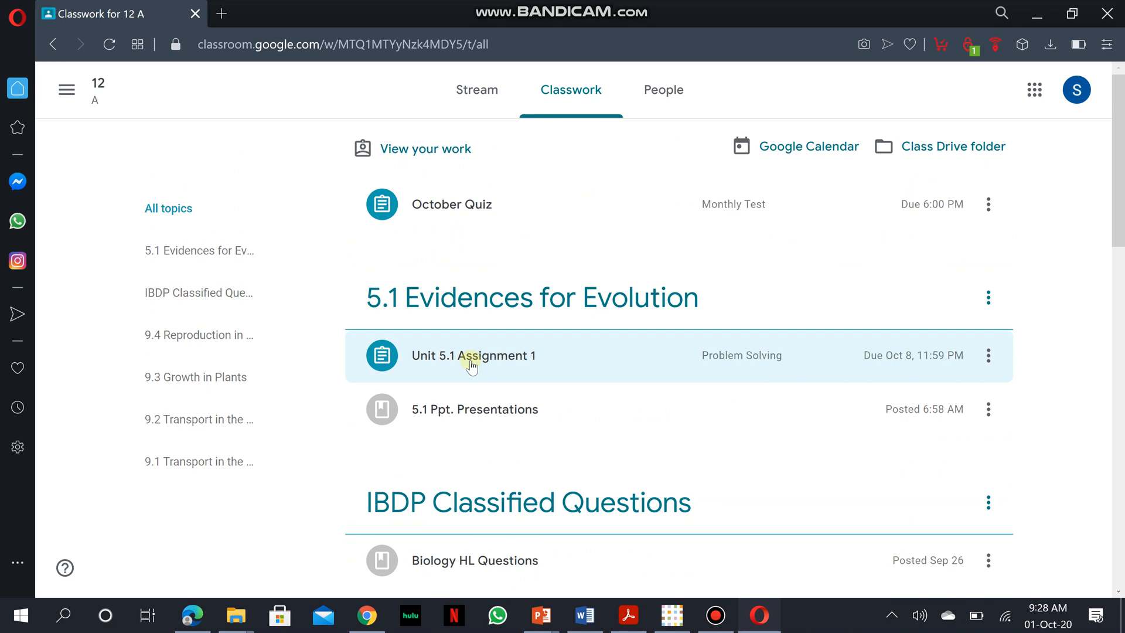
mouse_move(492, 361)
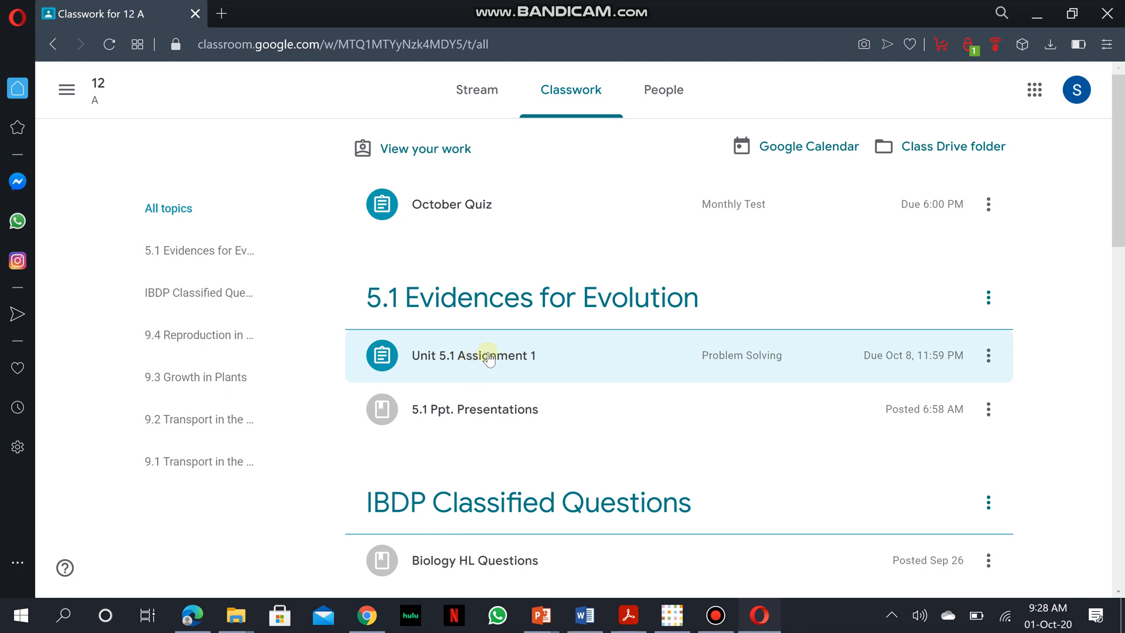
left_click(485, 356)
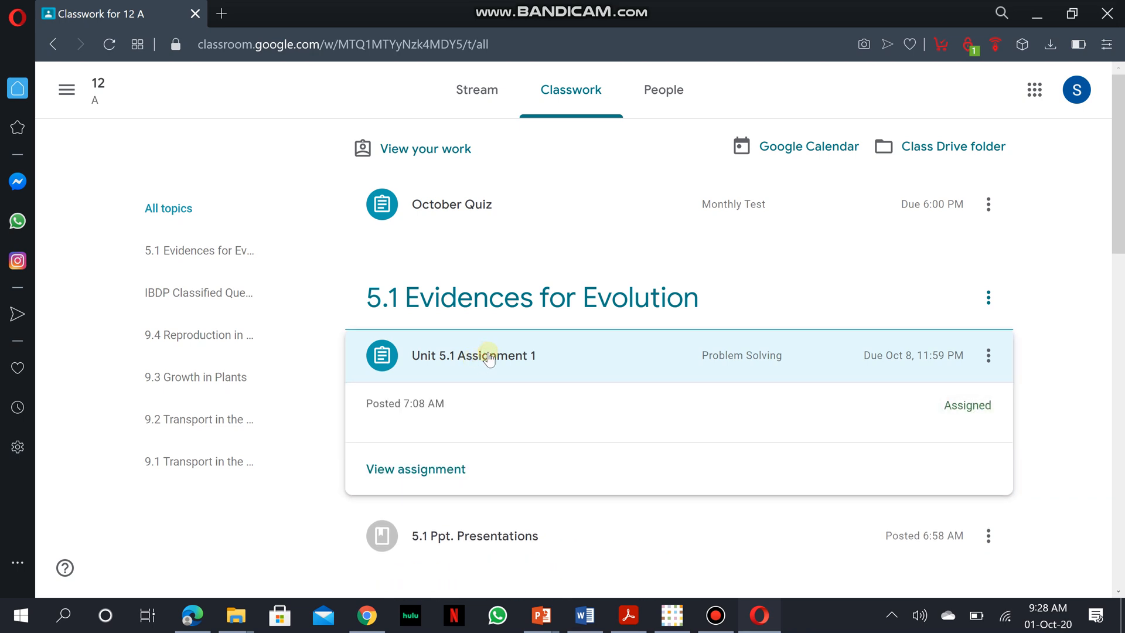
left_click(488, 359)
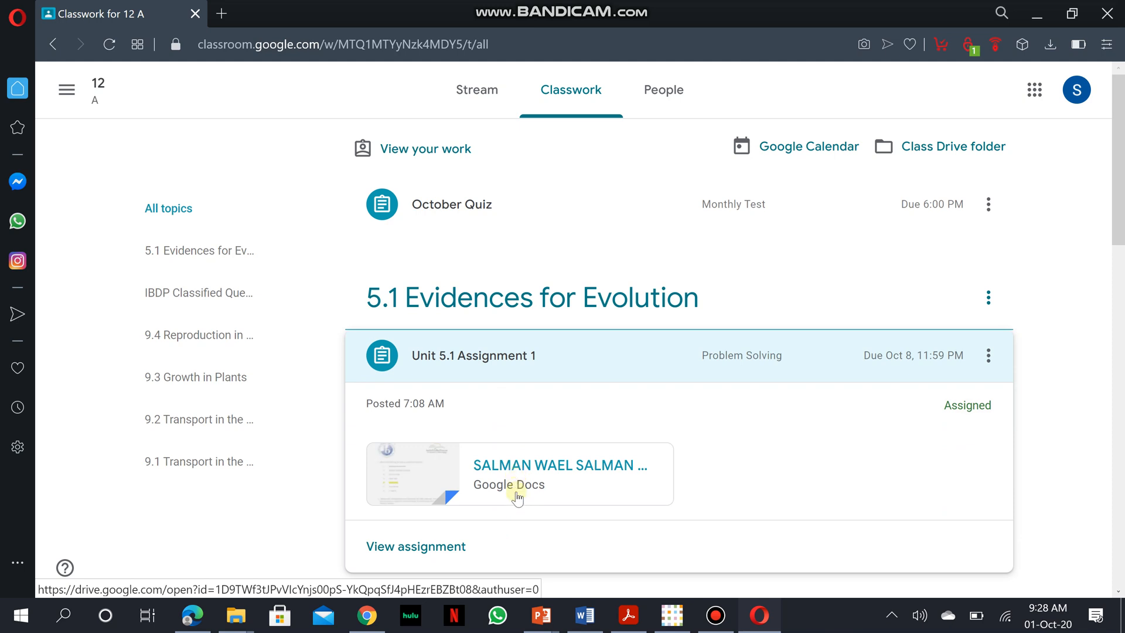
mouse_move(506, 491)
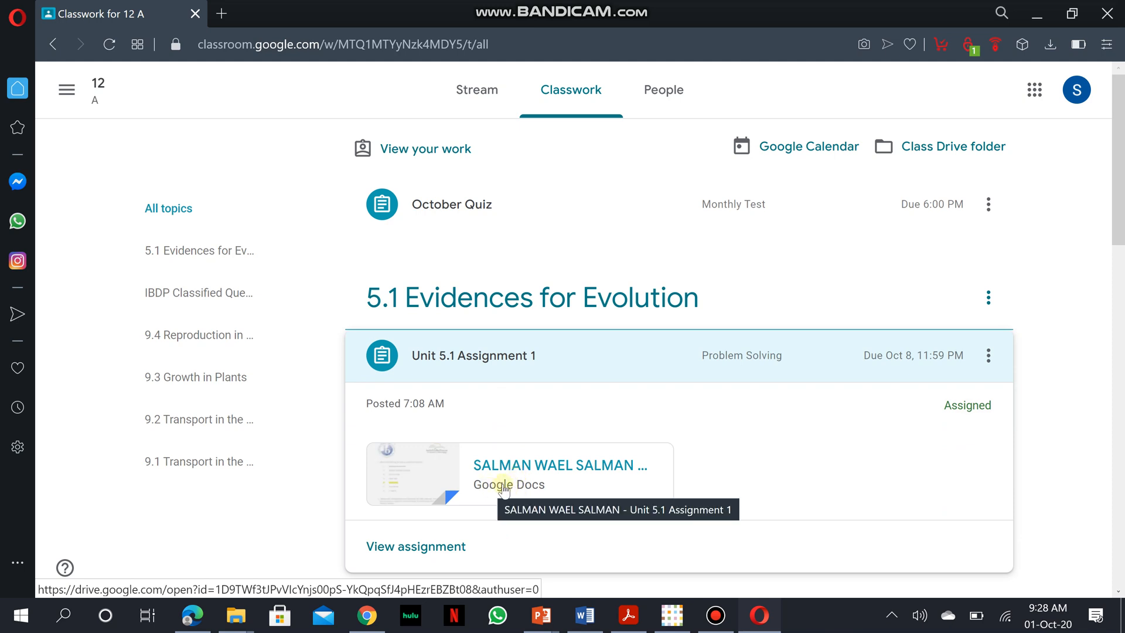
mouse_move(510, 487)
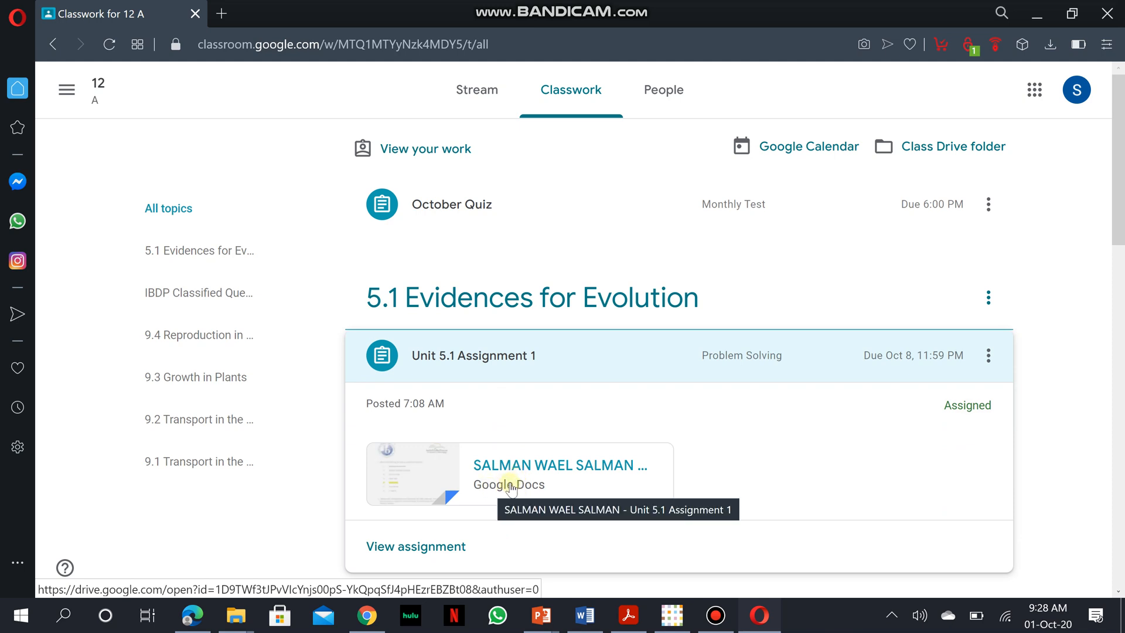
mouse_move(522, 486)
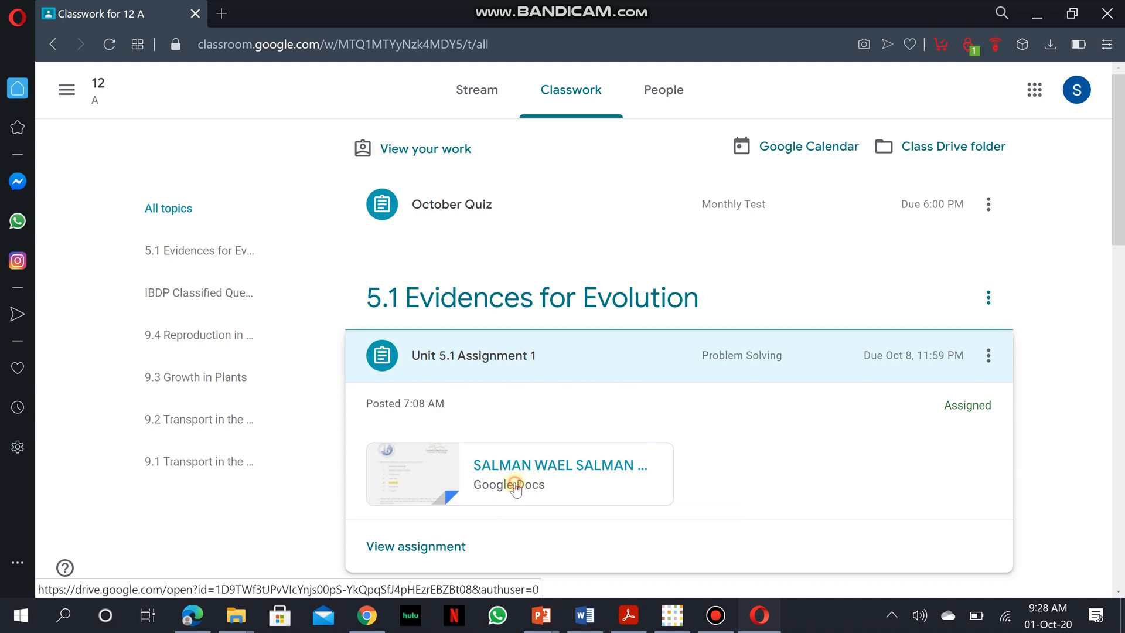
Open the assignment document and re-highlight answer B "I and III only" of question 1 in cyan.
left_click(515, 485)
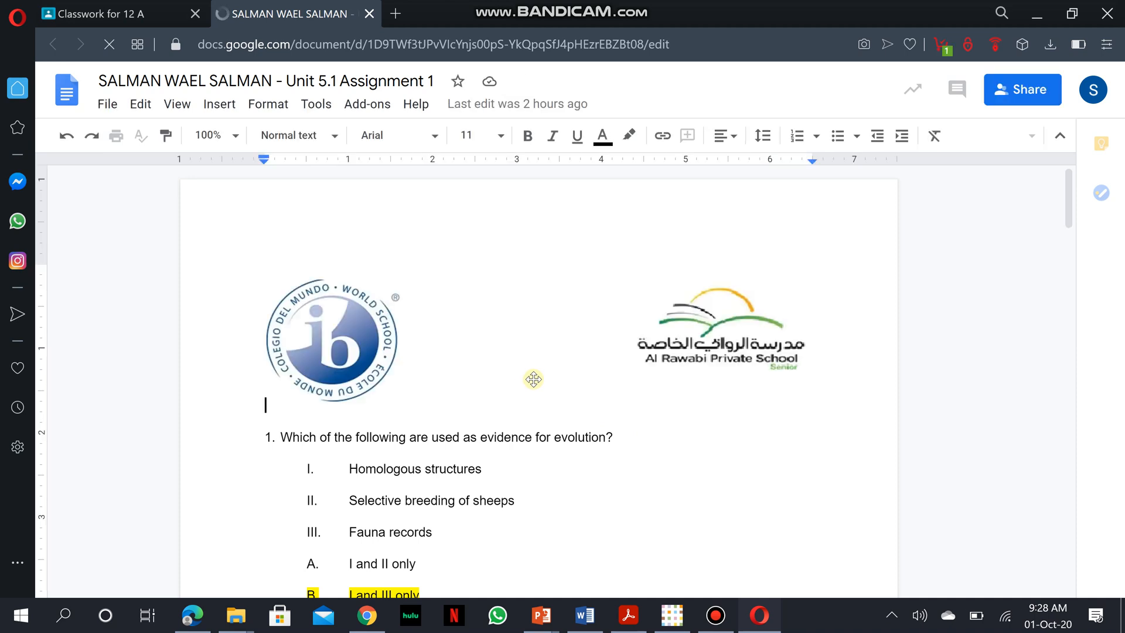
mouse_move(601, 393)
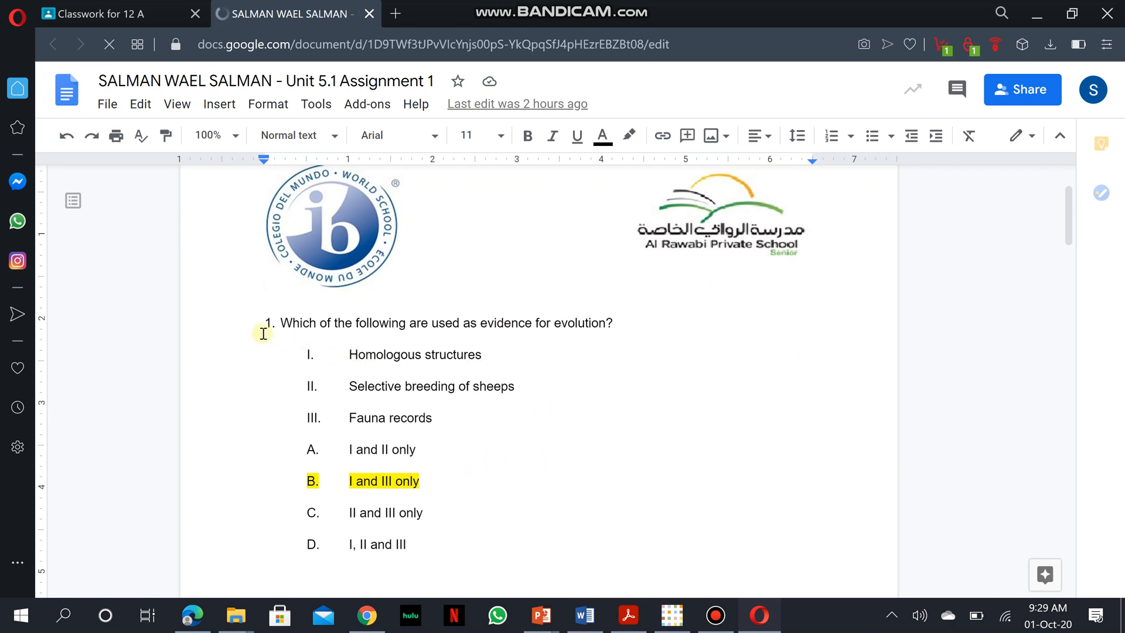
mouse_move(497, 488)
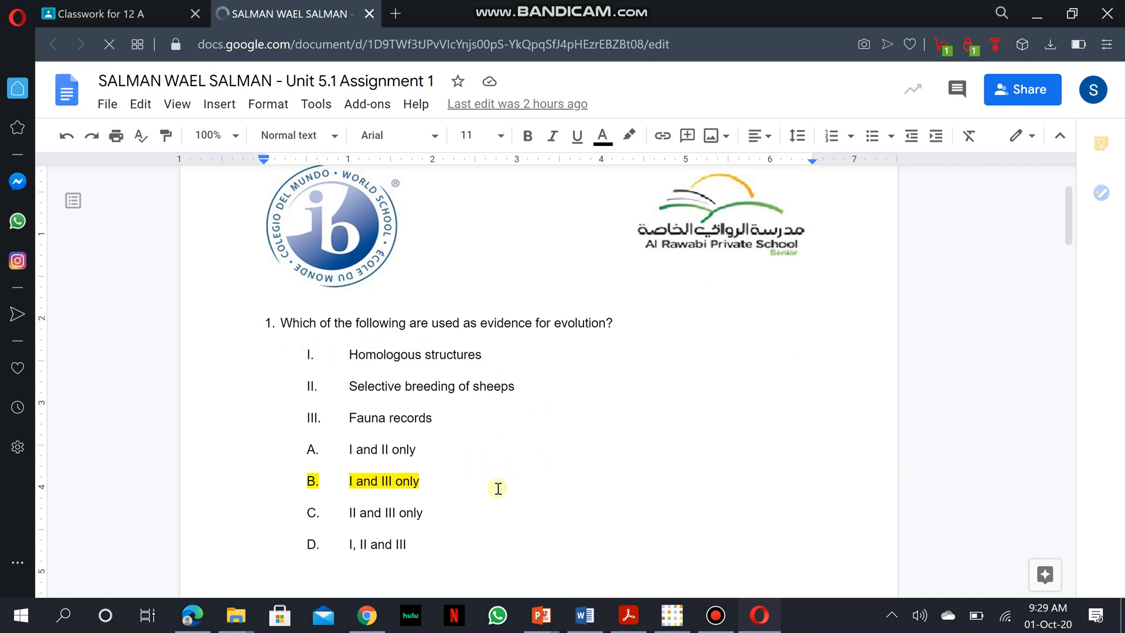
mouse_move(298, 486)
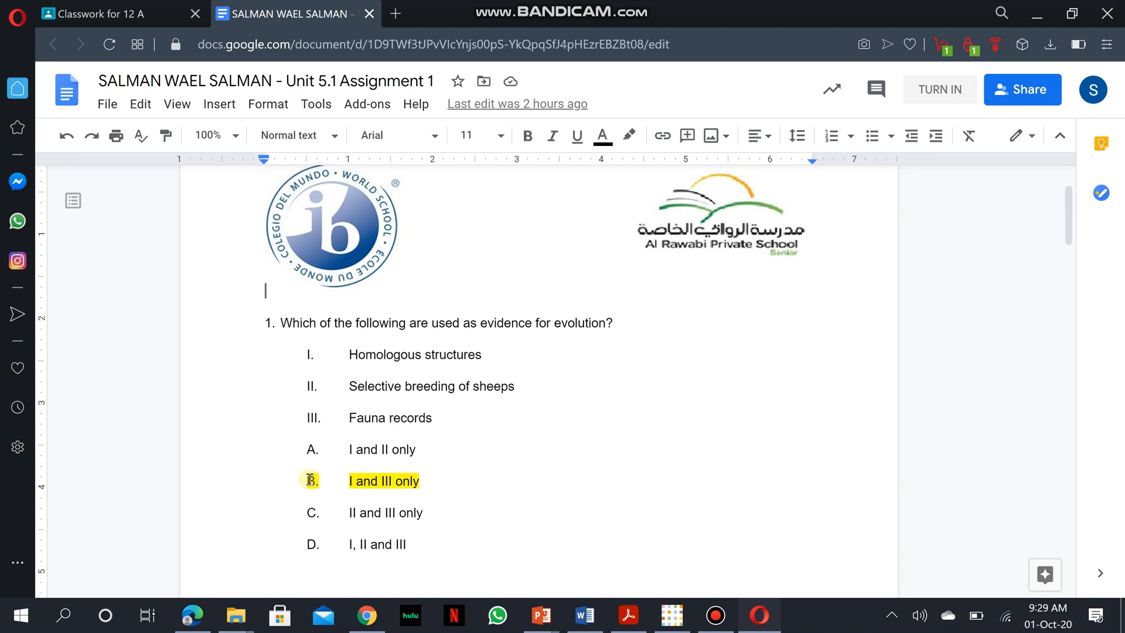
mouse_move(623, 345)
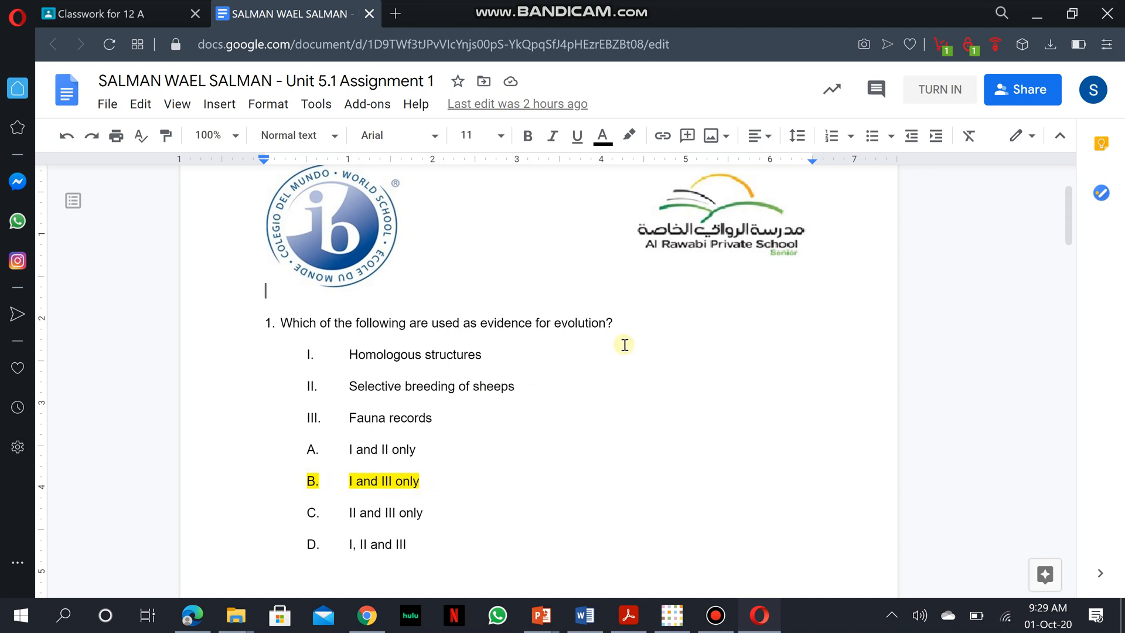
mouse_move(629, 136)
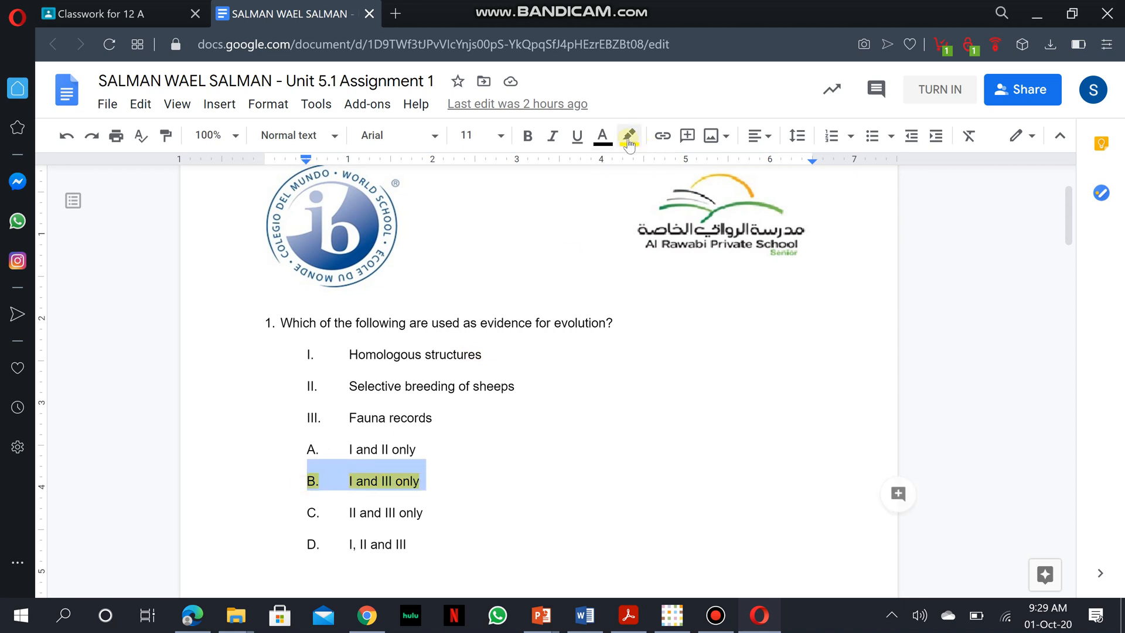
left_click(628, 136)
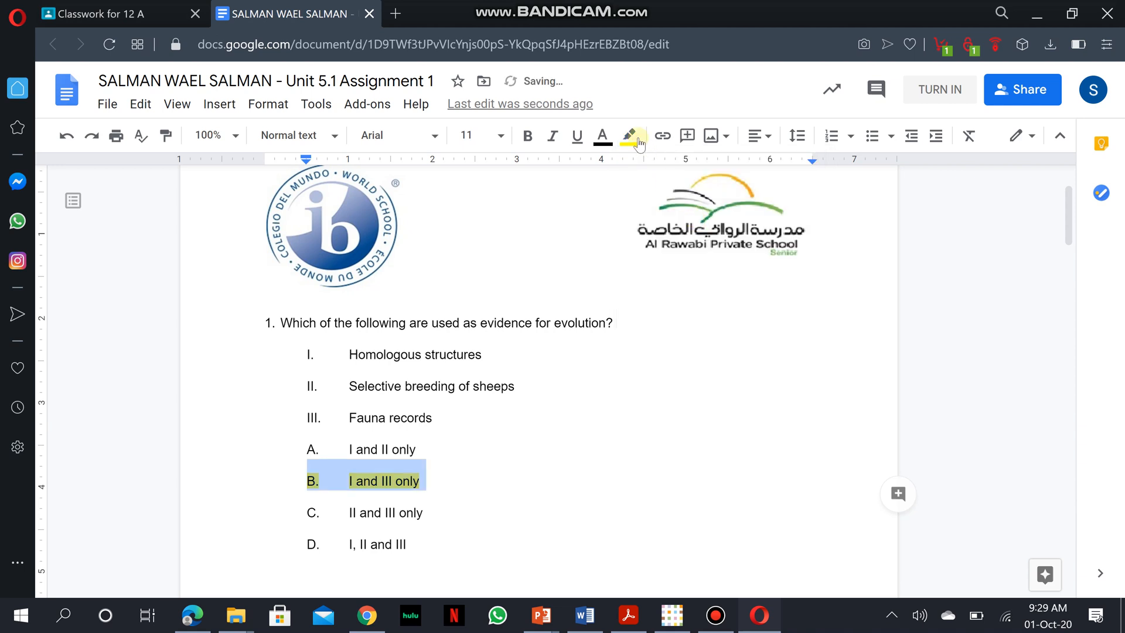
left_click(629, 136)
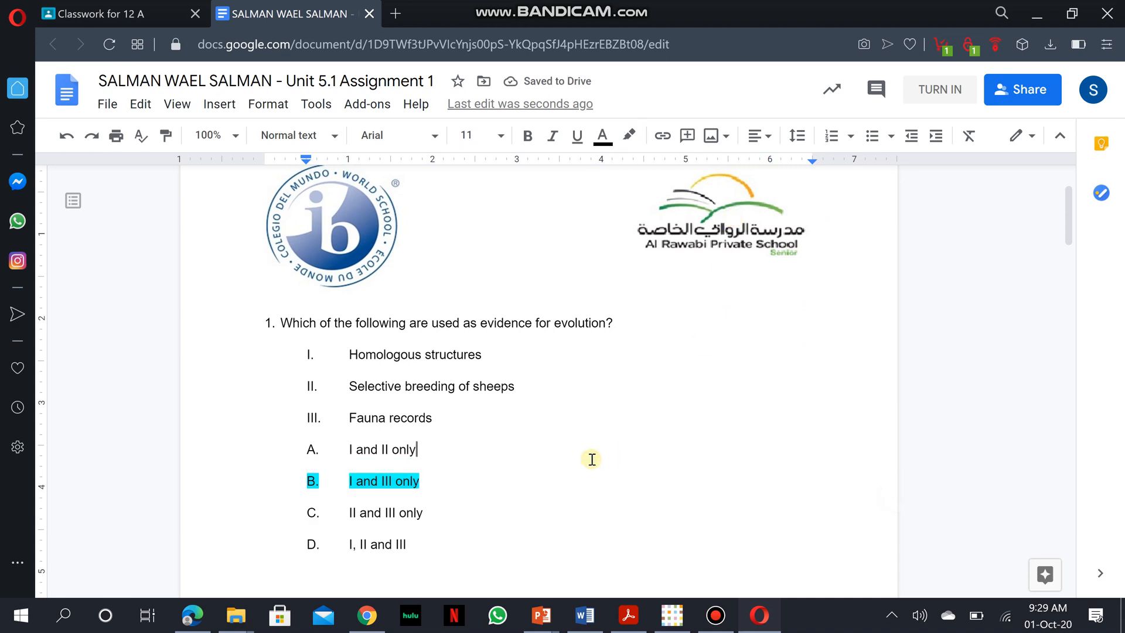
Type "Fossils are the dead remains of pre-existing organisms" on question b's first answer line.
scroll("down", 3)
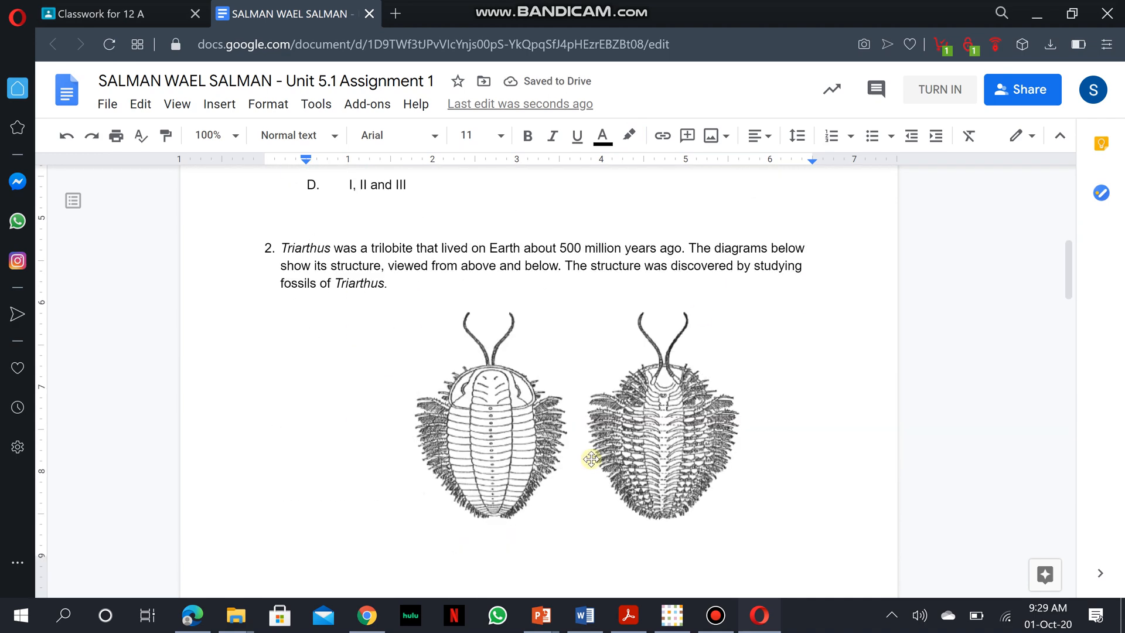
scroll("down", 3)
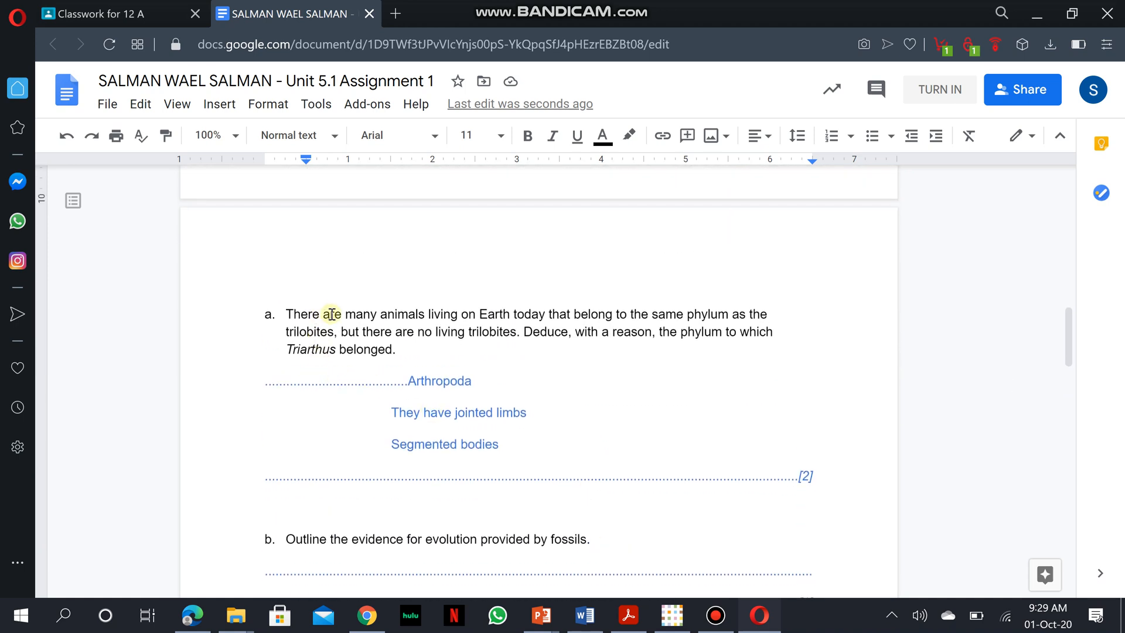
mouse_move(565, 410)
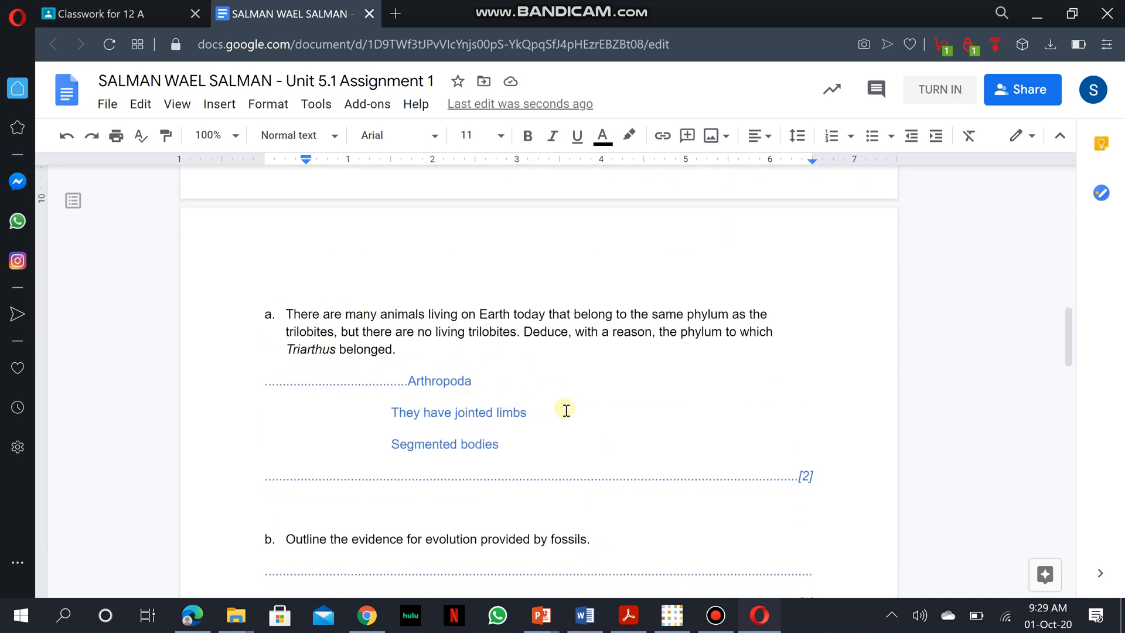
scroll("down", 3)
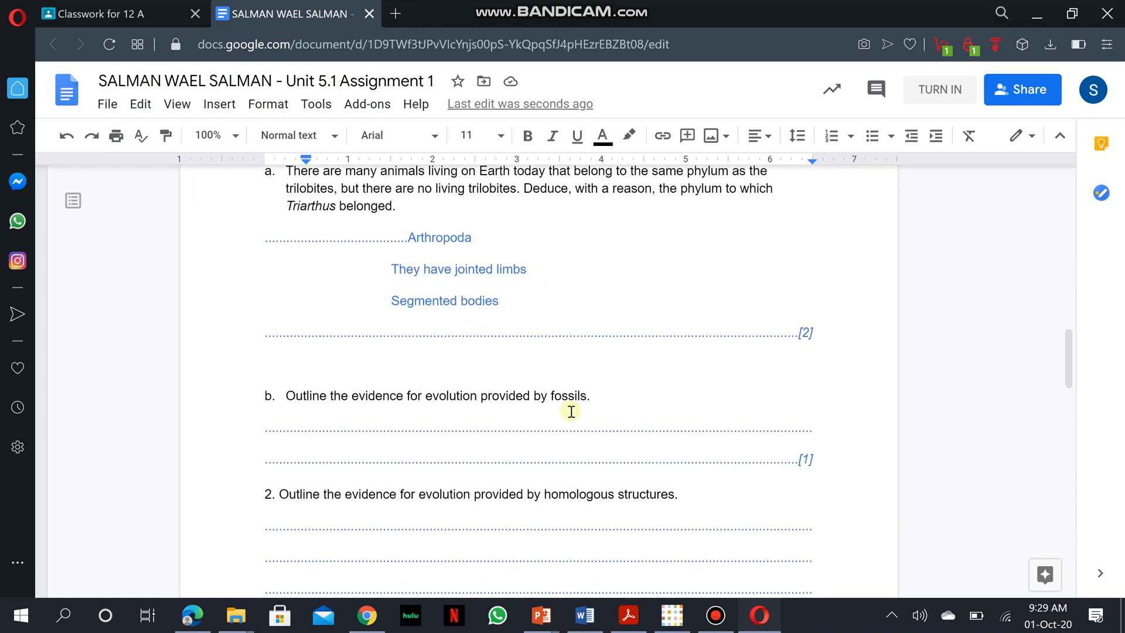
mouse_move(558, 312)
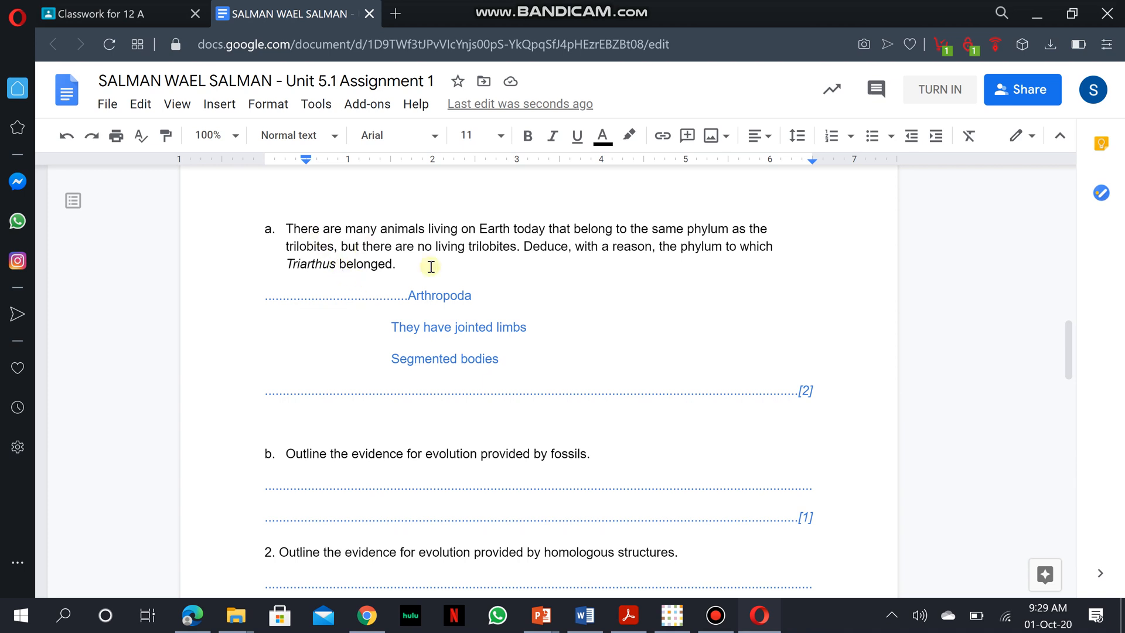
scroll("down", 3)
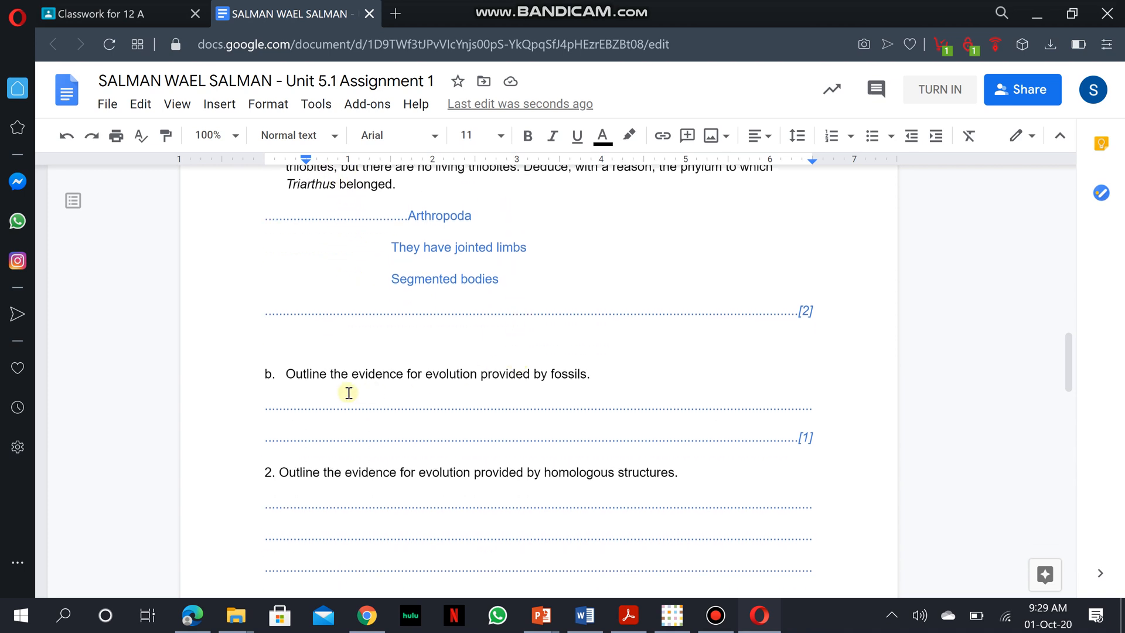
mouse_move(333, 399)
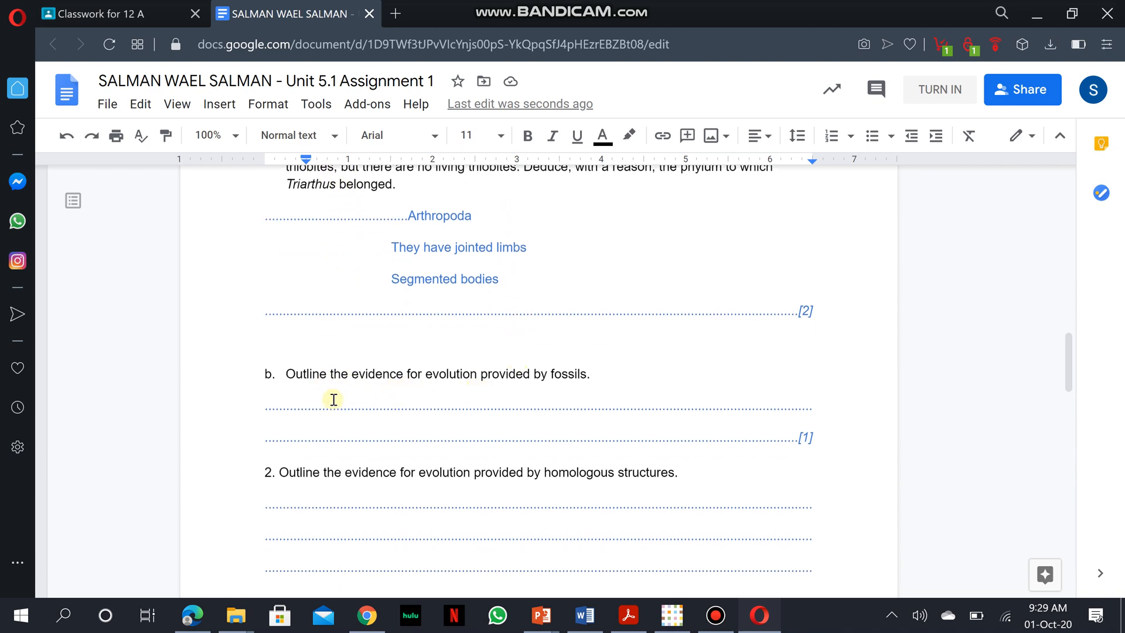
mouse_move(415, 381)
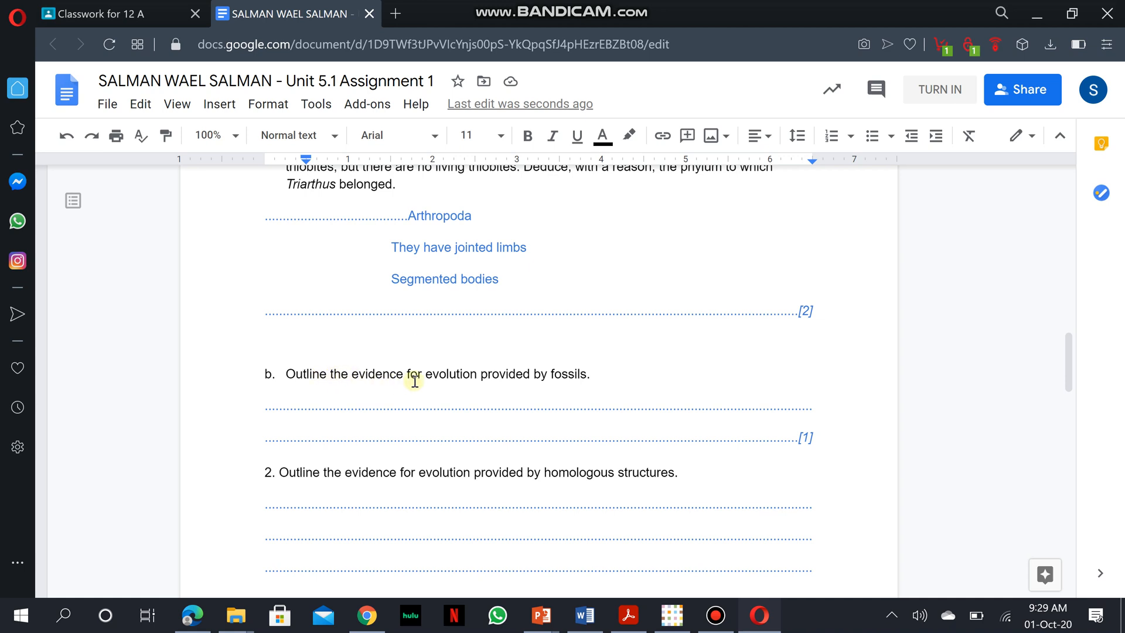
mouse_move(530, 375)
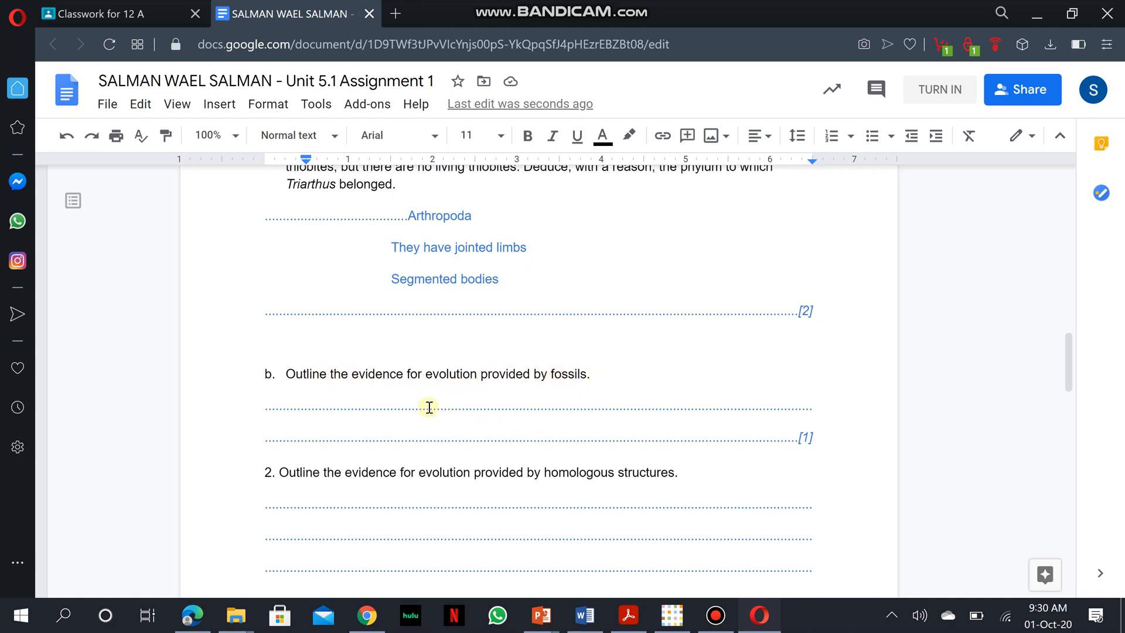
mouse_move(448, 408)
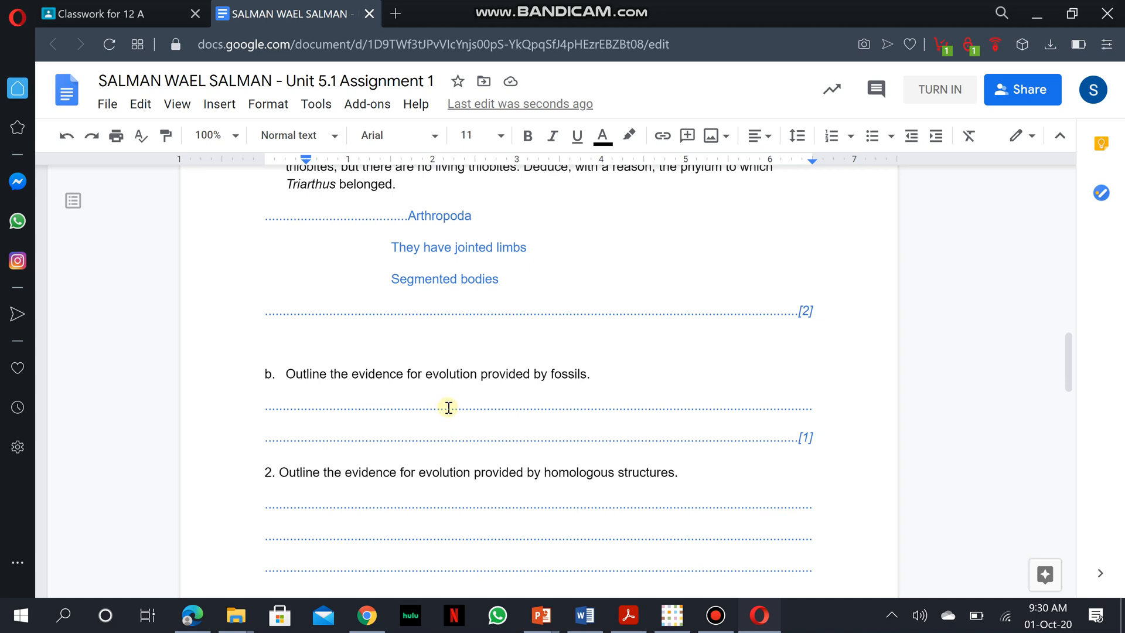
mouse_move(480, 403)
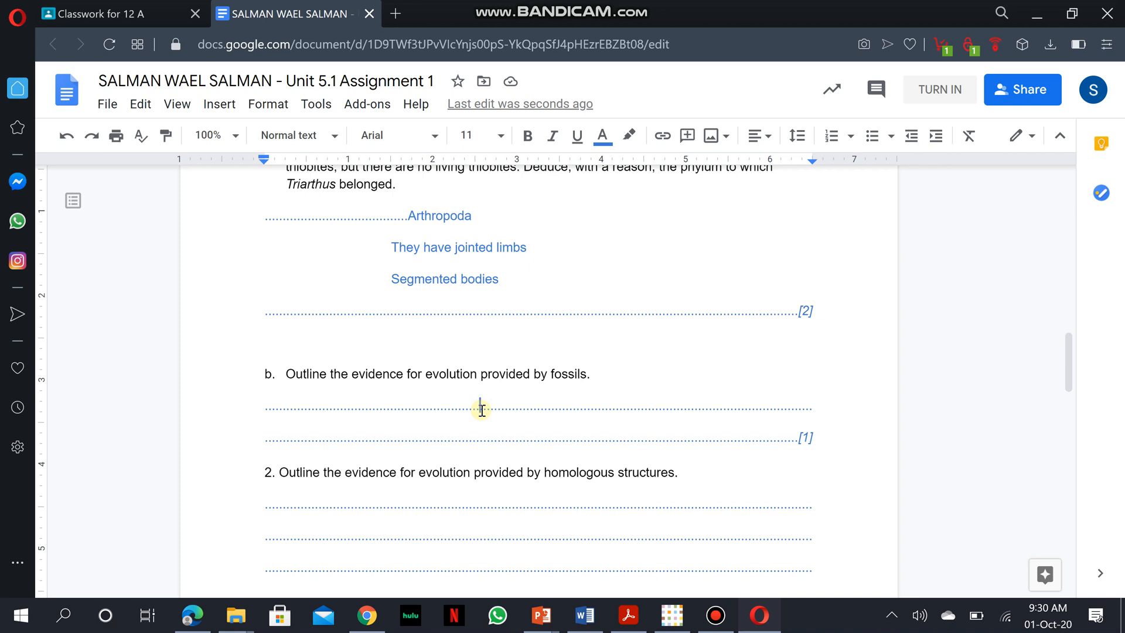
type("Fossils")
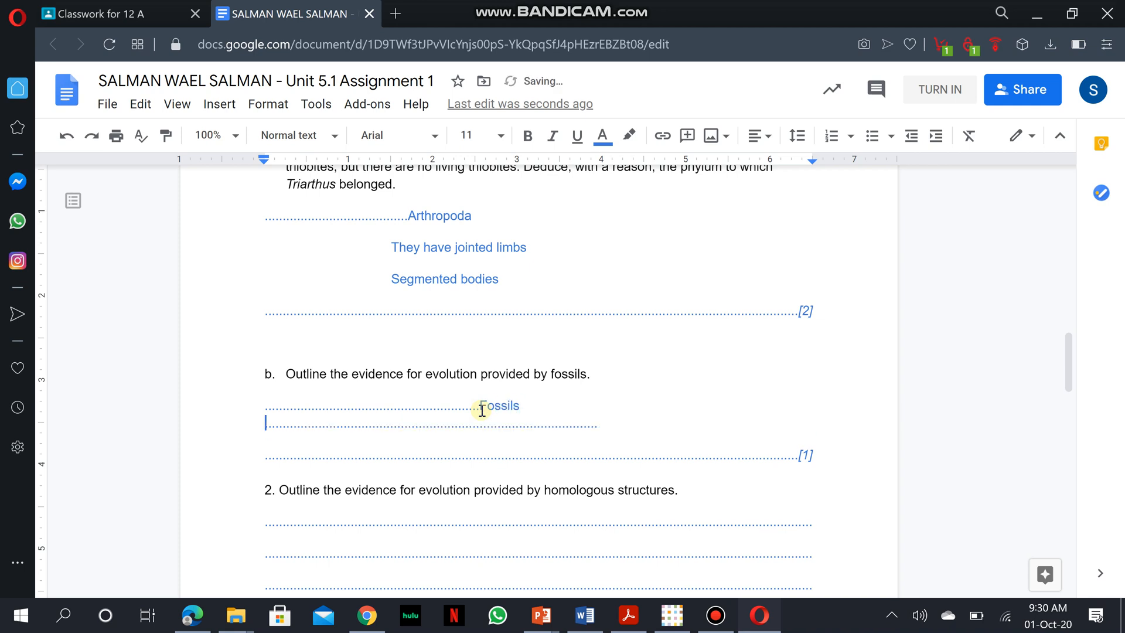
type("are the dead reamins of")
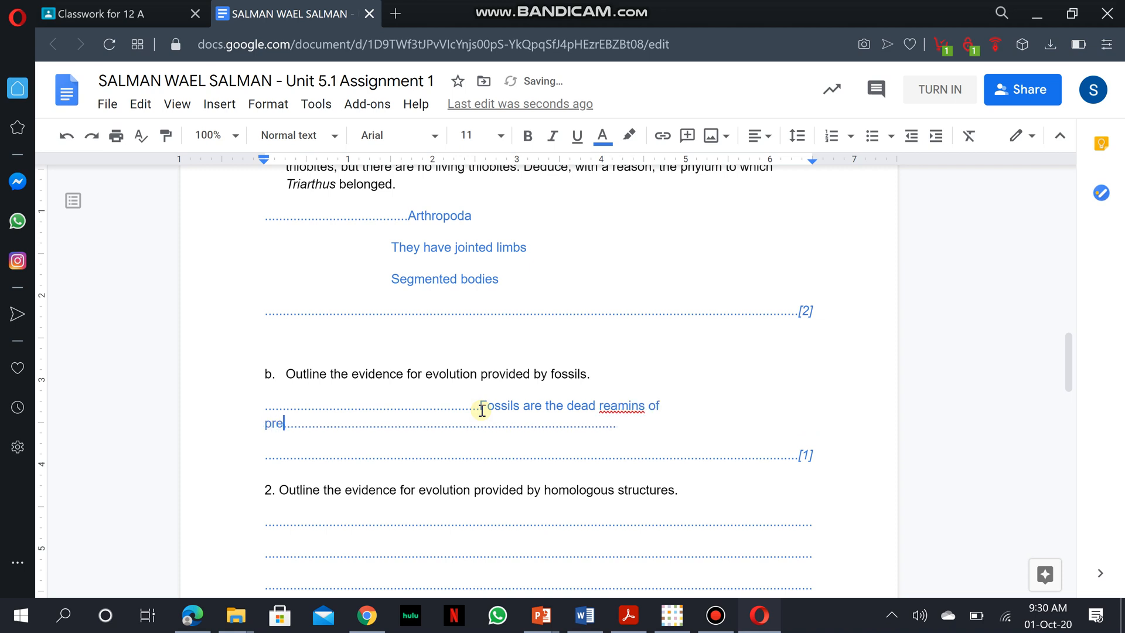
type("-existing")
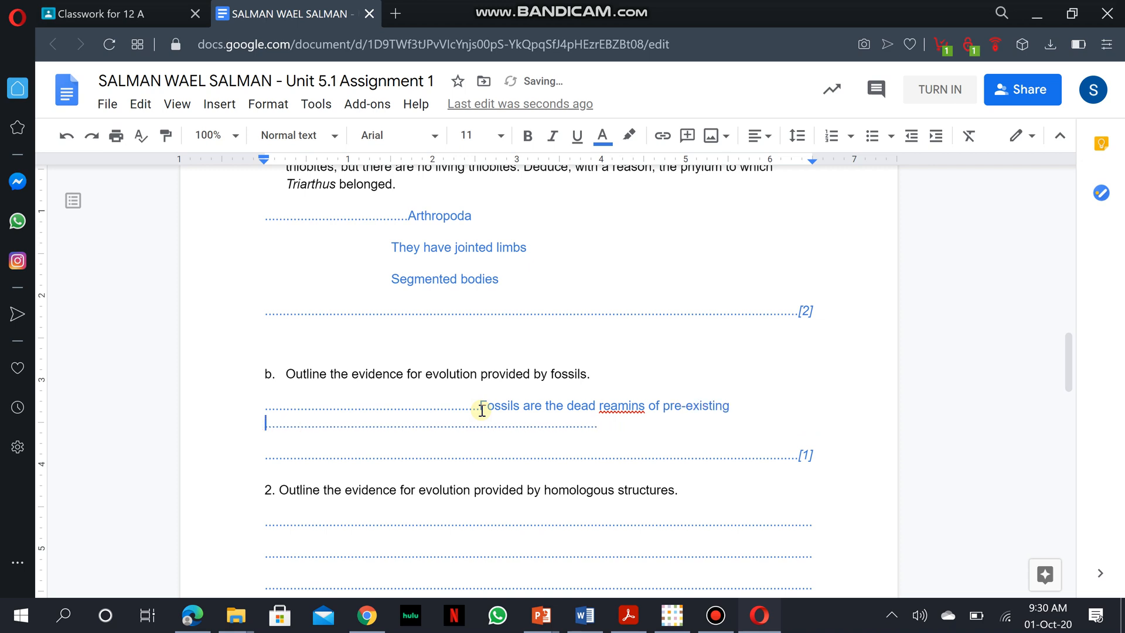
type("organi")
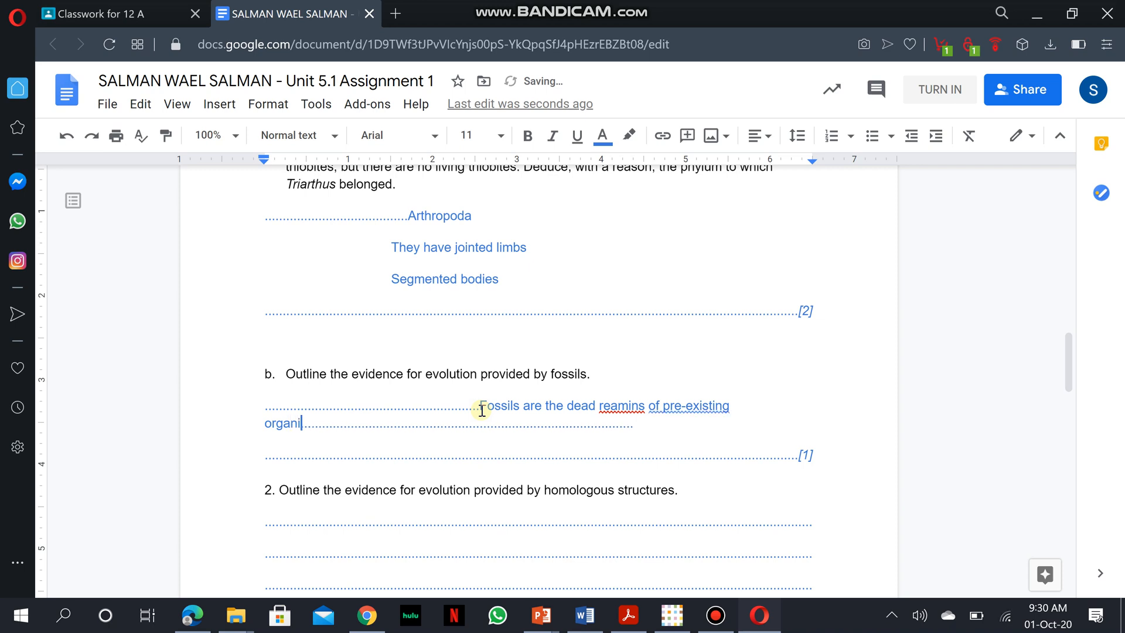
type("sms")
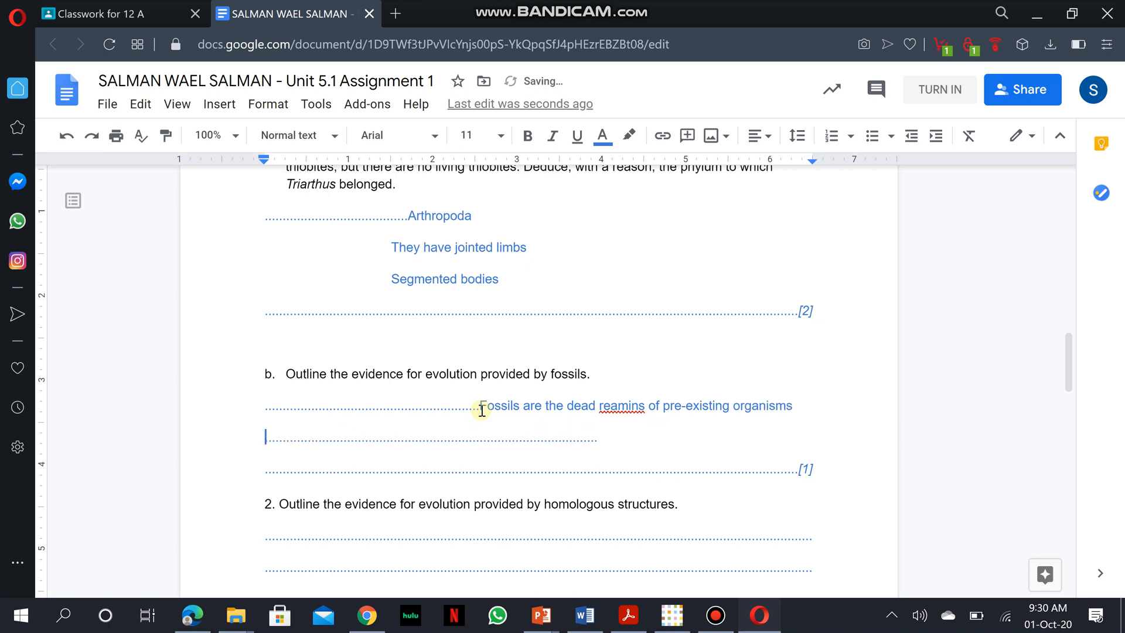
Correct the misspelled "reamins" to the suggested "remains".
double_click(621, 406)
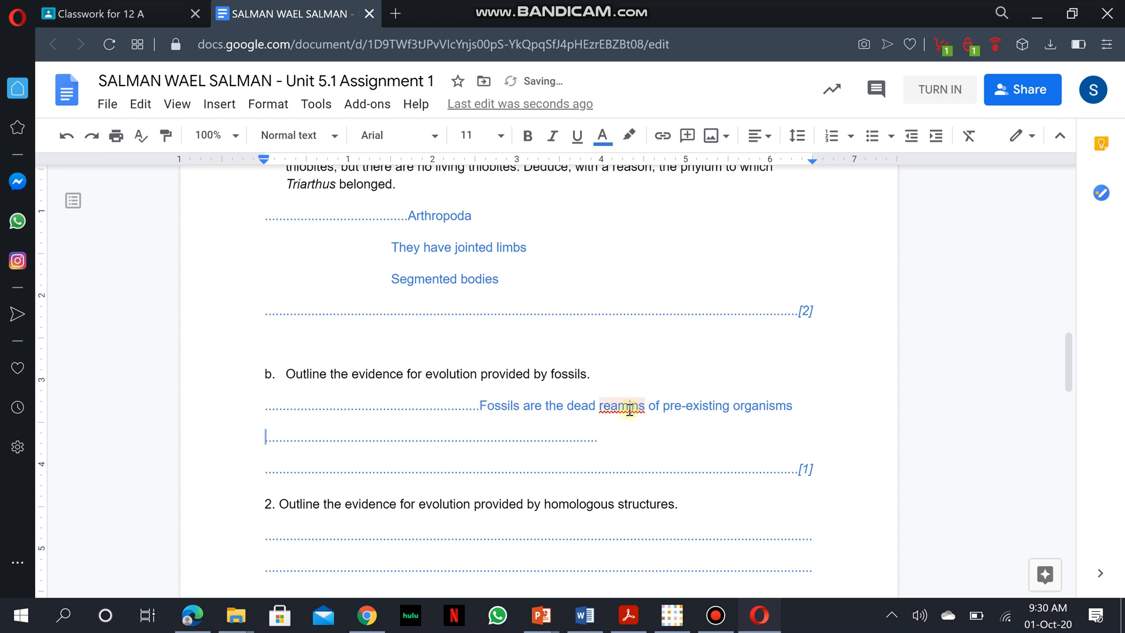
left_click(628, 406)
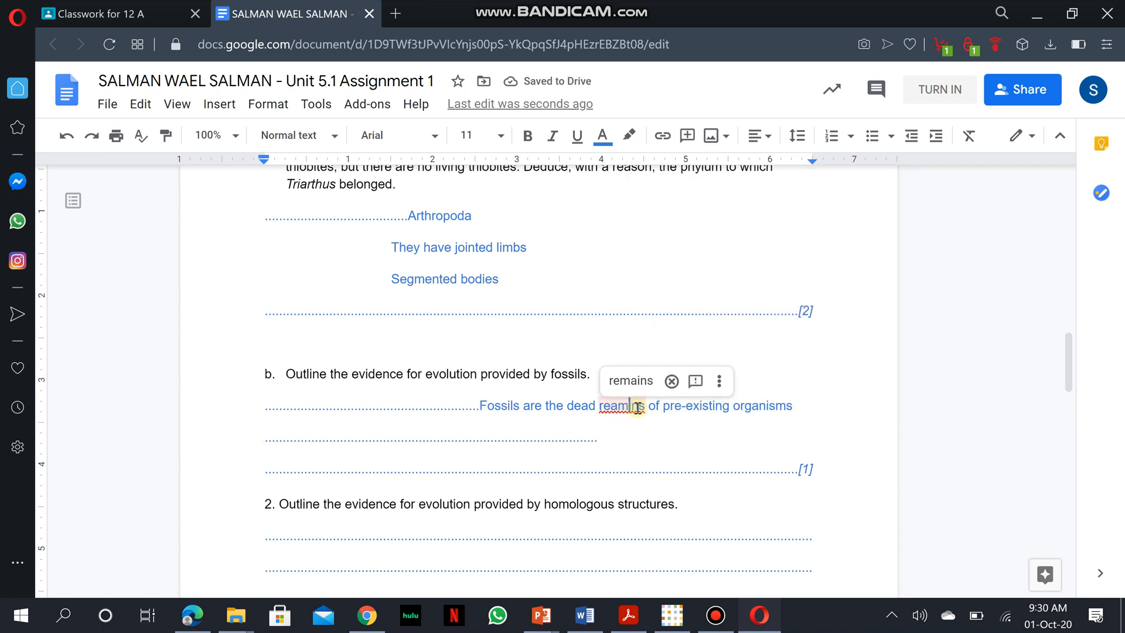
left_click(631, 380)
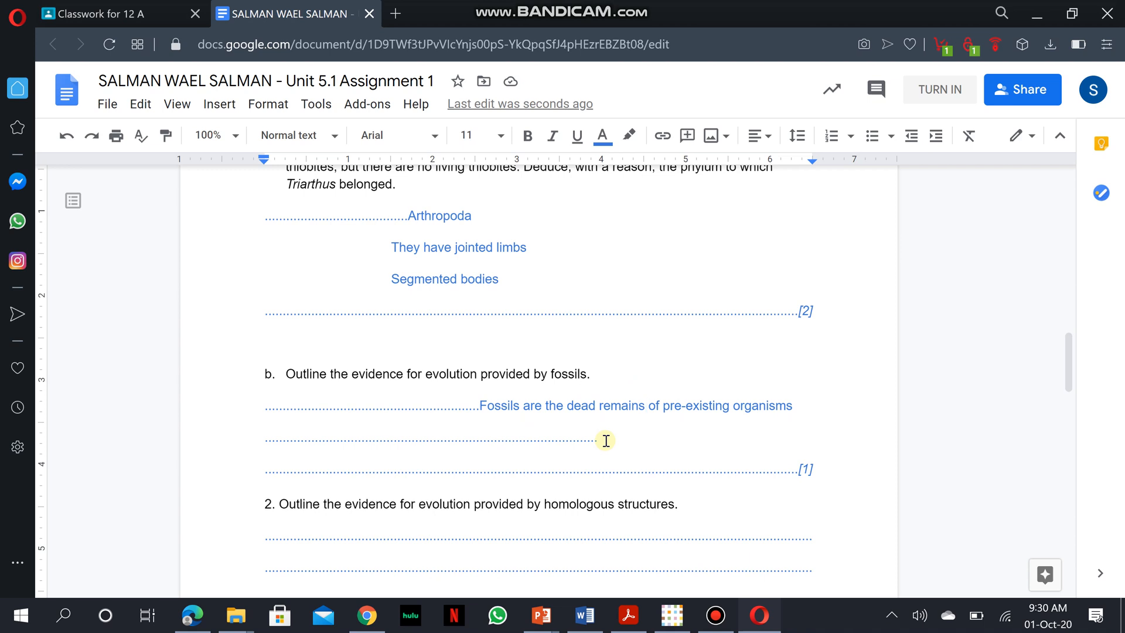
scroll("down", 3)
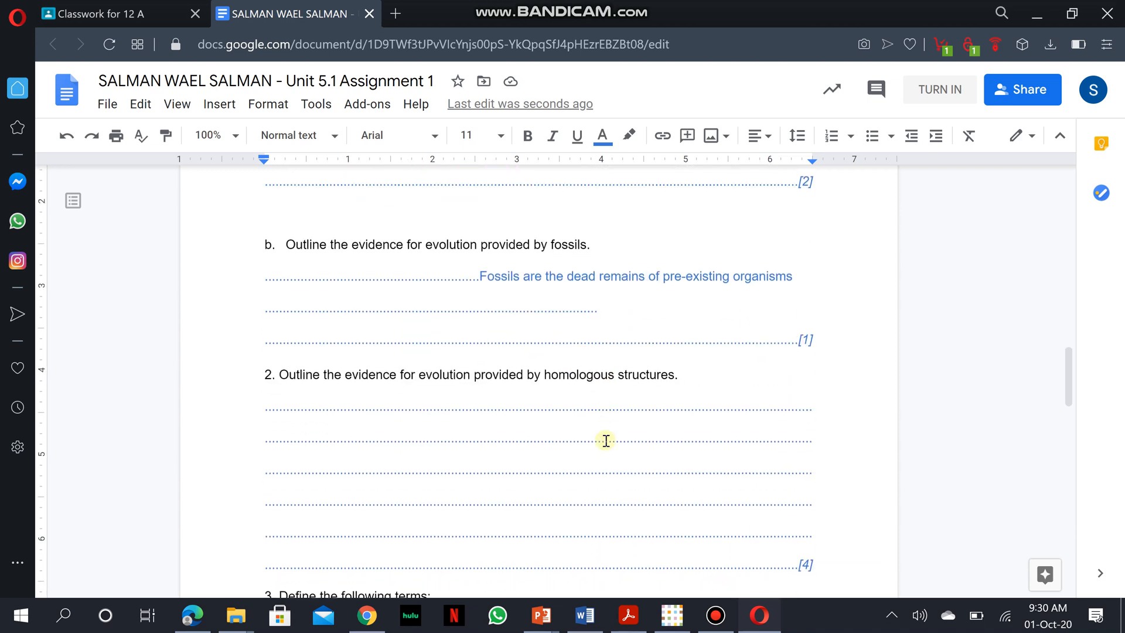
scroll("up", 3)
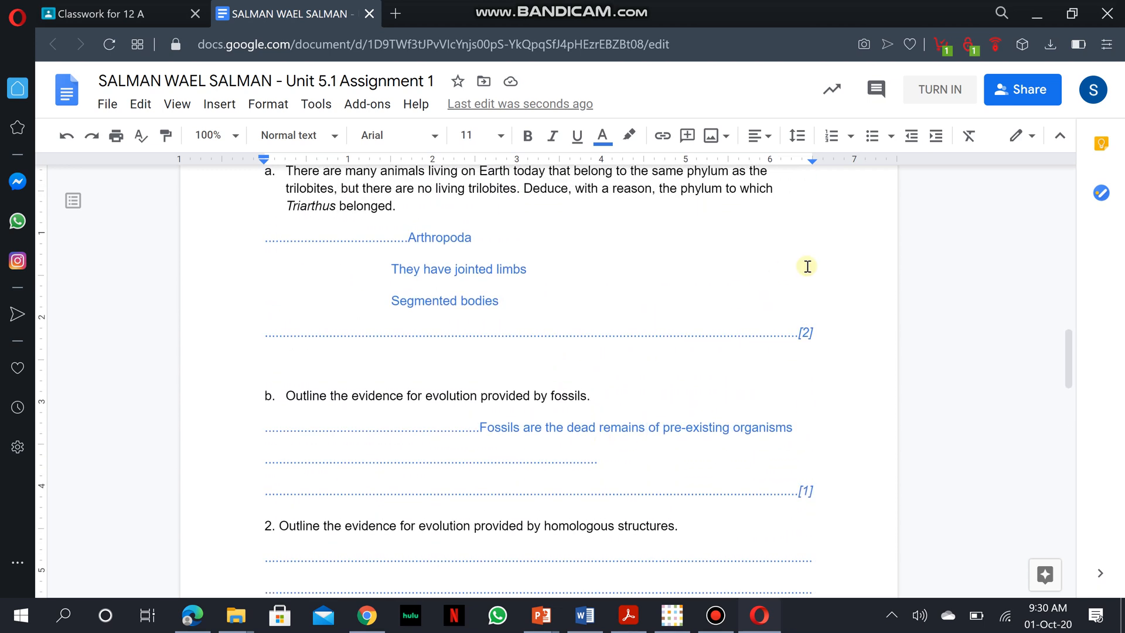
mouse_move(942, 96)
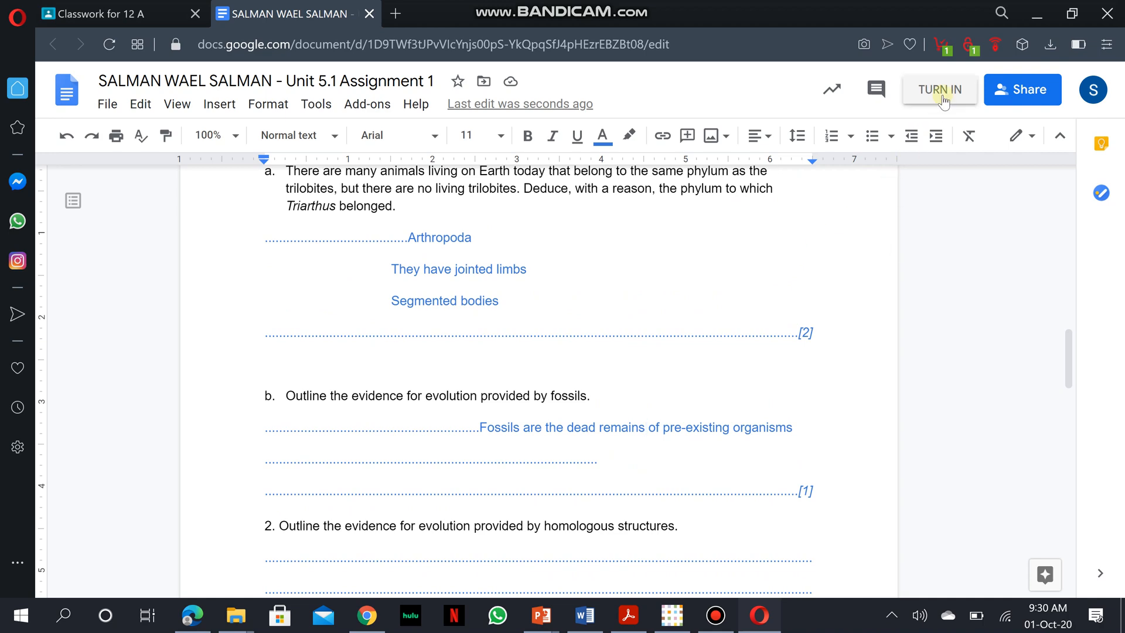
scroll("down", 3)
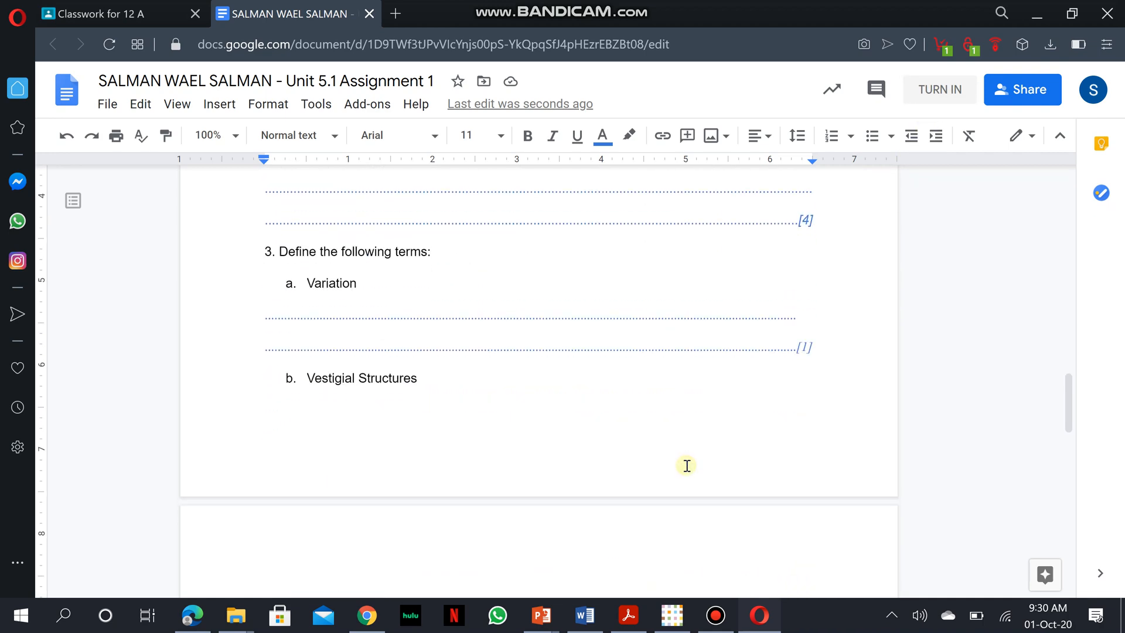